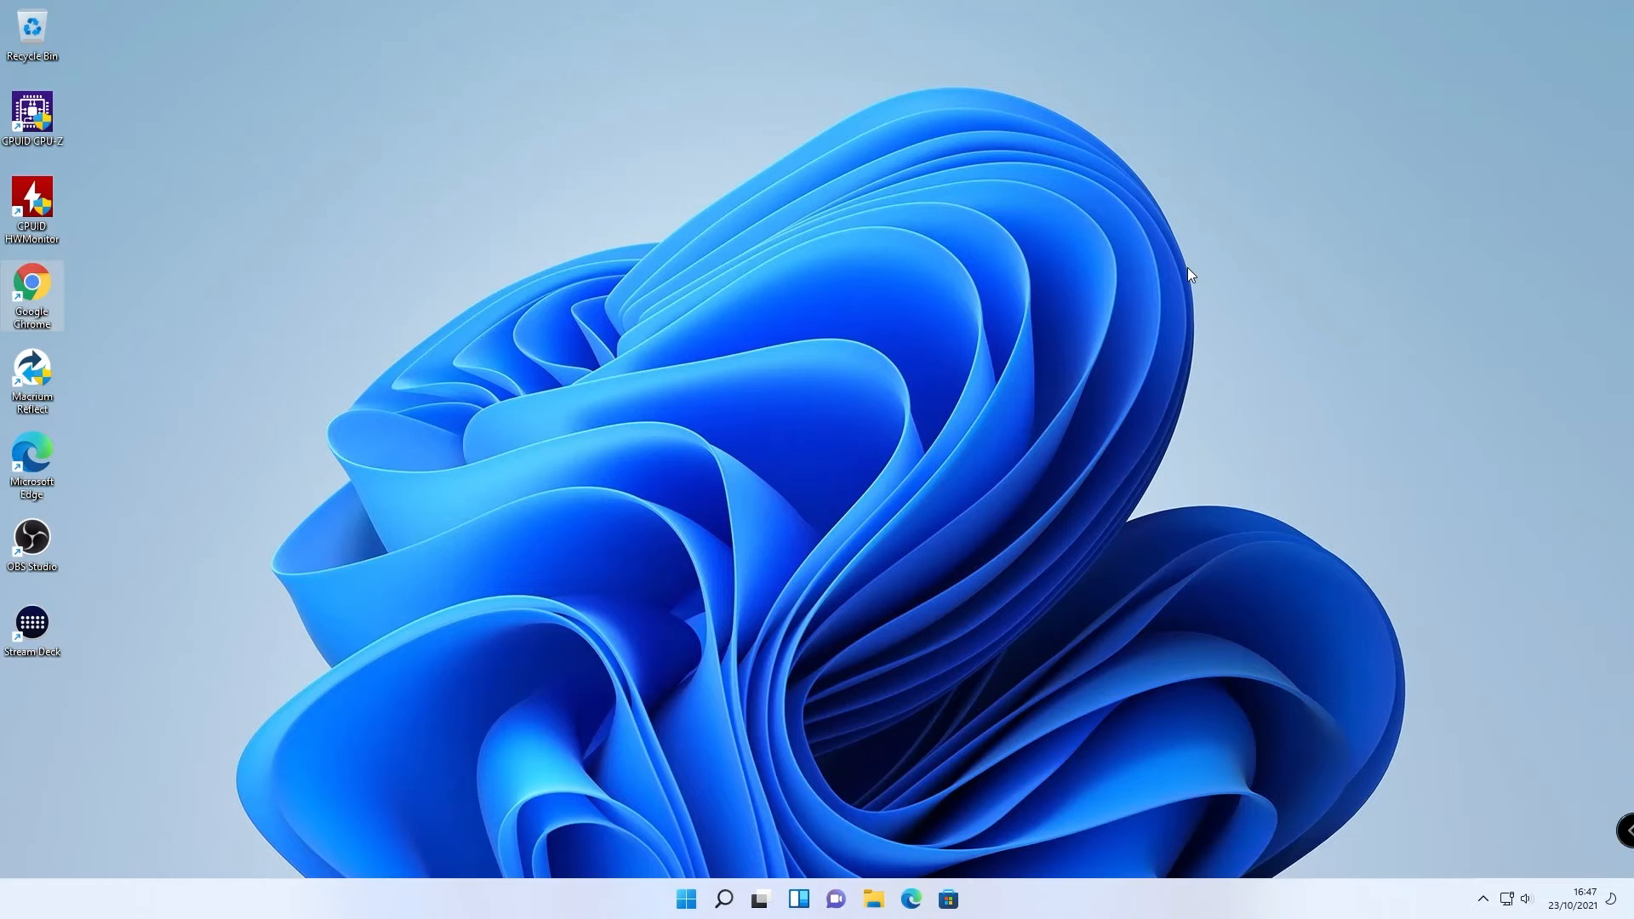
pyautogui.moveTo(886, 761)
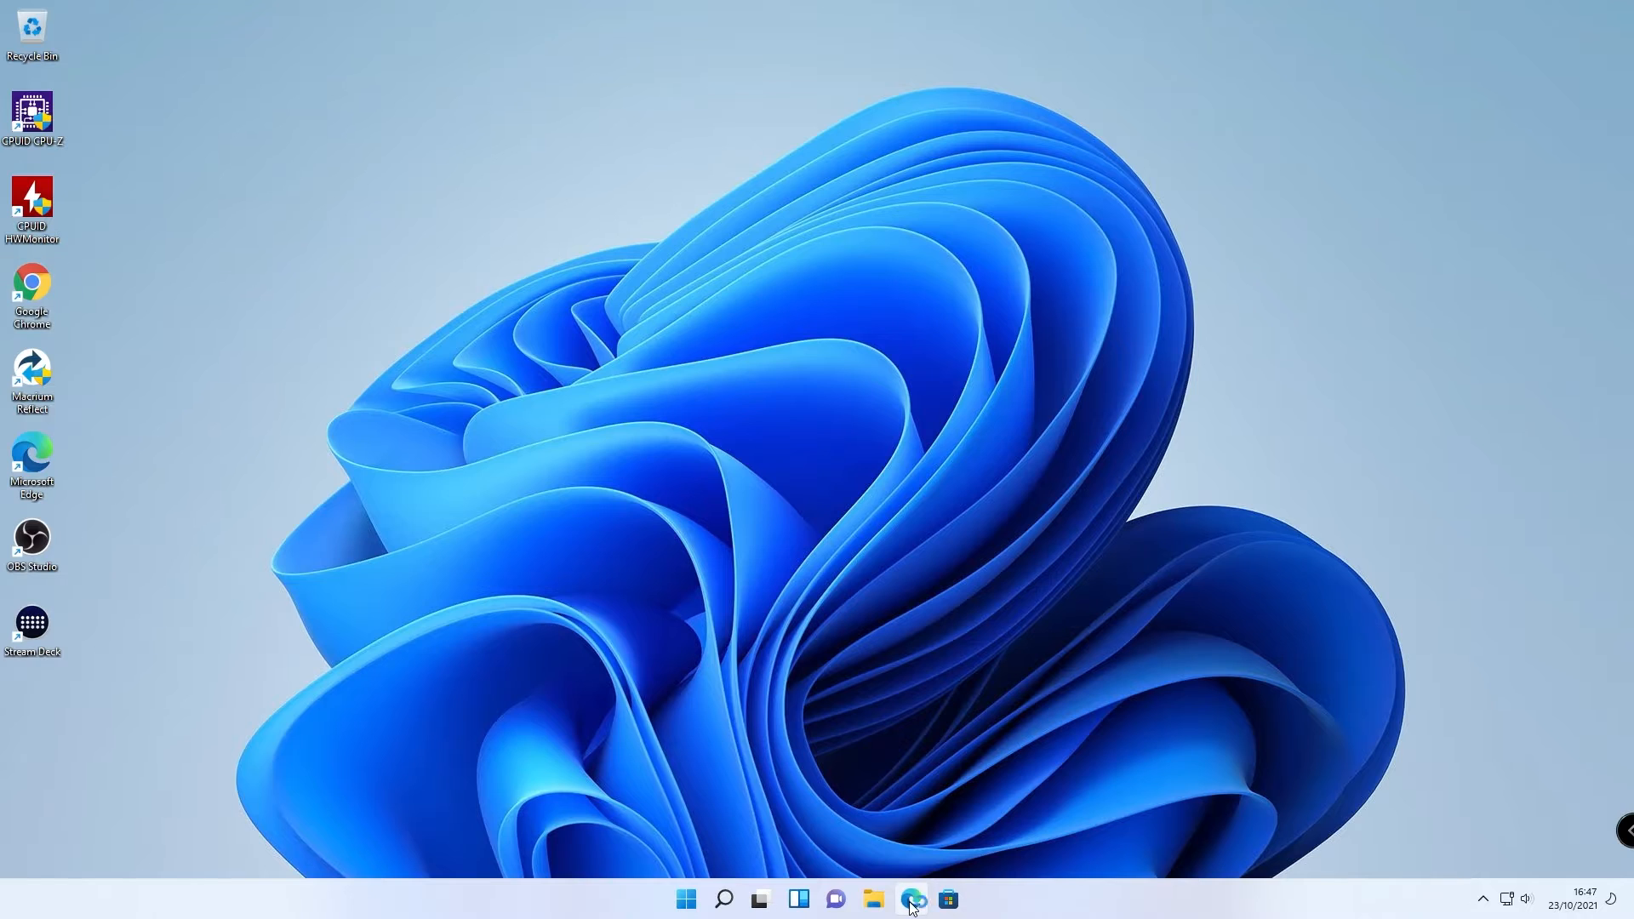
# - Launch Microsoft Edge to a new tab and close it again
pyautogui.click(910, 899)
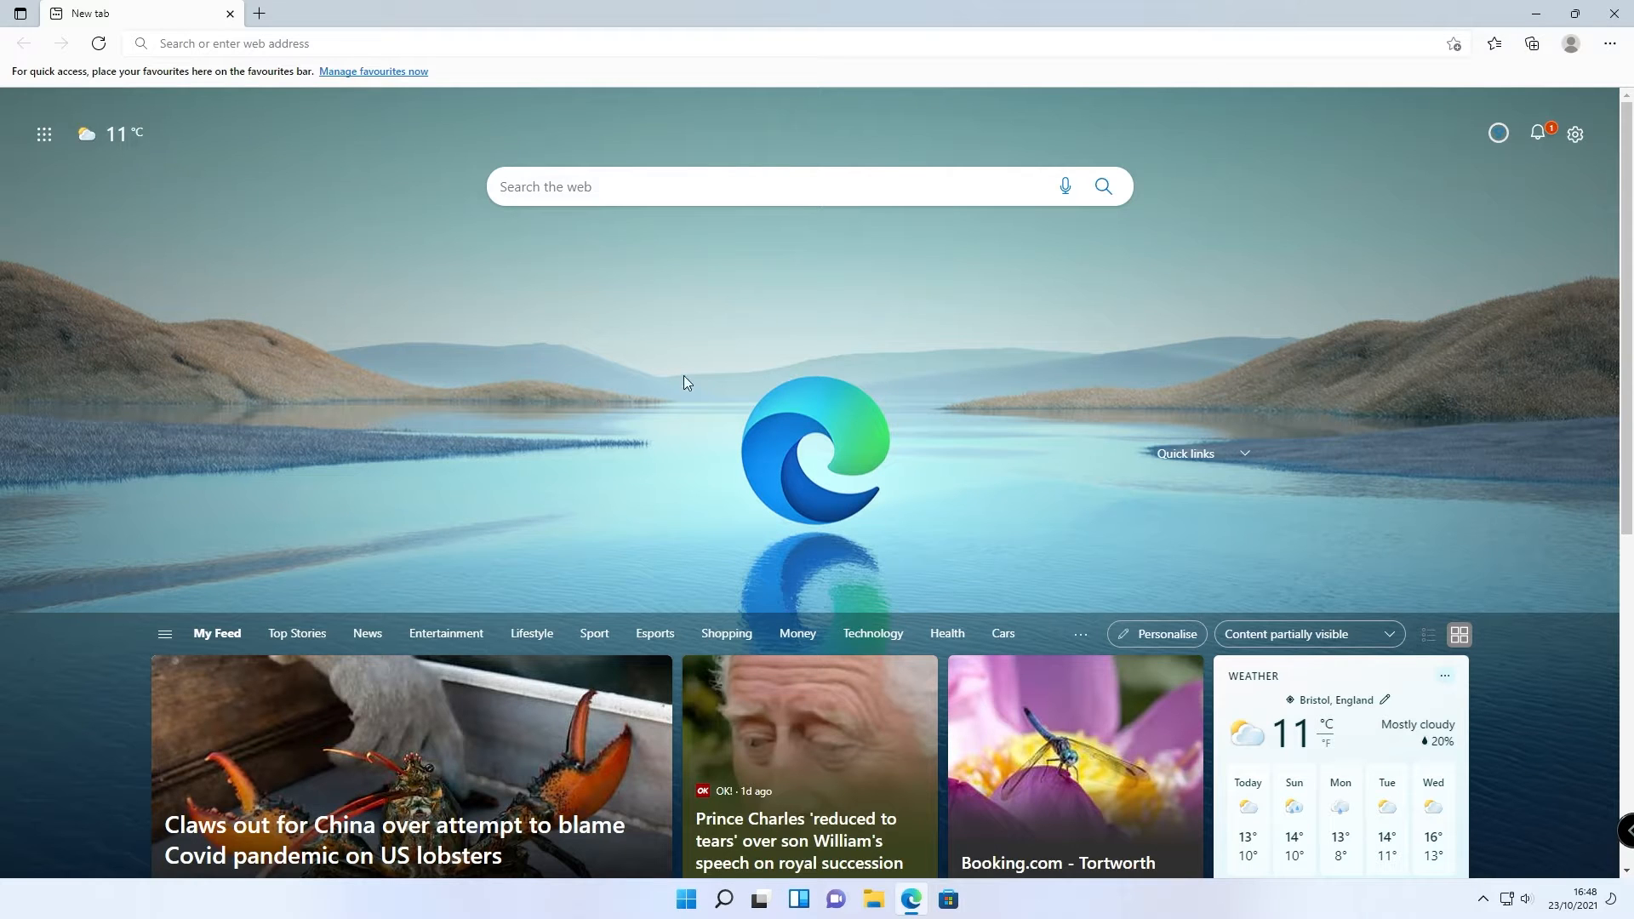
pyautogui.moveTo(671, 386)
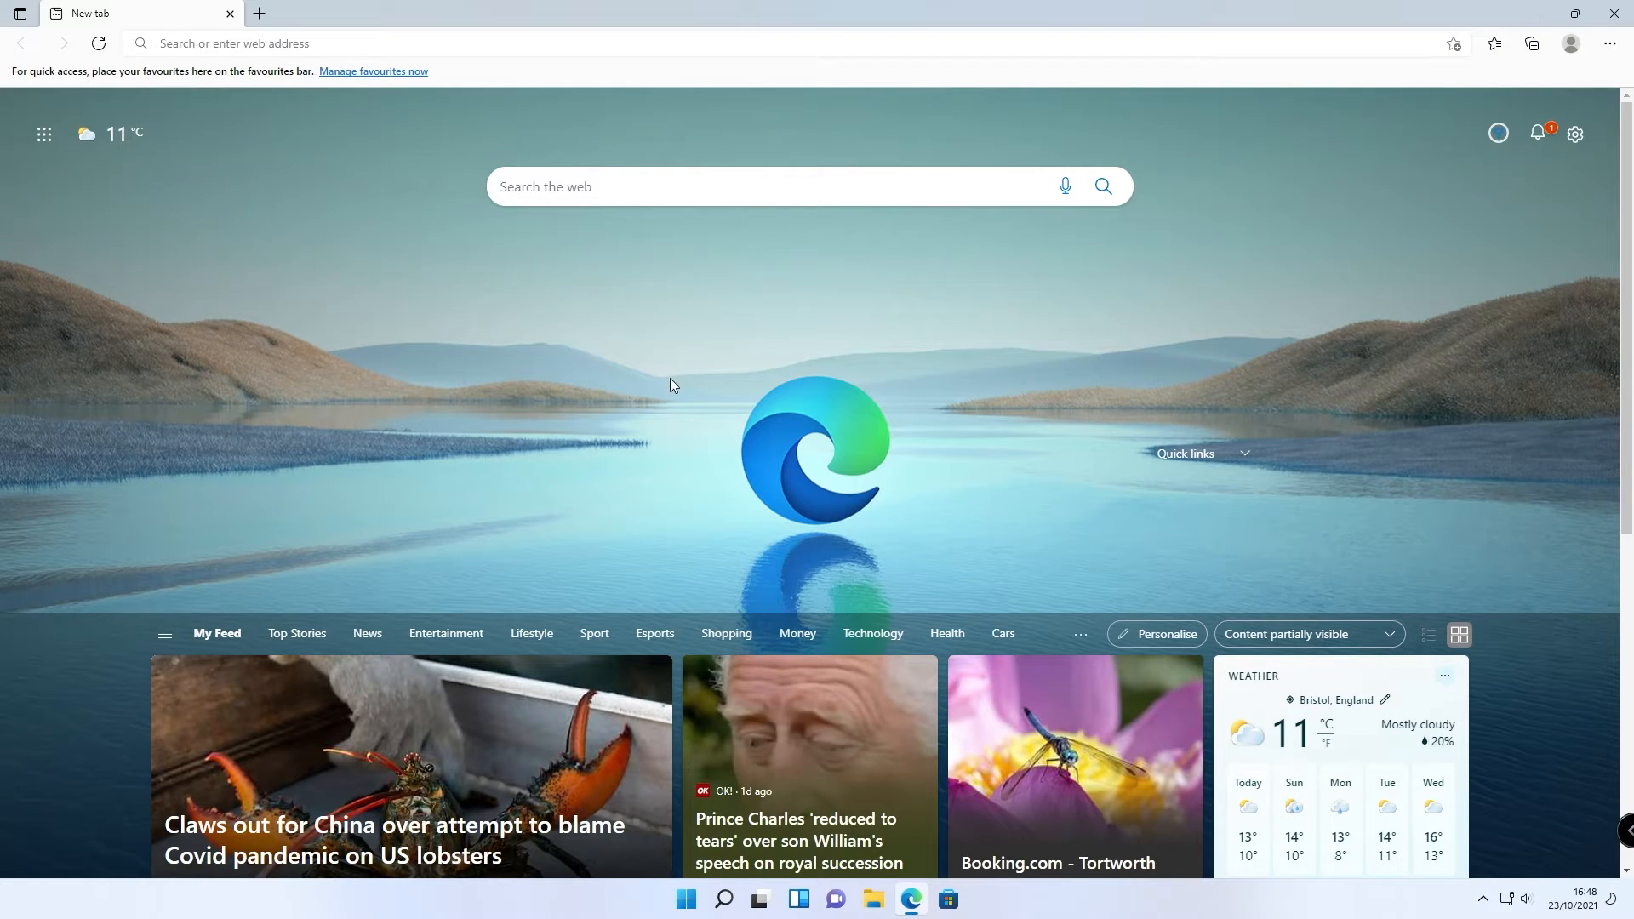
pyautogui.moveTo(1211, 339)
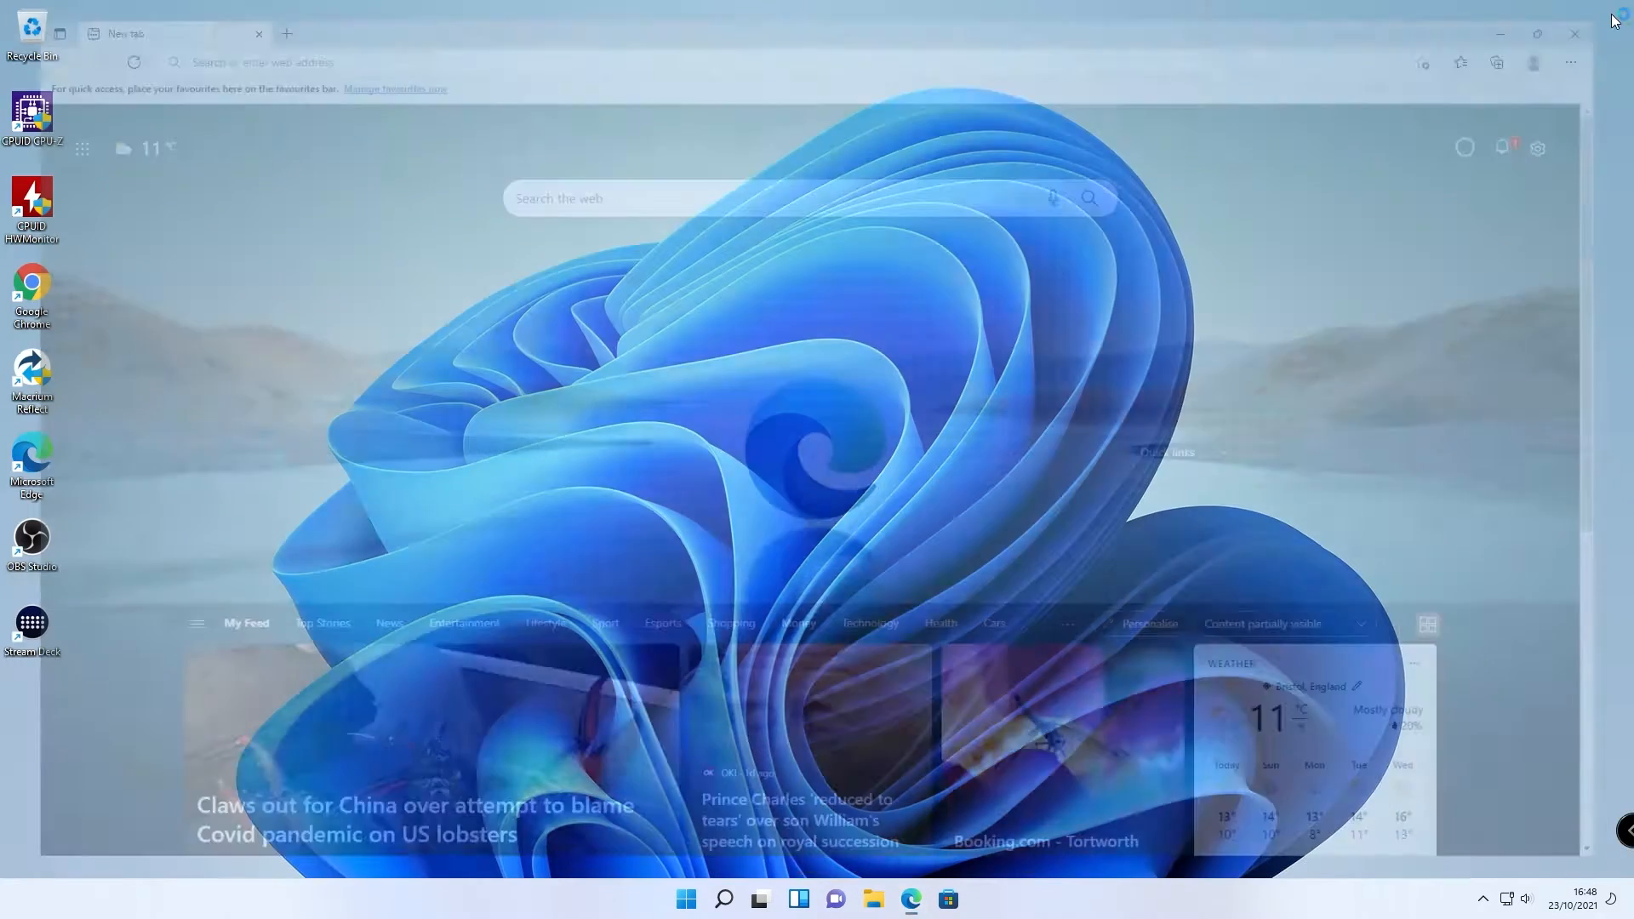
pyautogui.click(1573, 34)
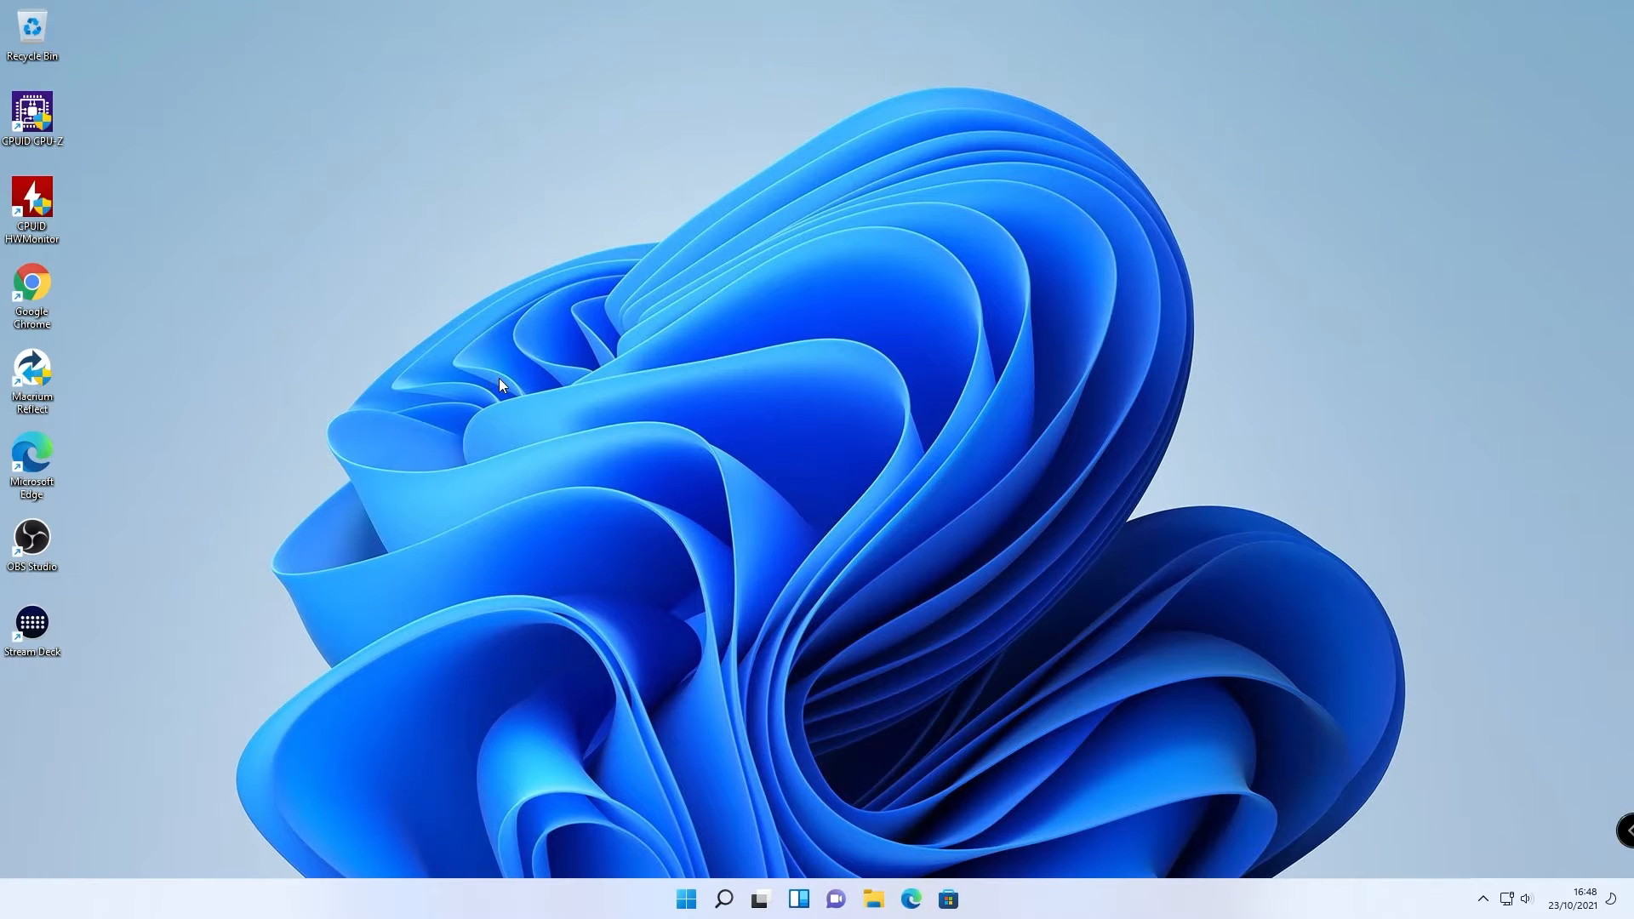
pyautogui.moveTo(48, 291)
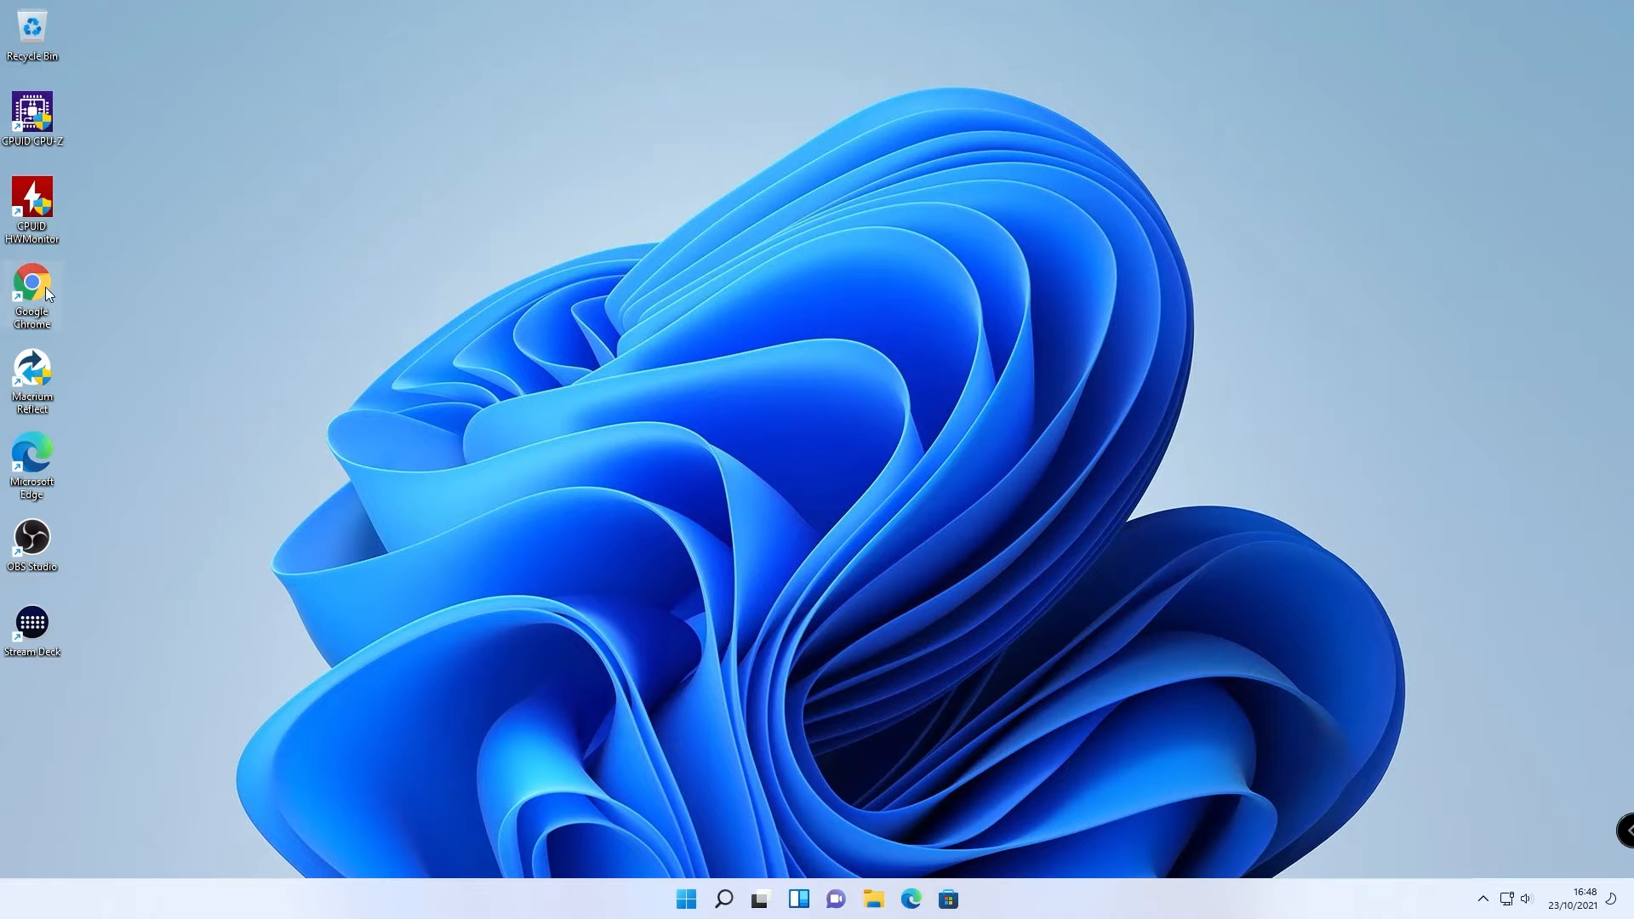
pyautogui.moveTo(671, 576)
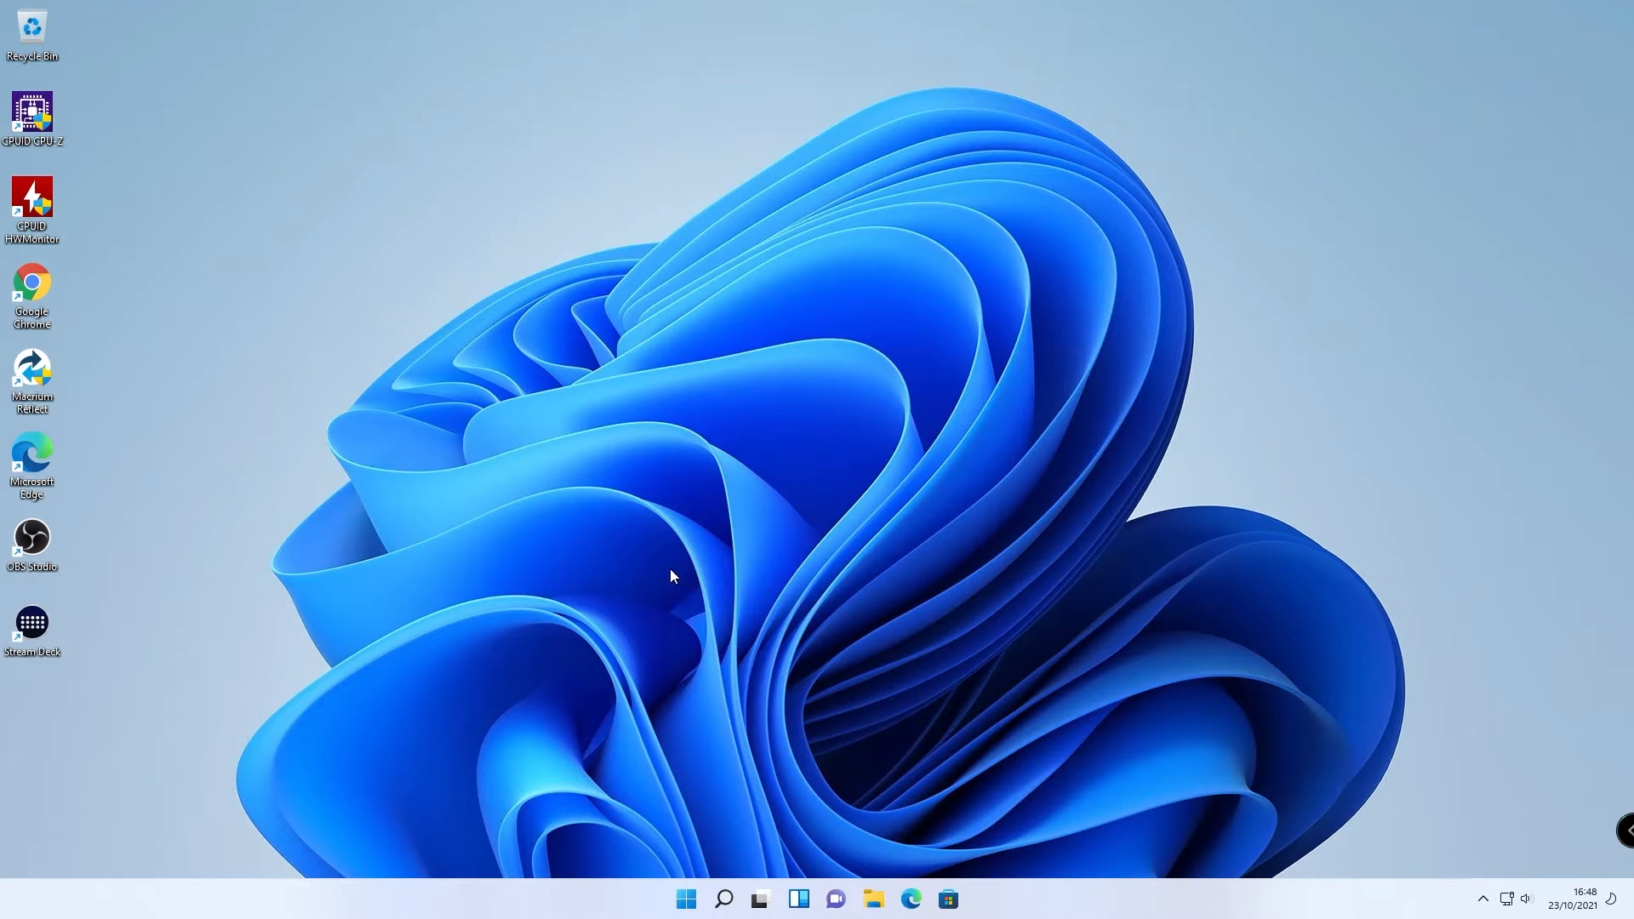
pyautogui.moveTo(788, 705)
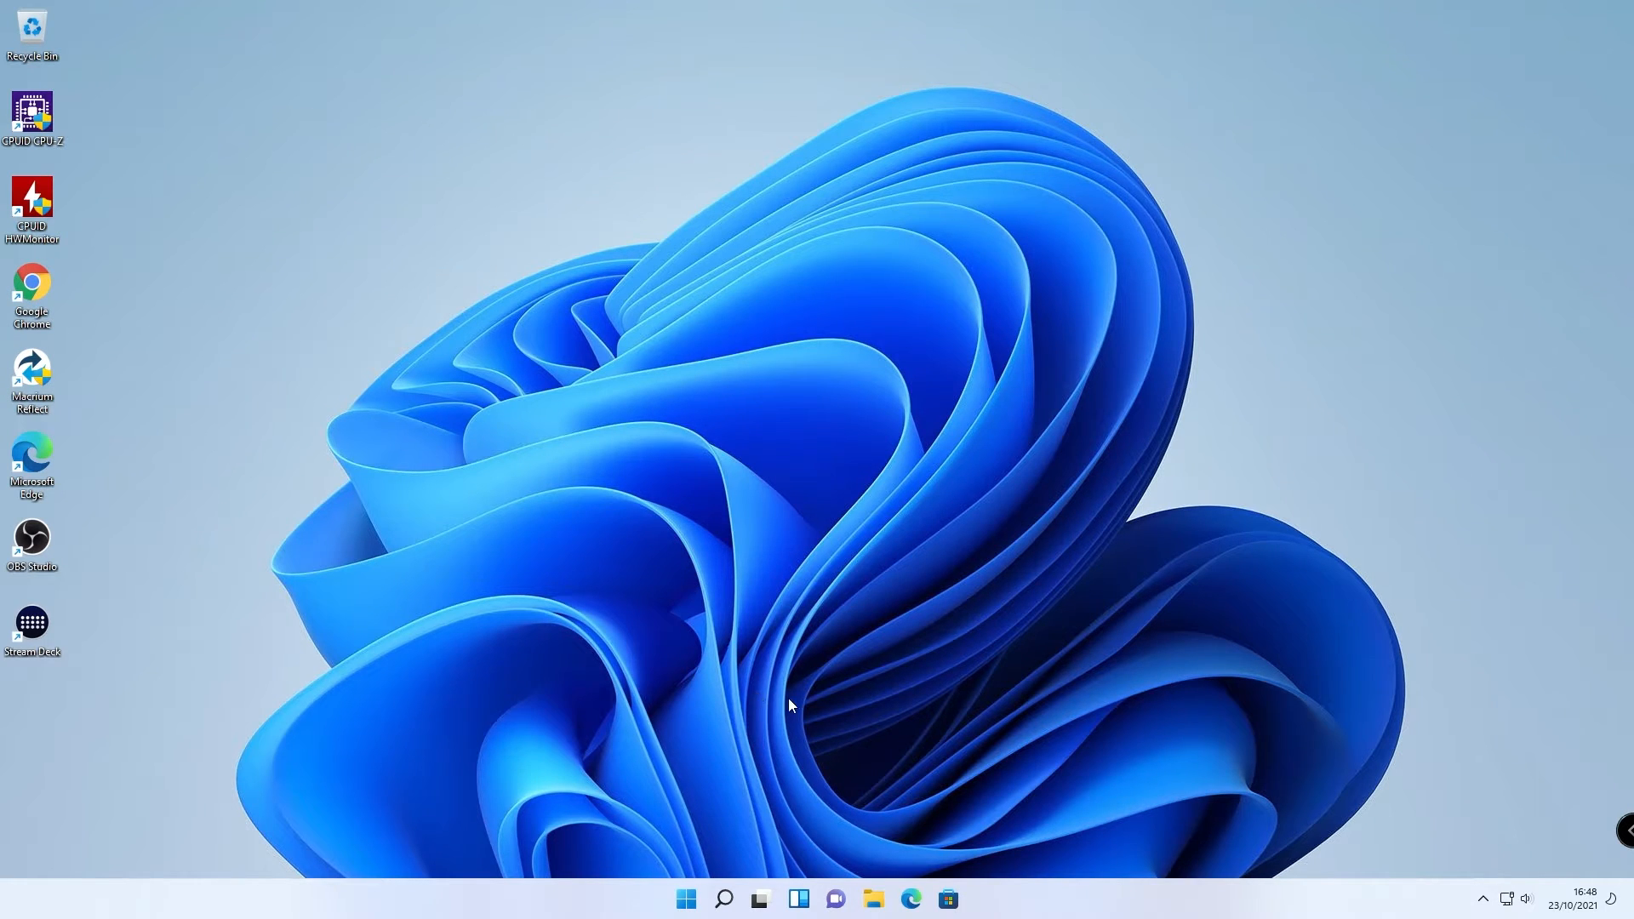
pyautogui.moveTo(215, 434)
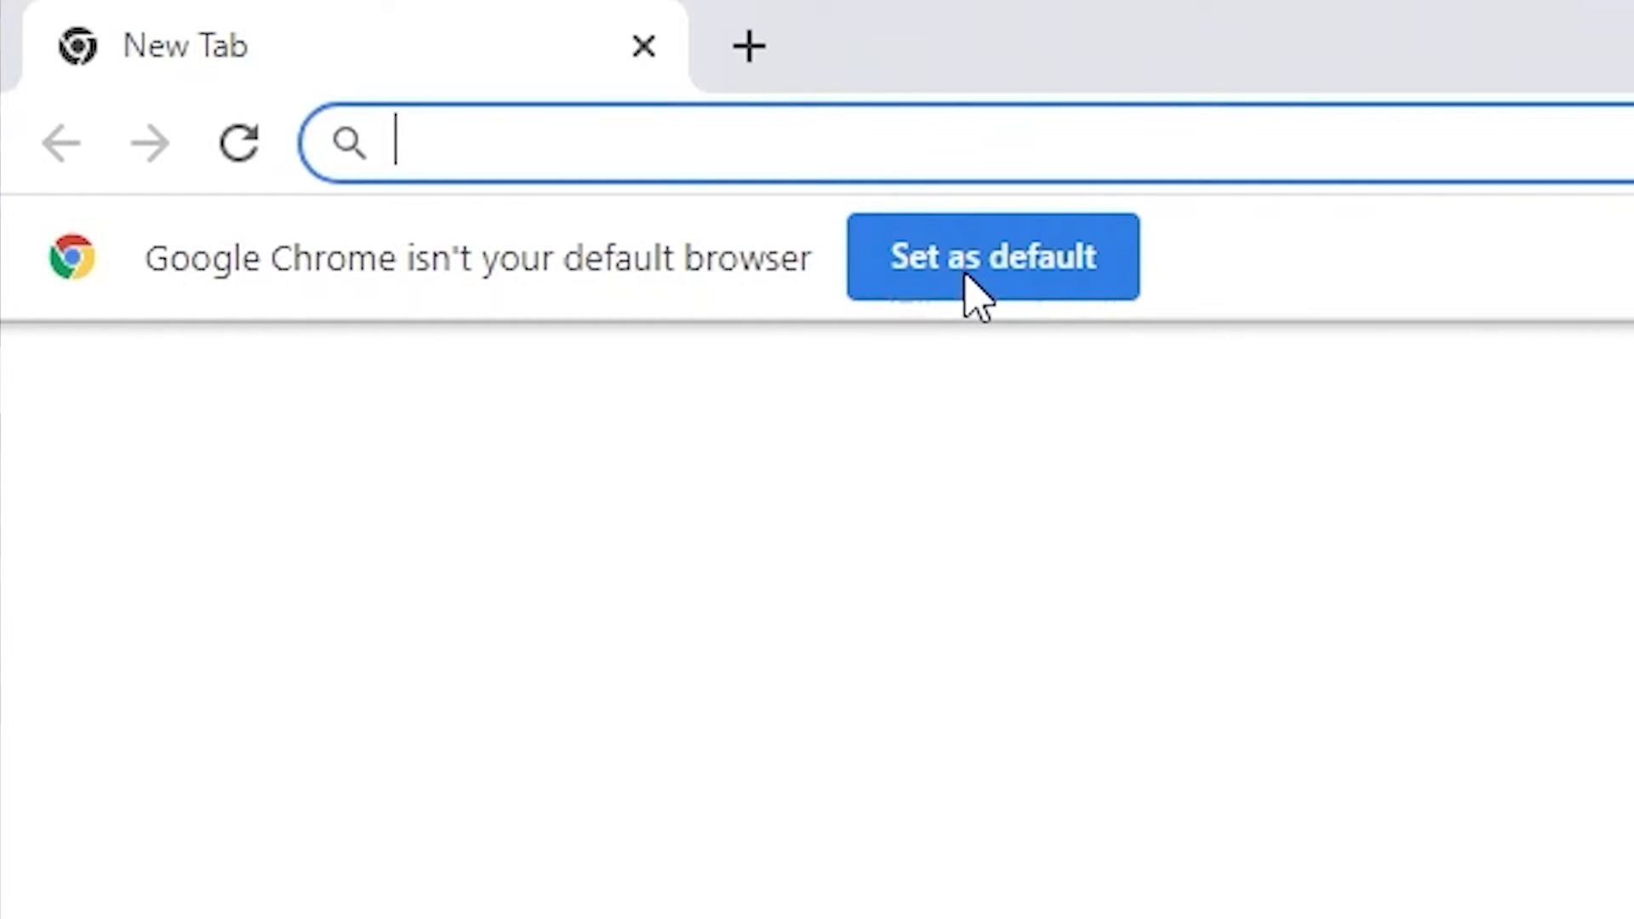
# - Use Chrome's Set as default banner to reach Settings > Apps > Default apps
pyautogui.click(991, 258)
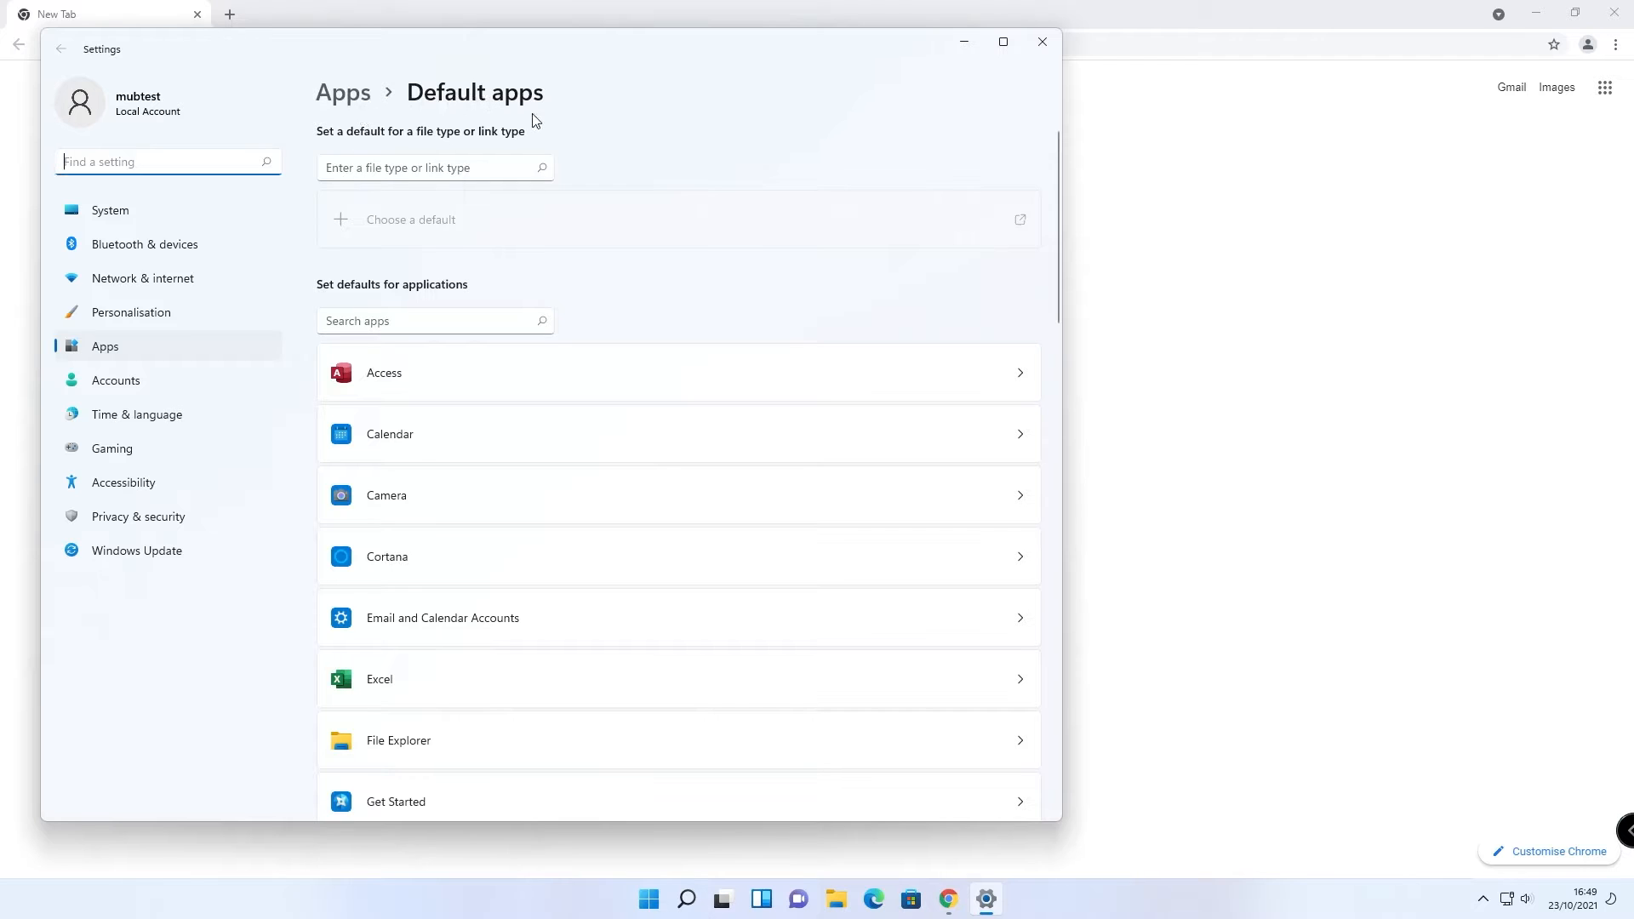
pyautogui.moveTo(495, 354)
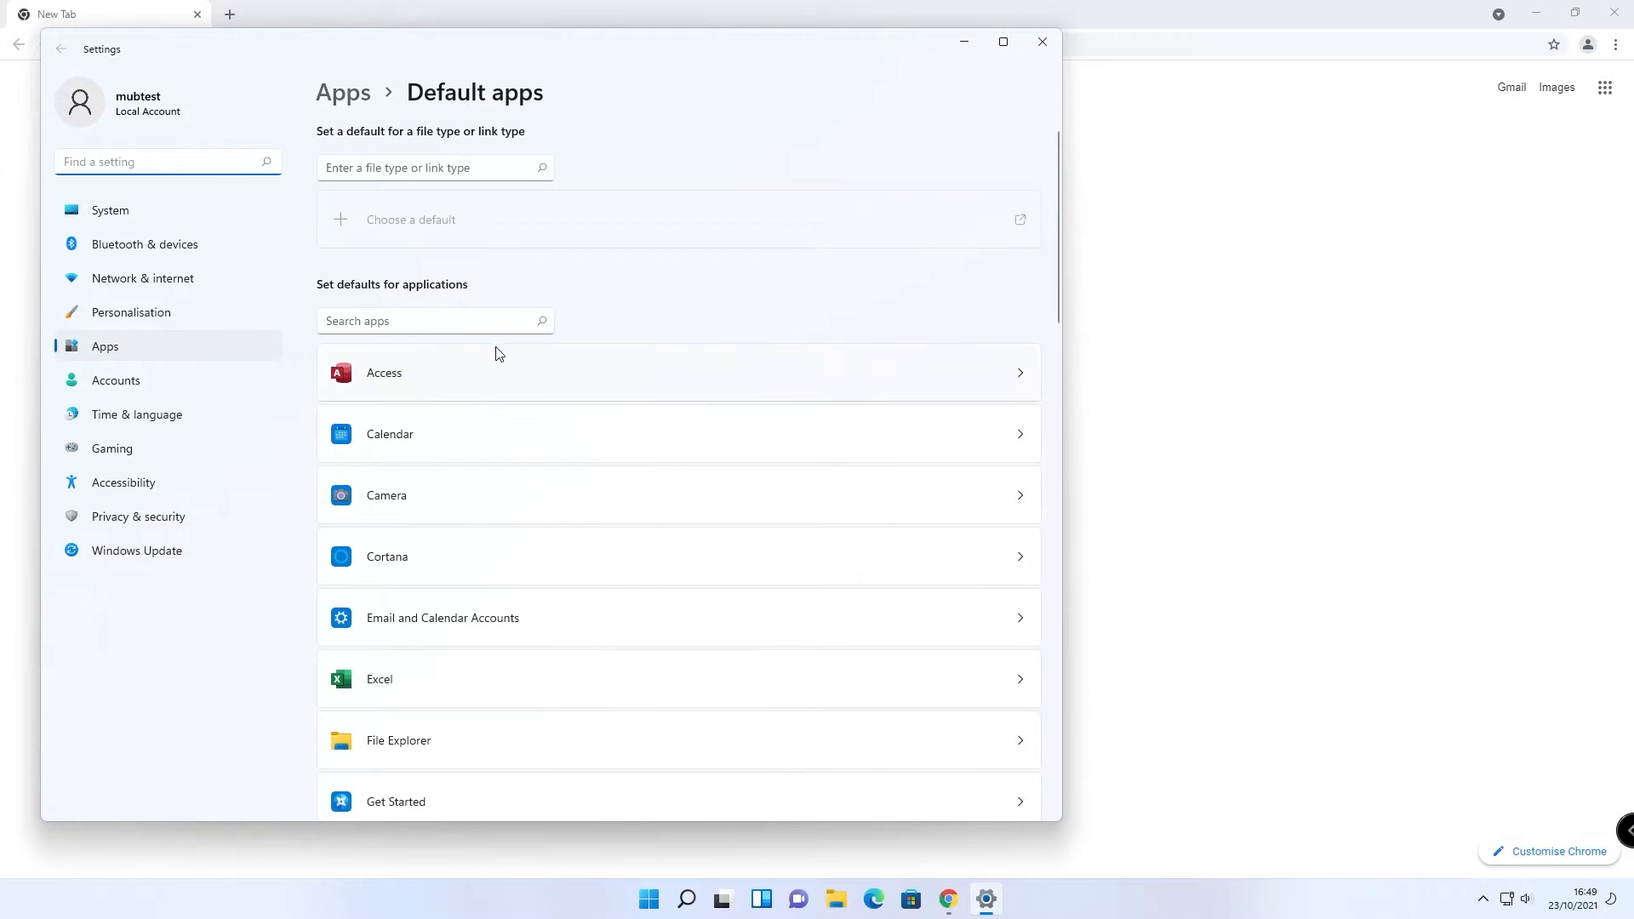
pyautogui.moveTo(521, 485)
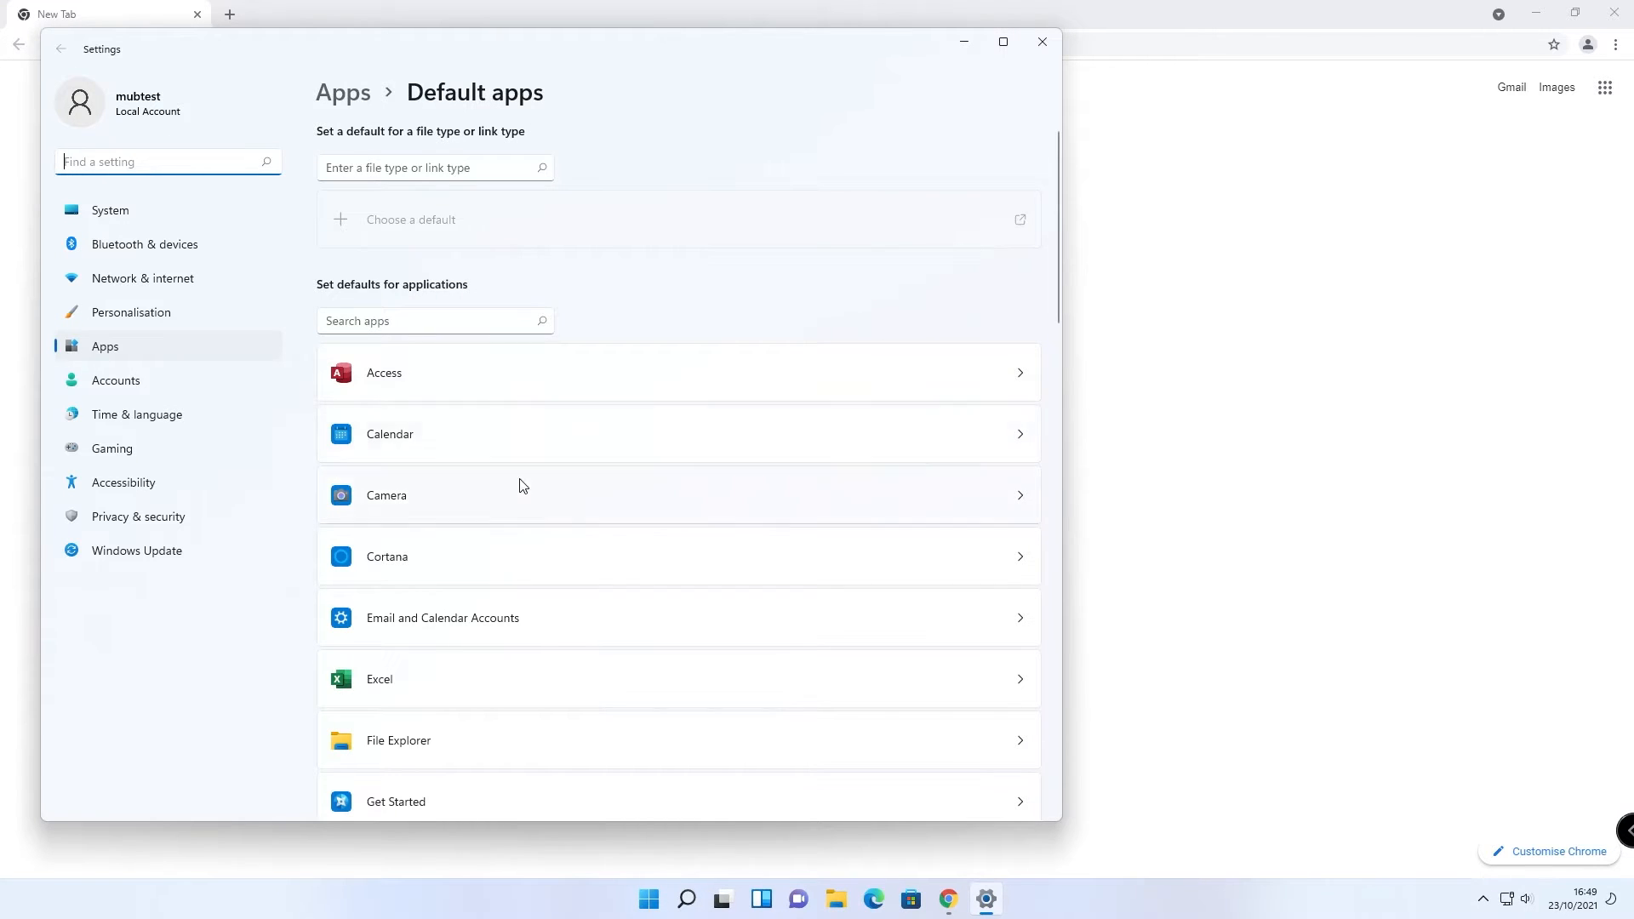
pyautogui.scroll(-3)
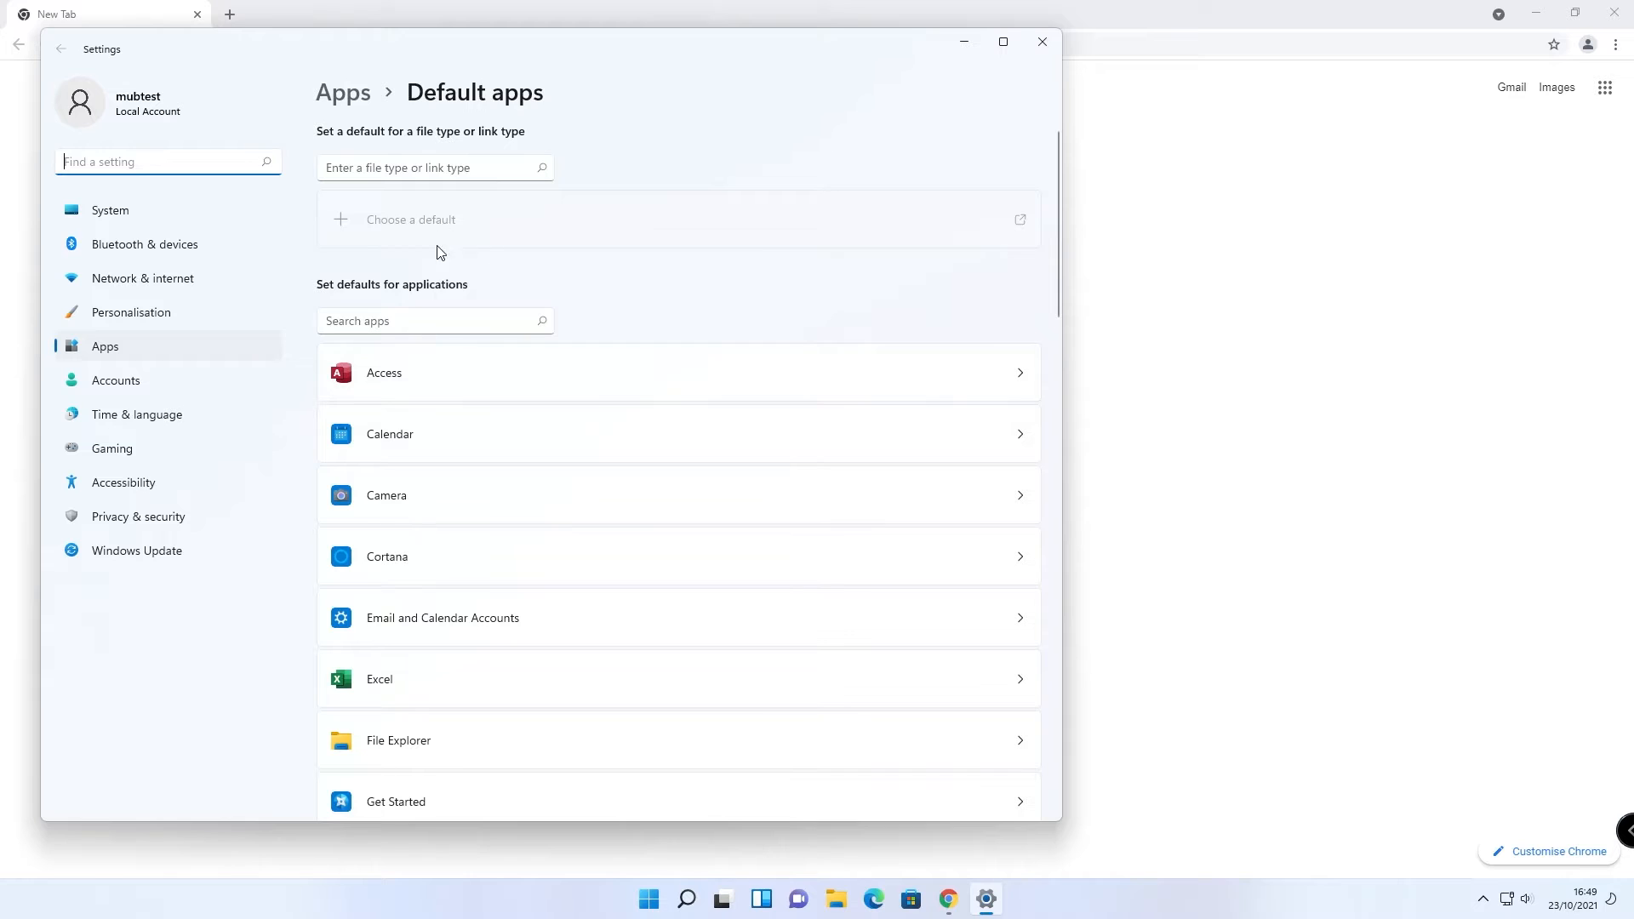
pyautogui.moveTo(495, 259)
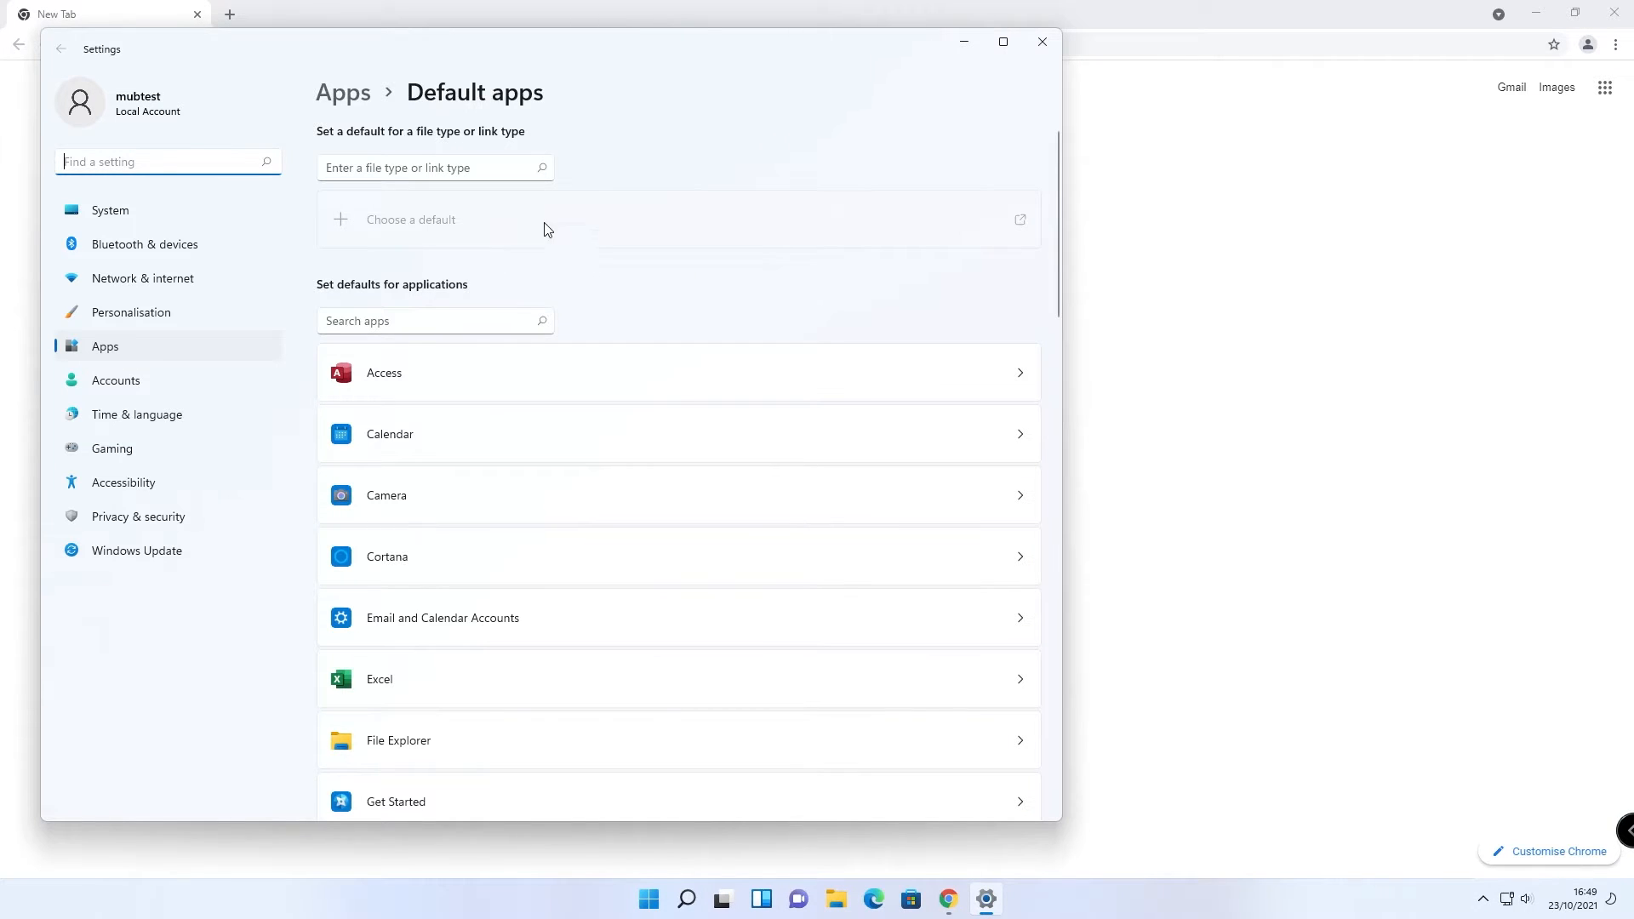
pyautogui.moveTo(540, 461)
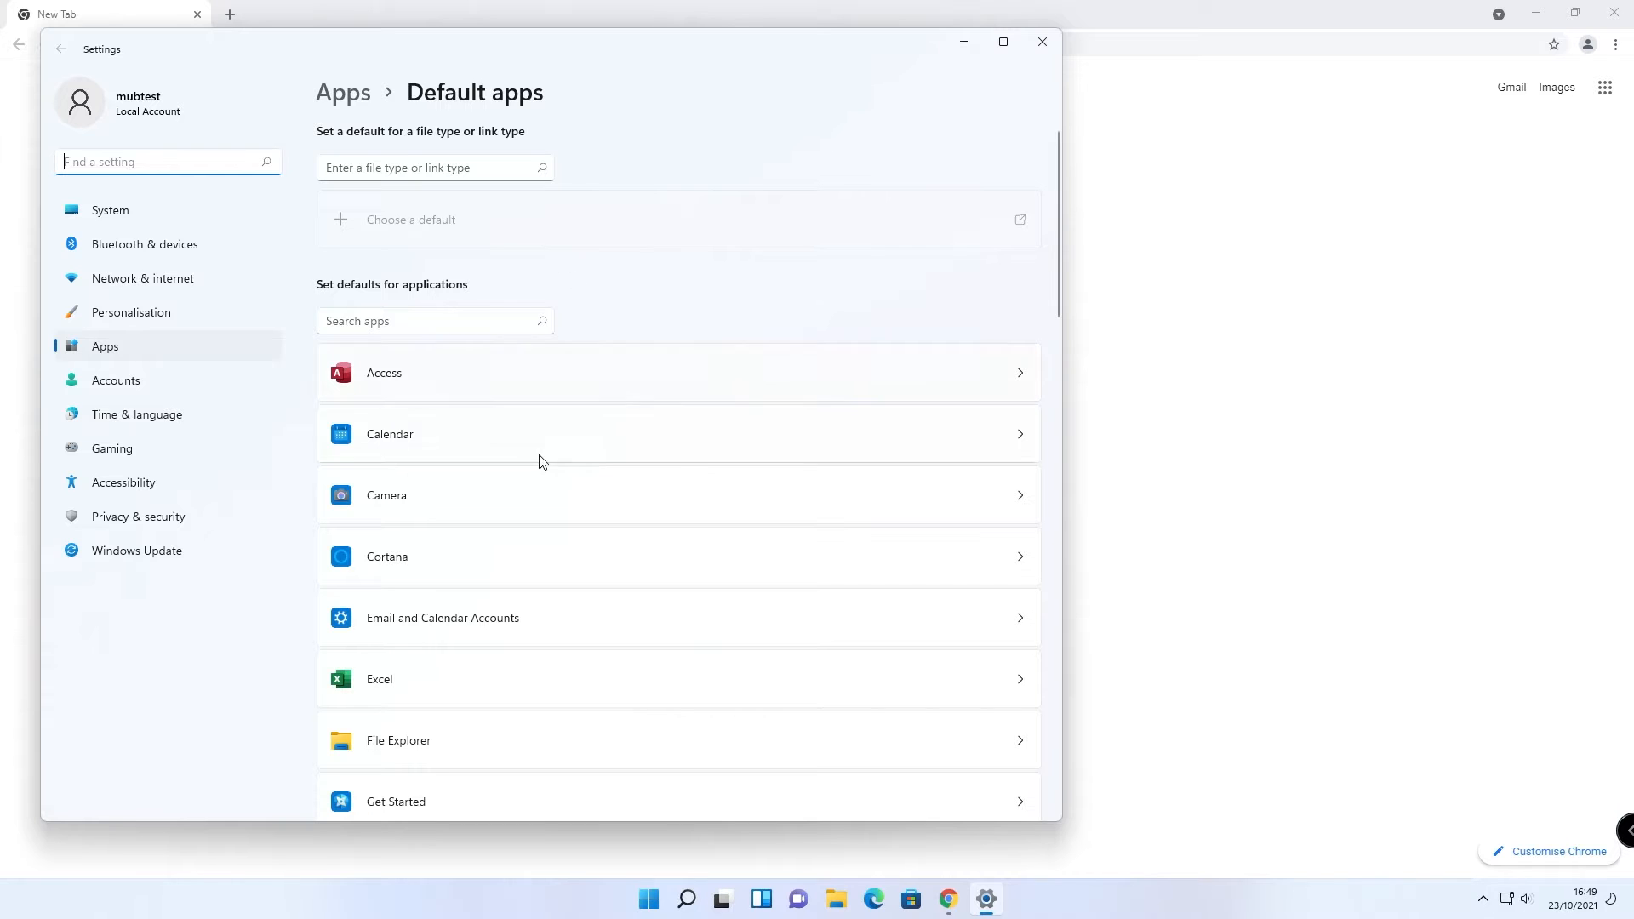
pyautogui.moveTo(601, 388)
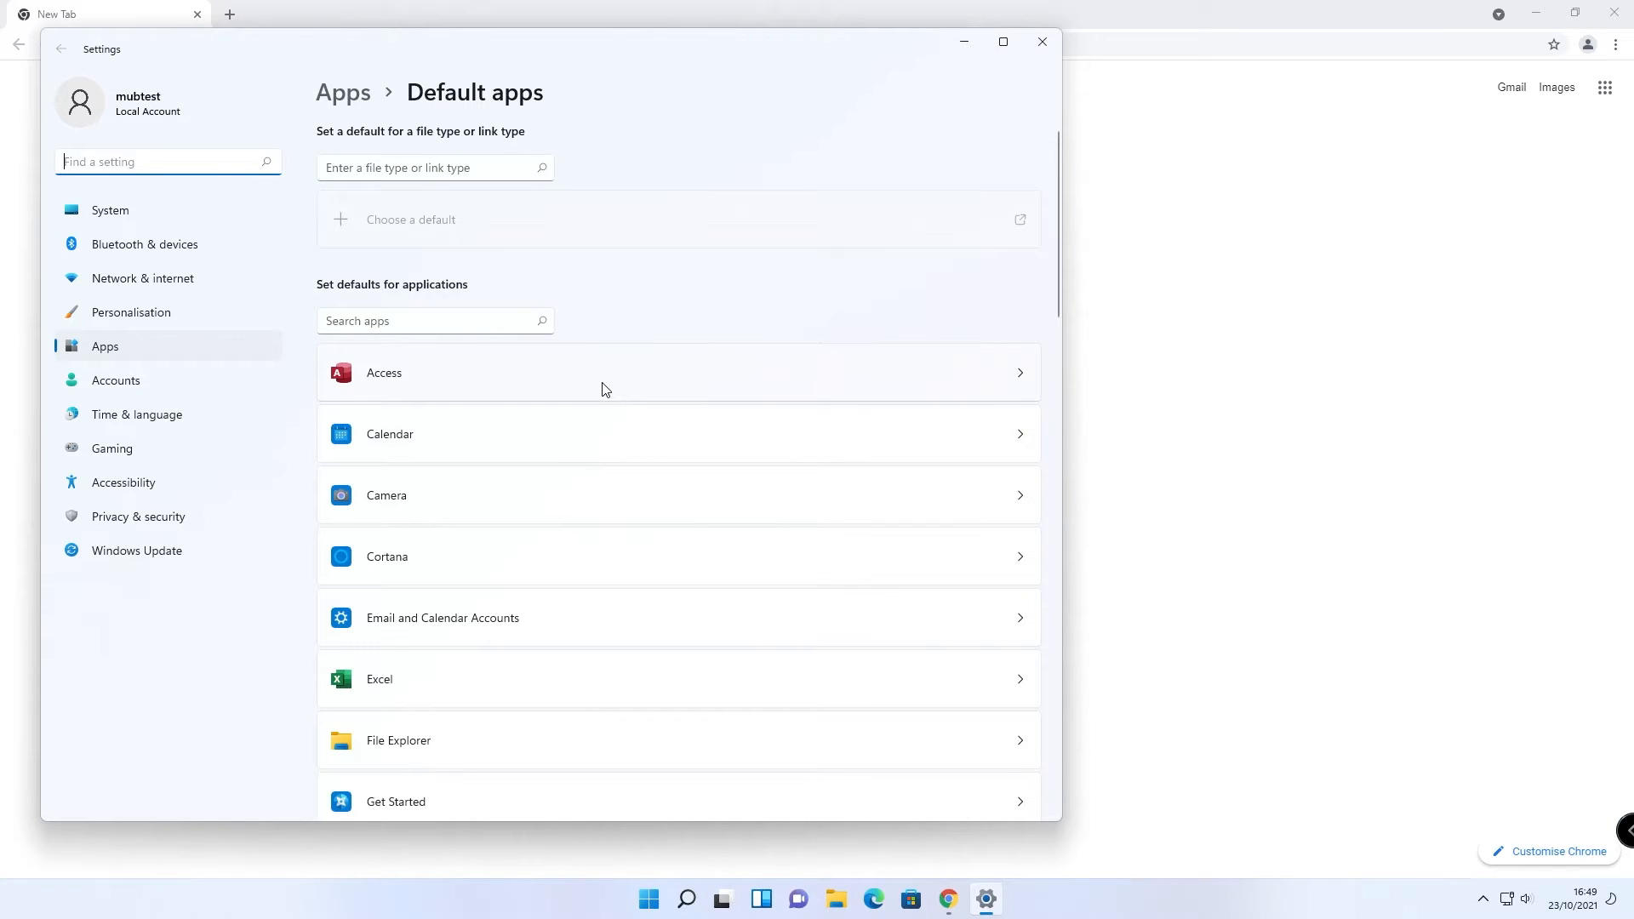
pyautogui.moveTo(1009, 68)
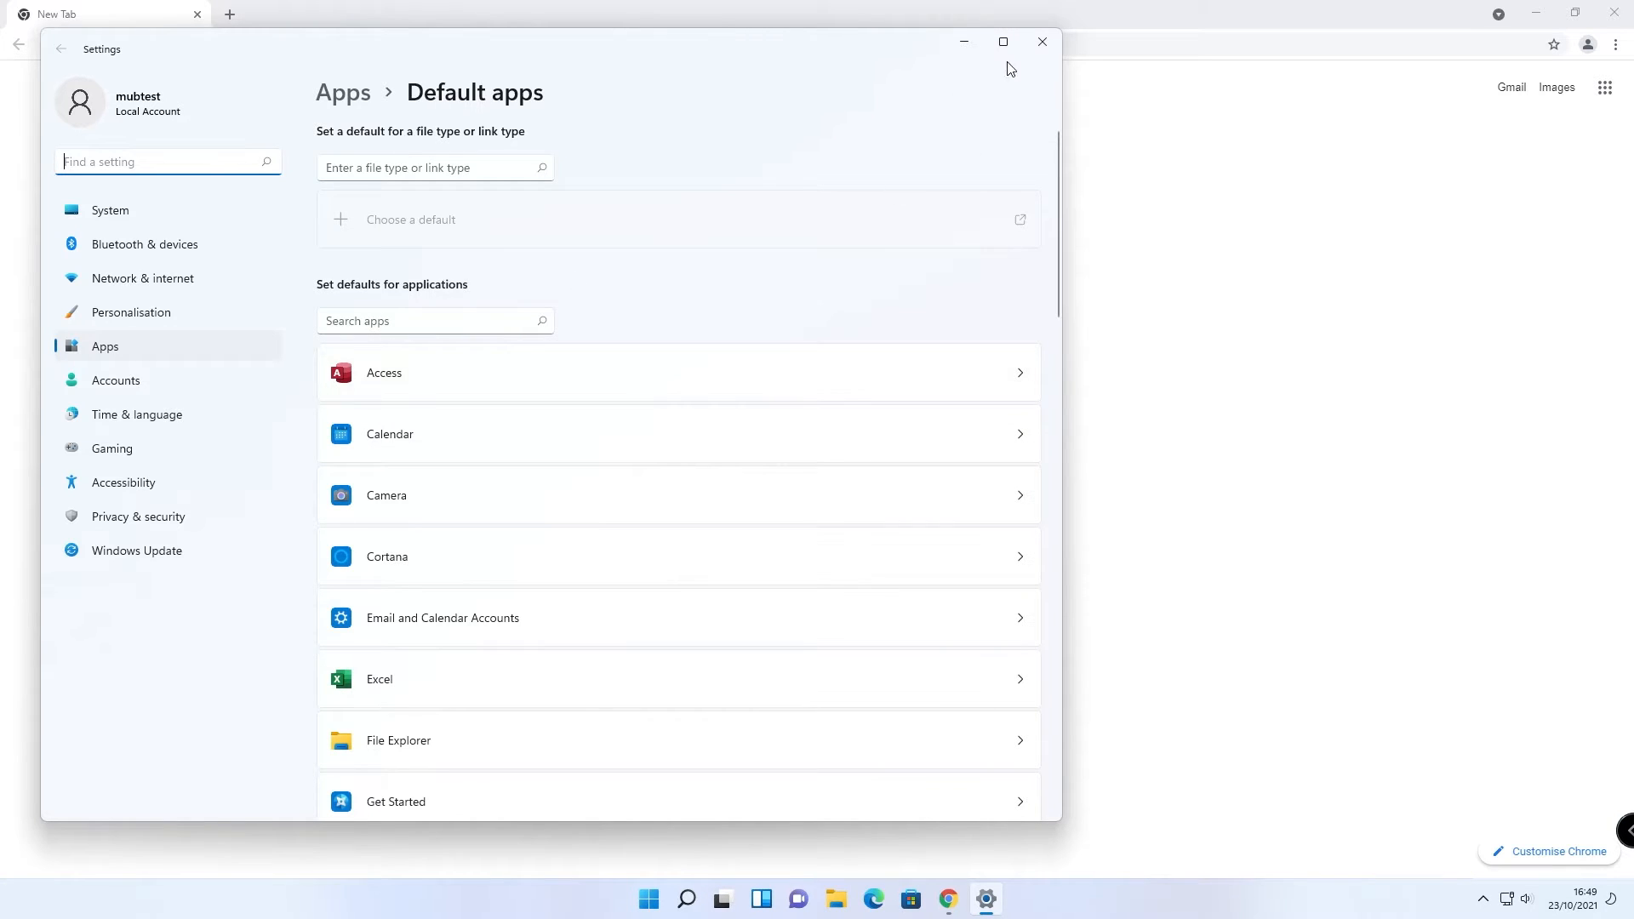
# - Close Settings and search 'default apps' from the taskbar to reopen the Default apps page
pyautogui.click(1041, 41)
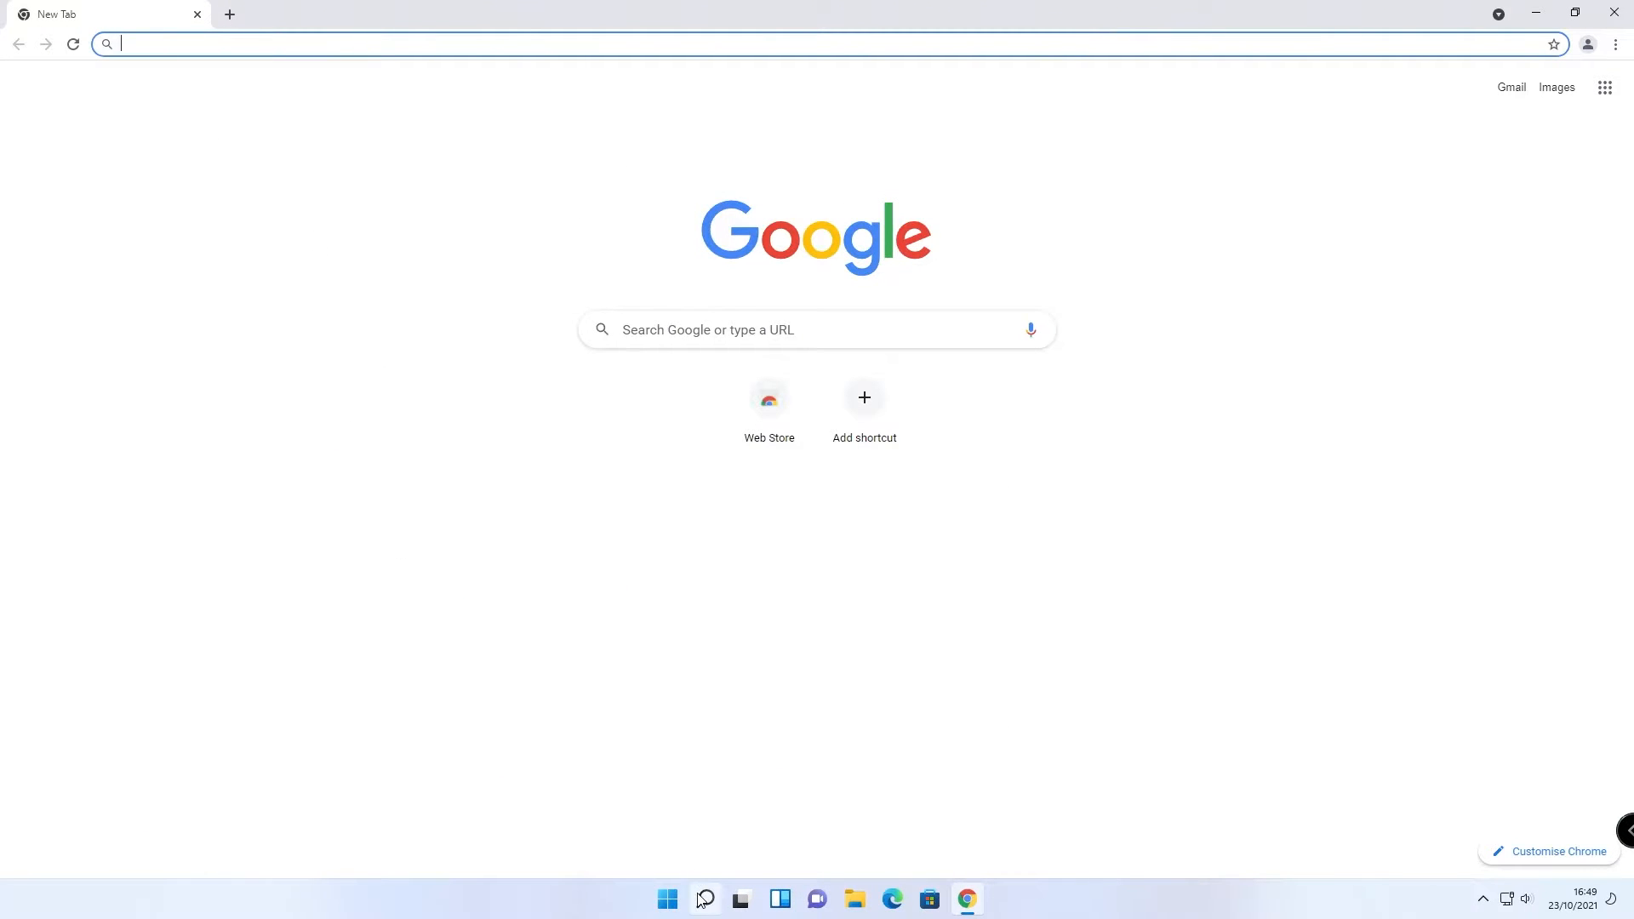
pyautogui.click(703, 899)
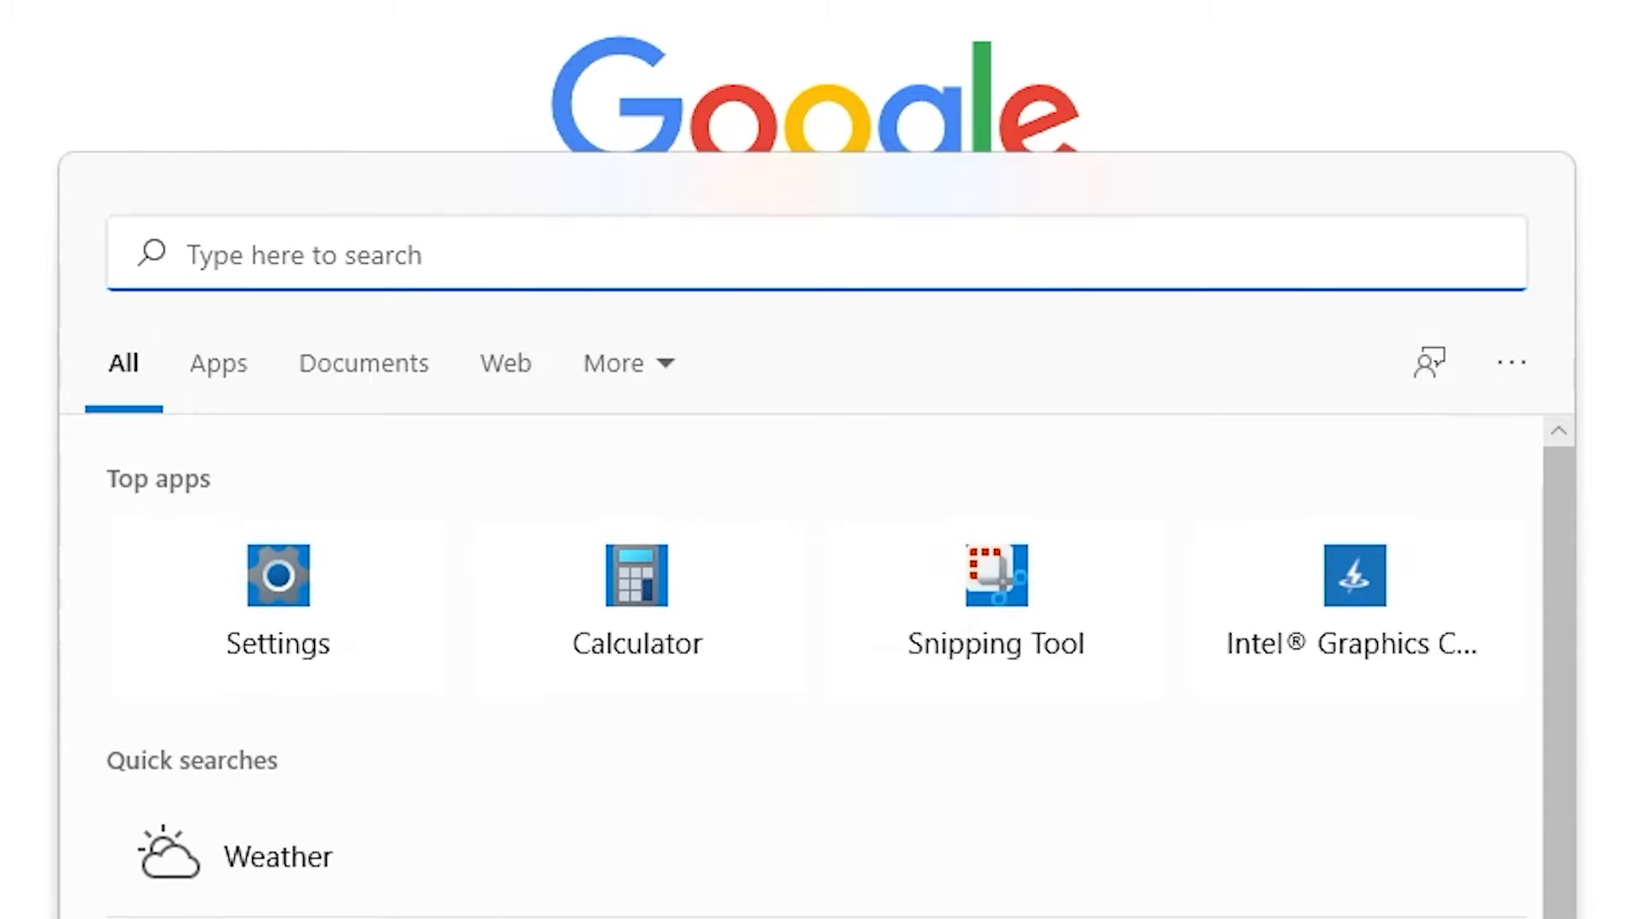
pyautogui.write('default apps')
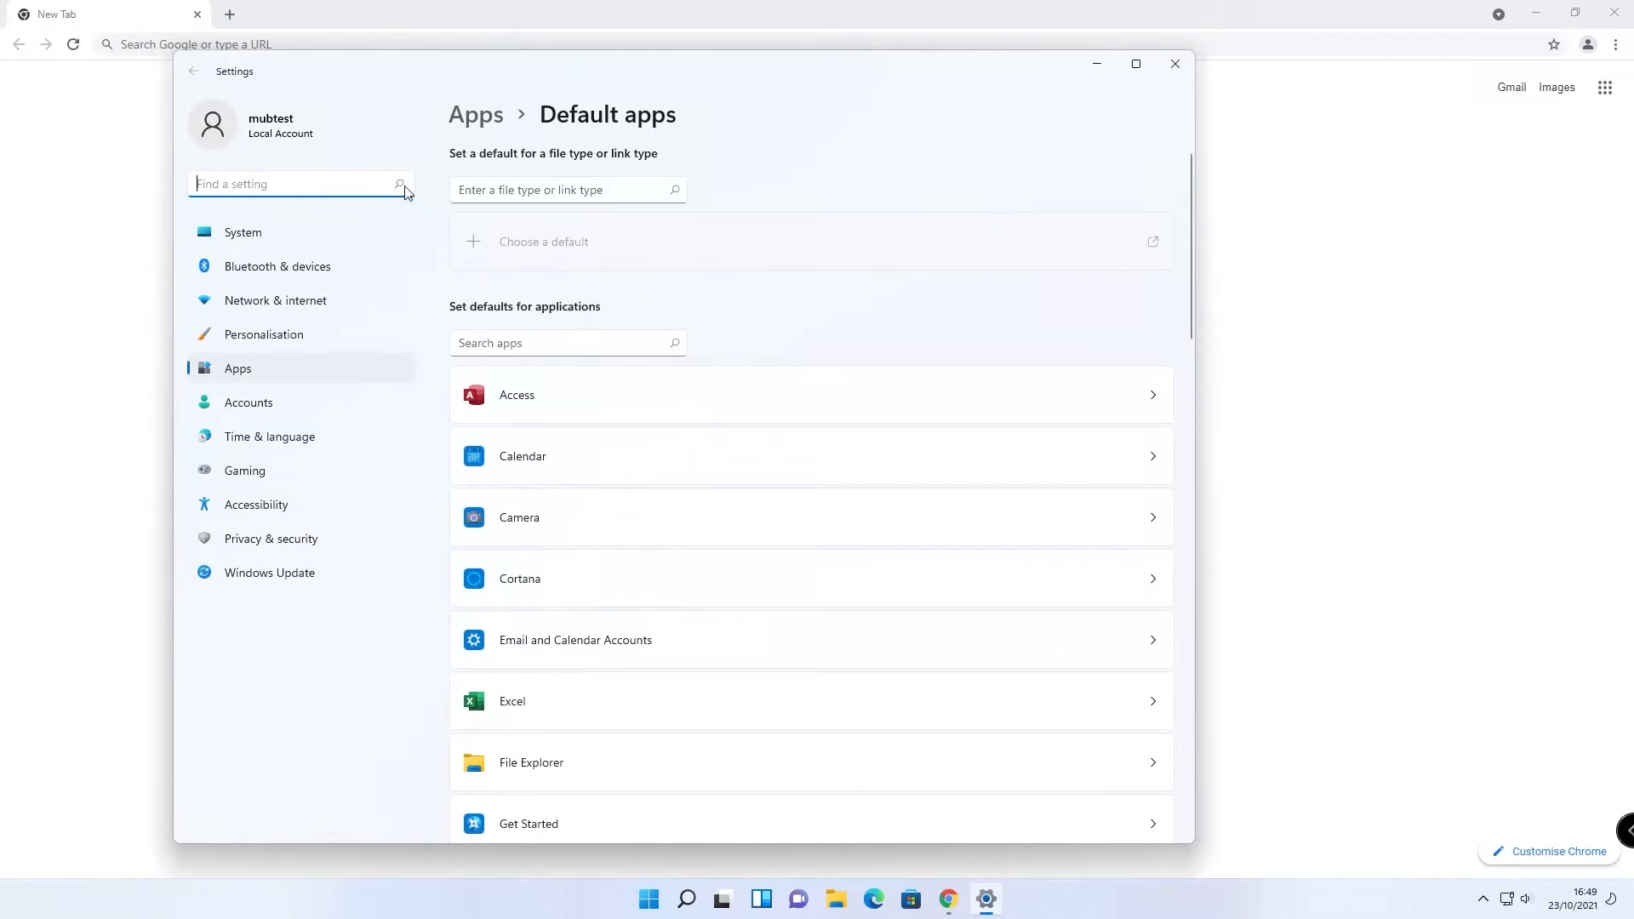
pyautogui.moveTo(777, 889)
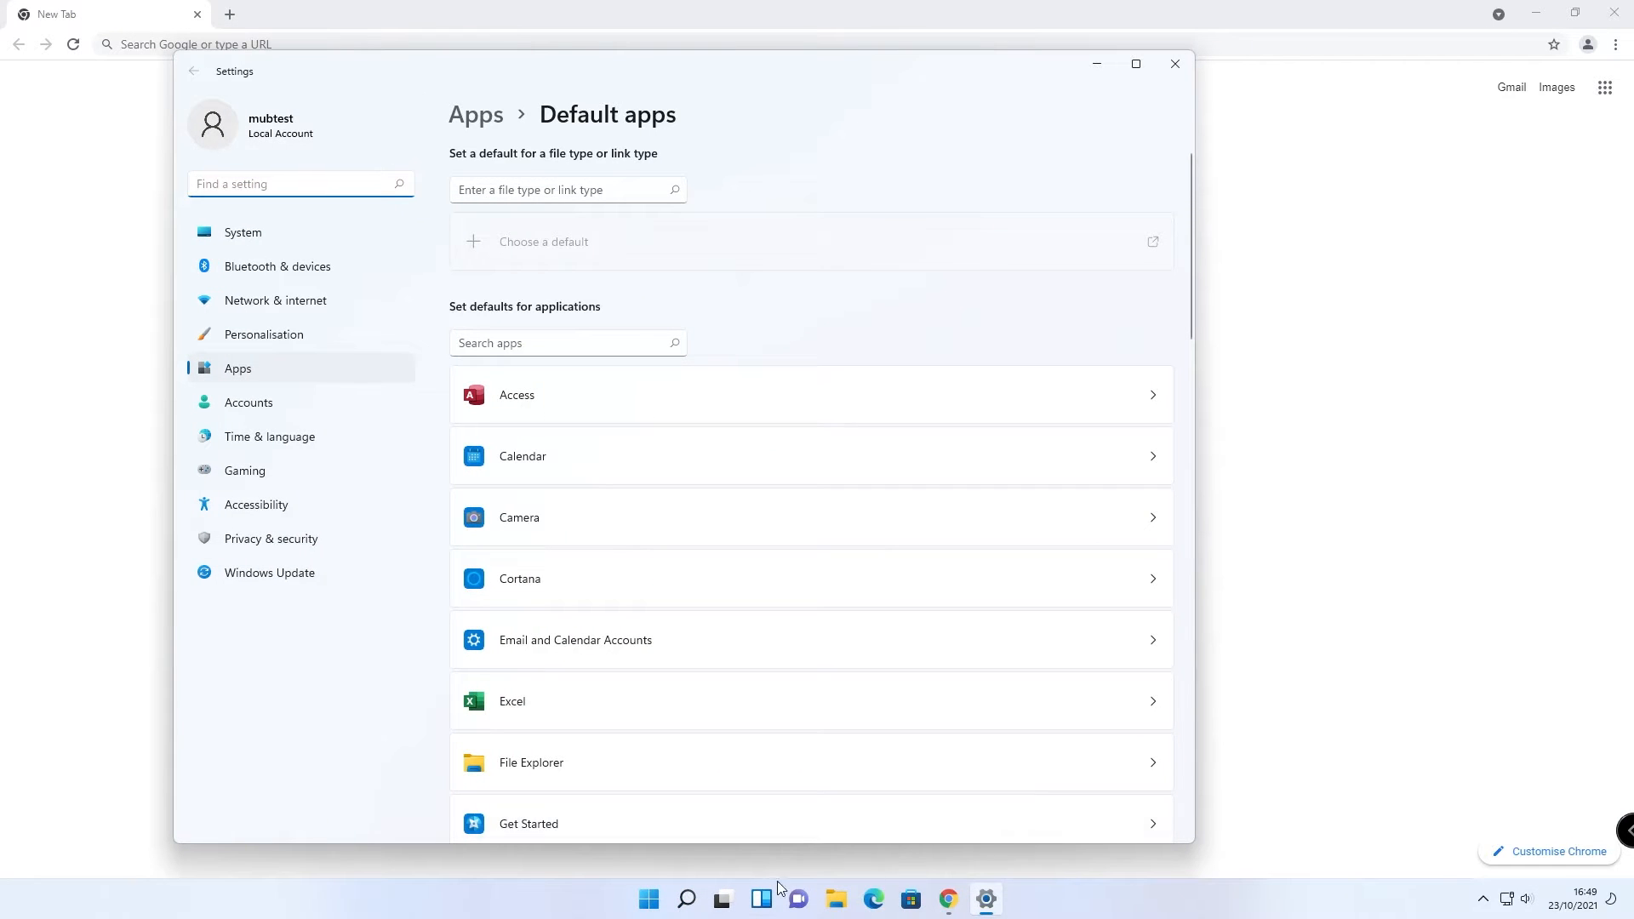
# - Scroll the app defaults list down to the Google Chrome and Microsoft Edge entries
pyautogui.click(649, 899)
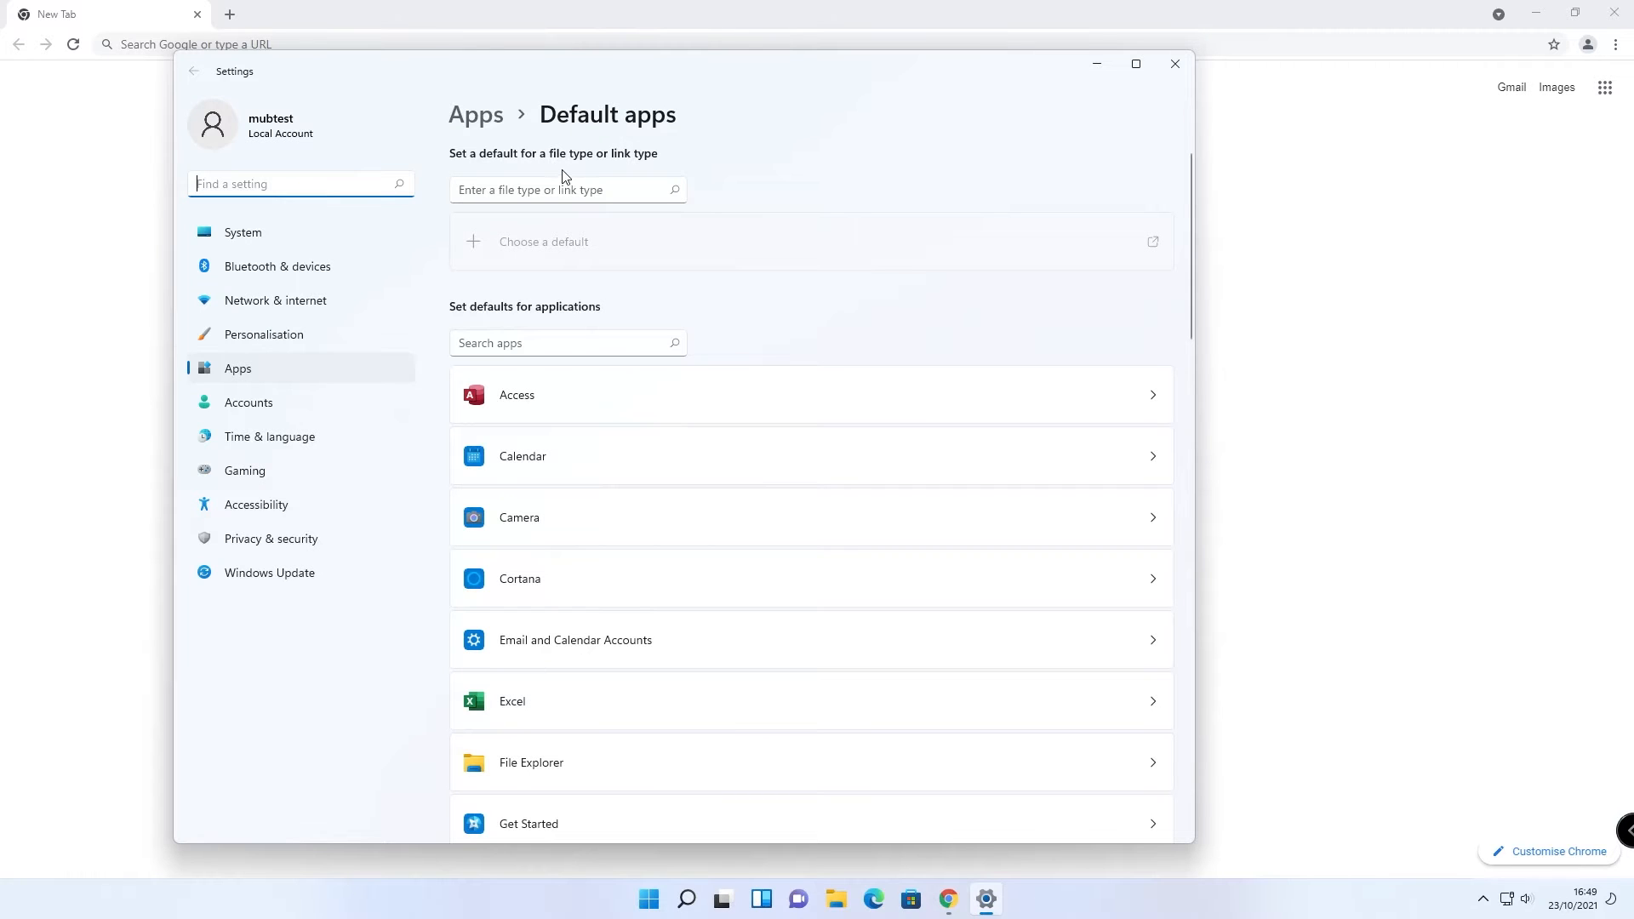
pyautogui.moveTo(736, 315)
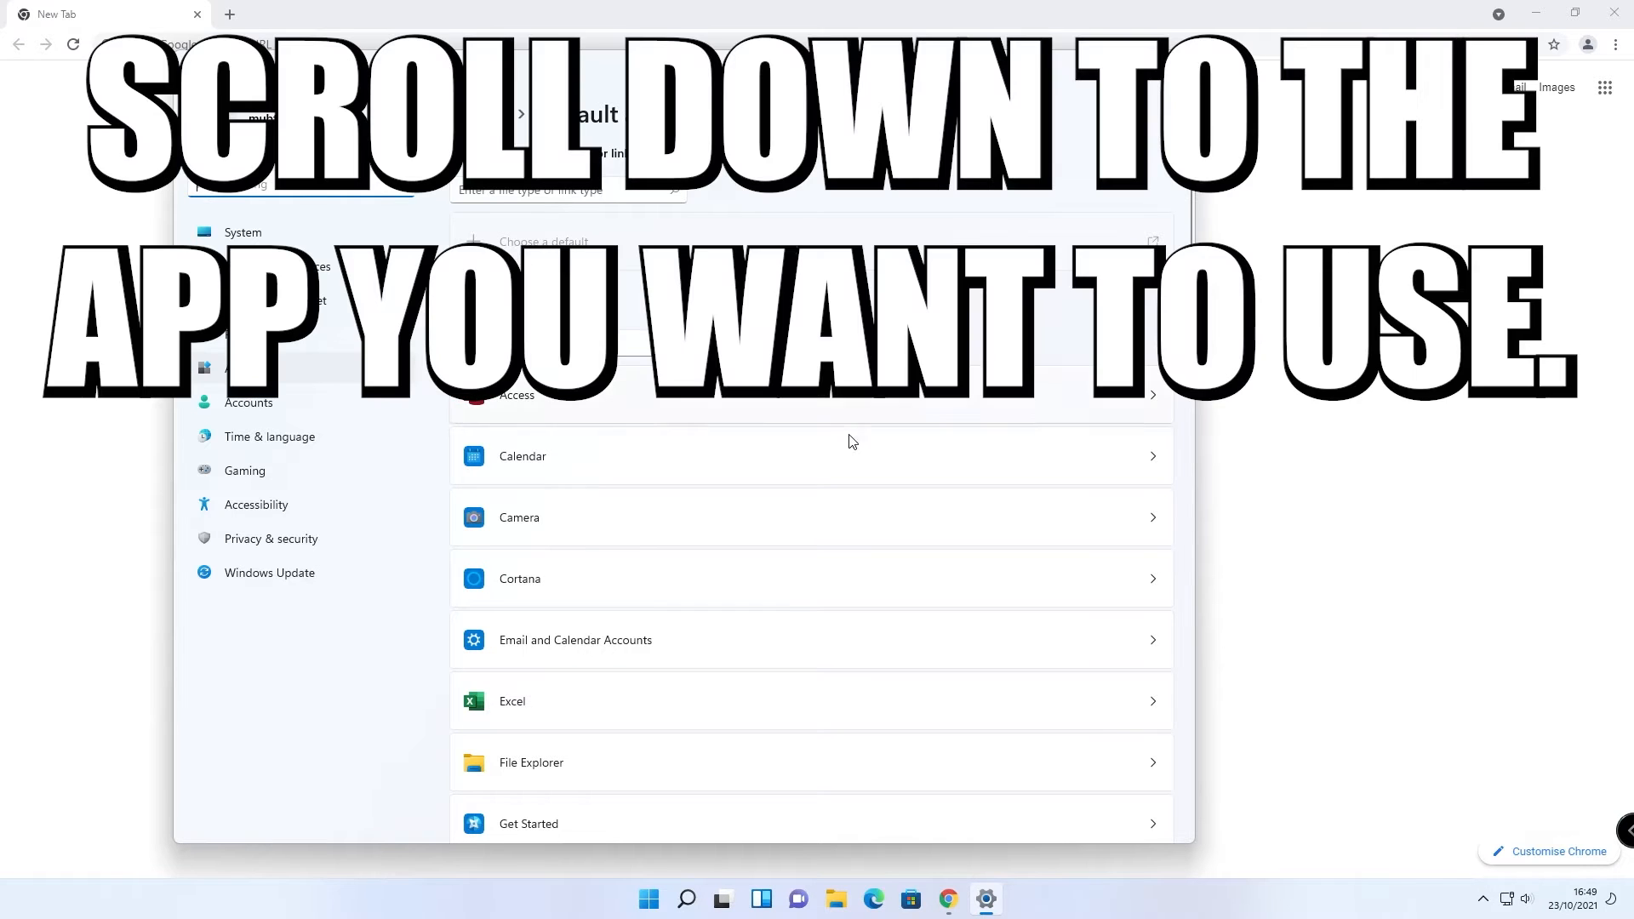
pyautogui.scroll(-3)
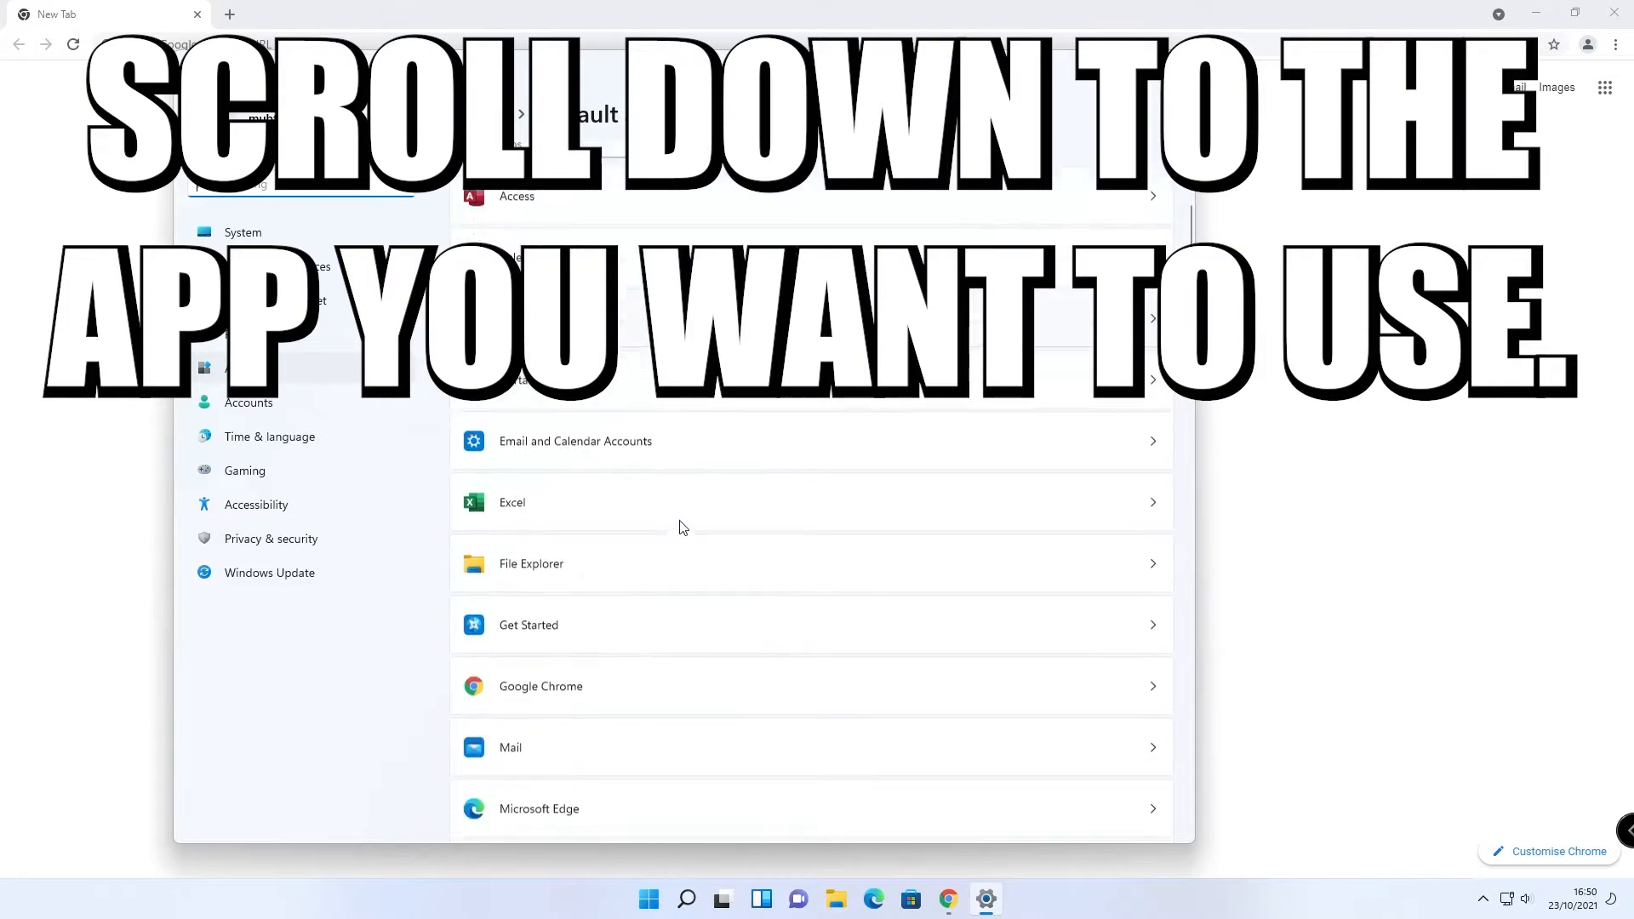
pyautogui.scroll(-3)
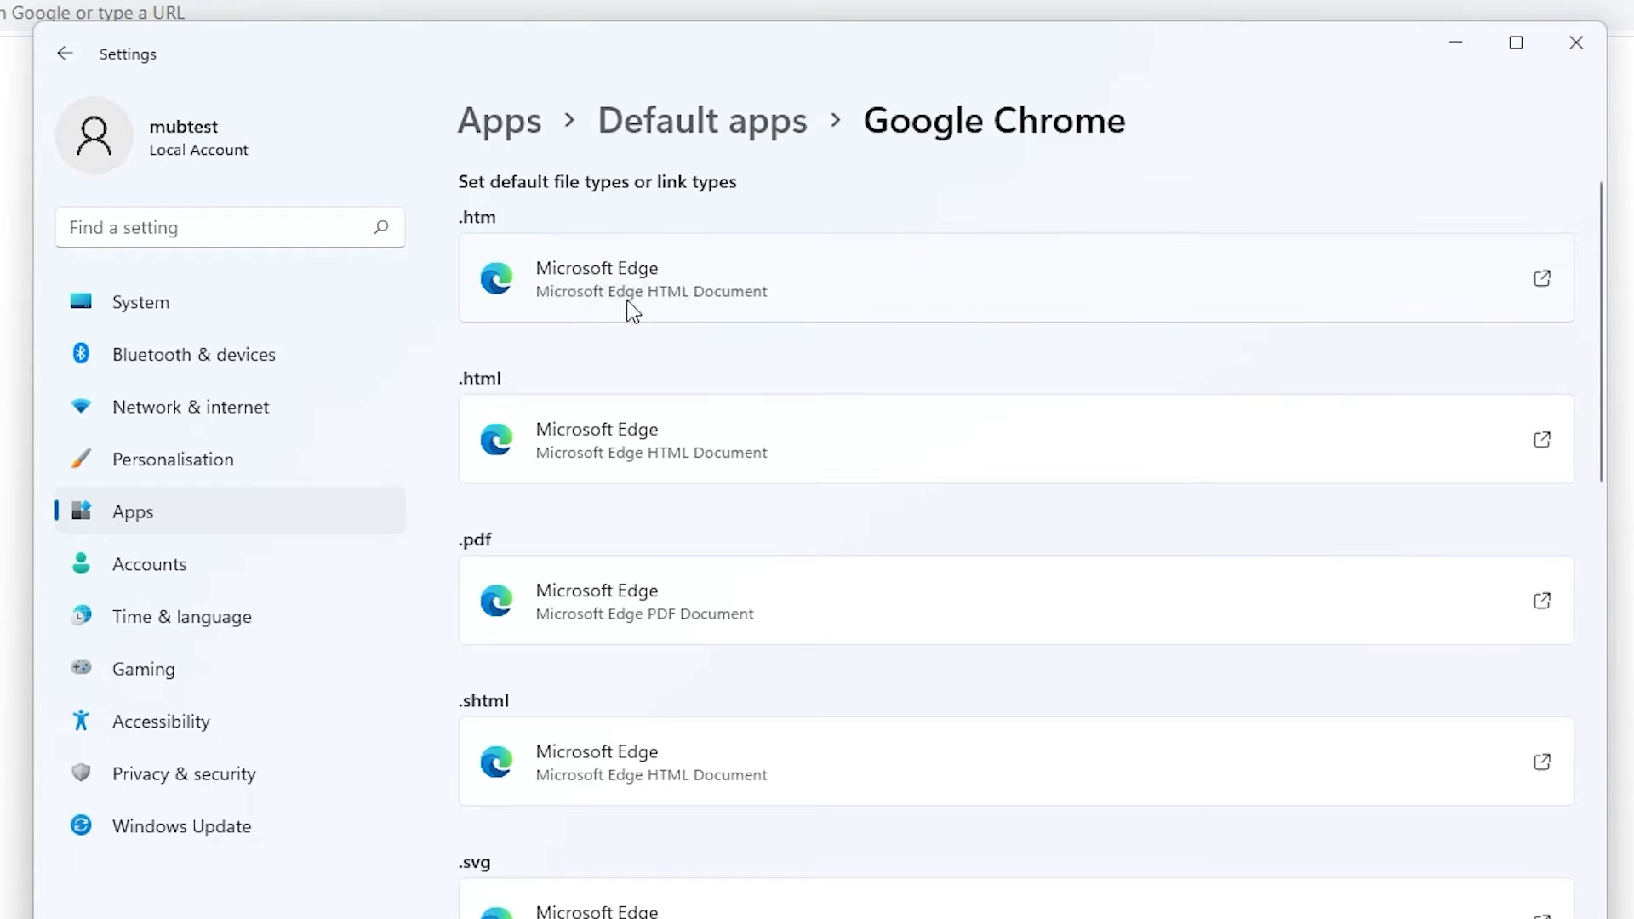
pyautogui.moveTo(676, 441)
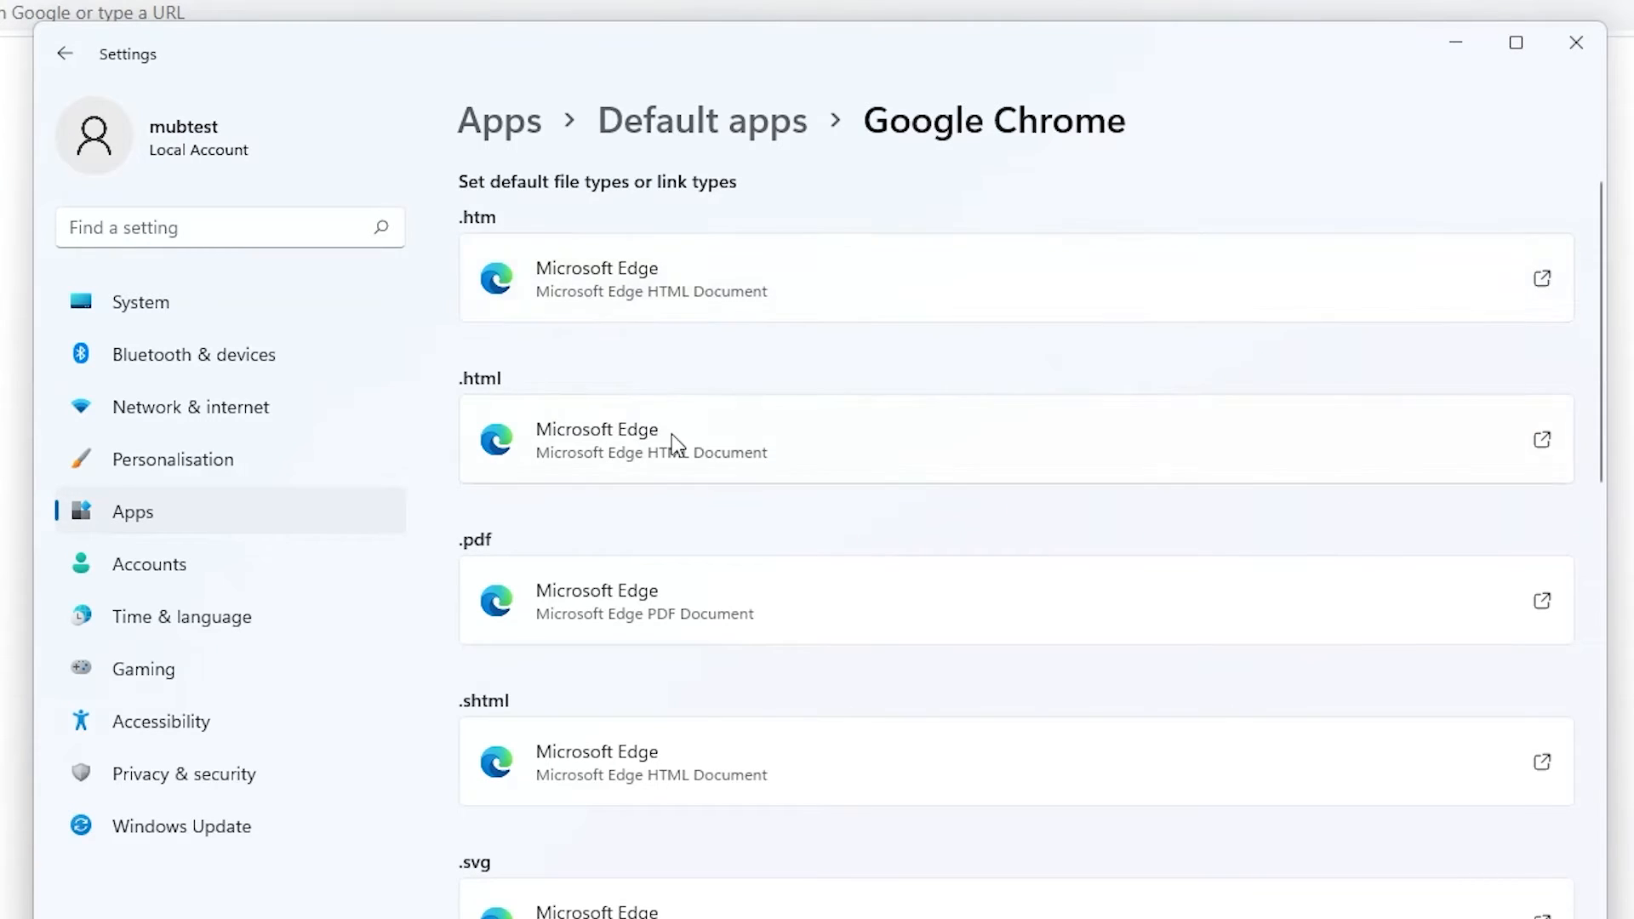
# - Review Google Chrome's file and link types, still mostly assigned to Microsoft Edge
pyautogui.scroll(-3)
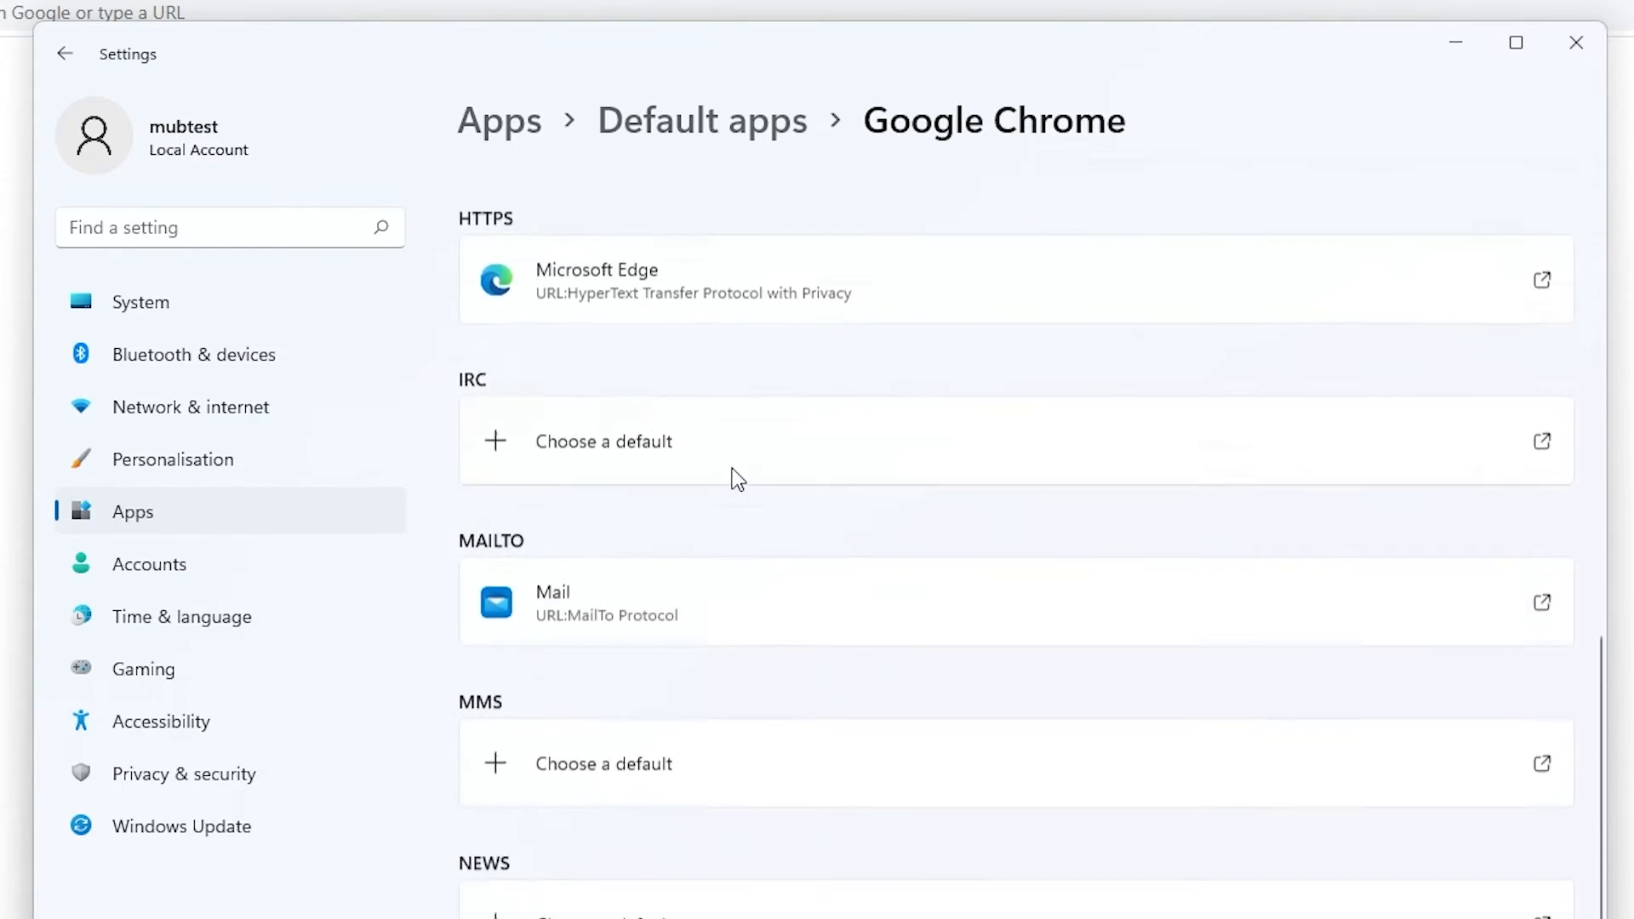
pyautogui.scroll(-3)
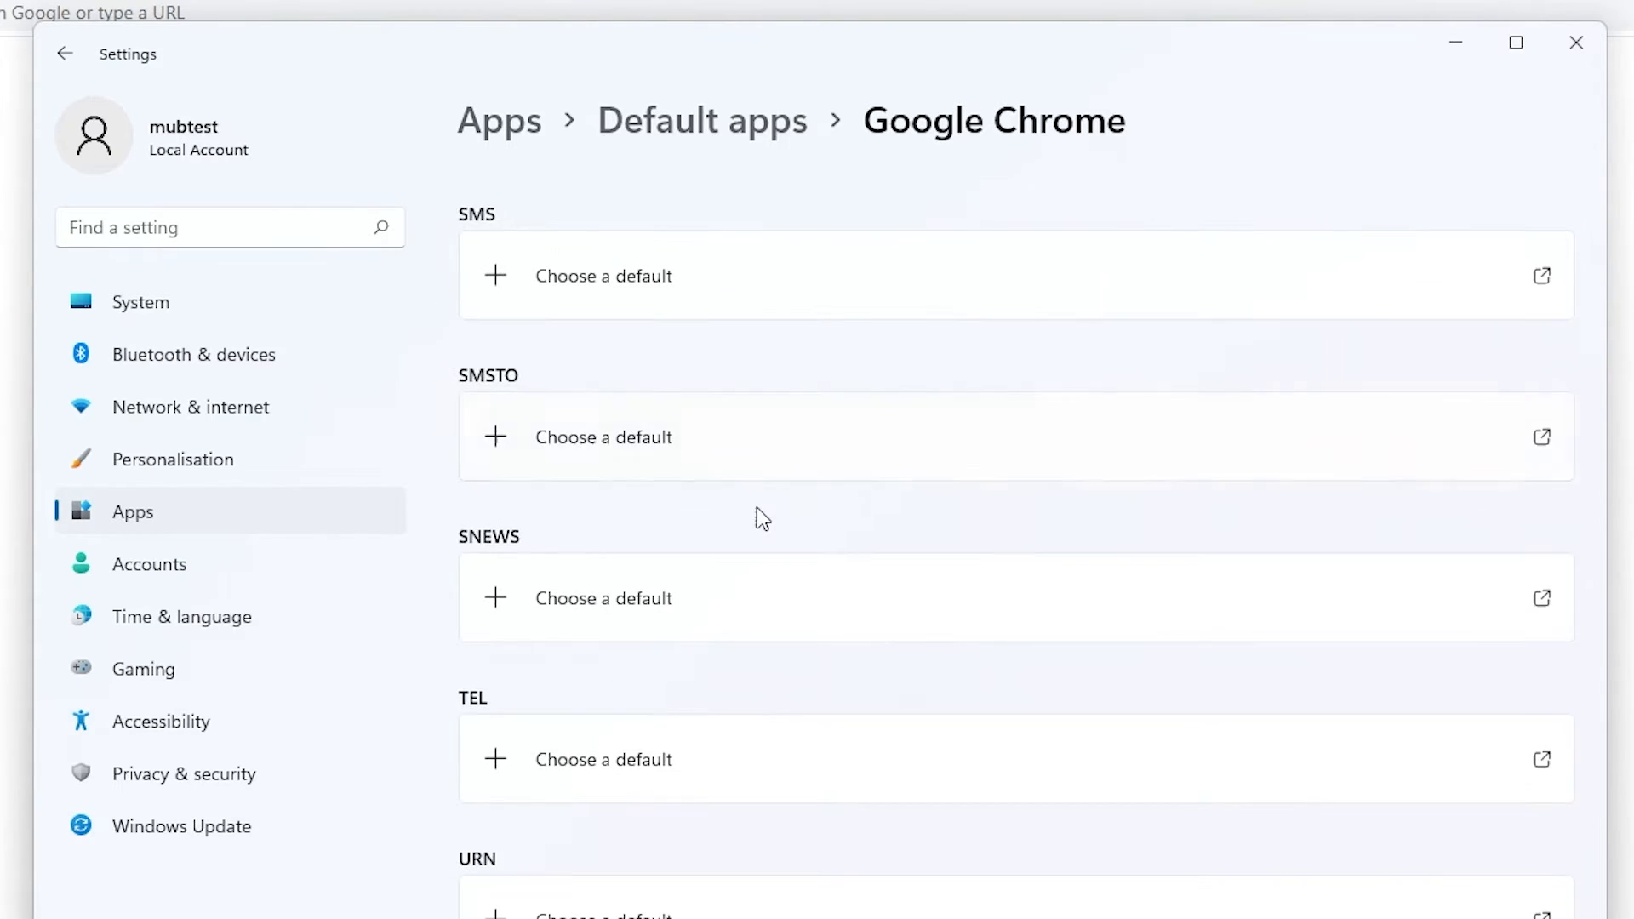
pyautogui.scroll(-3)
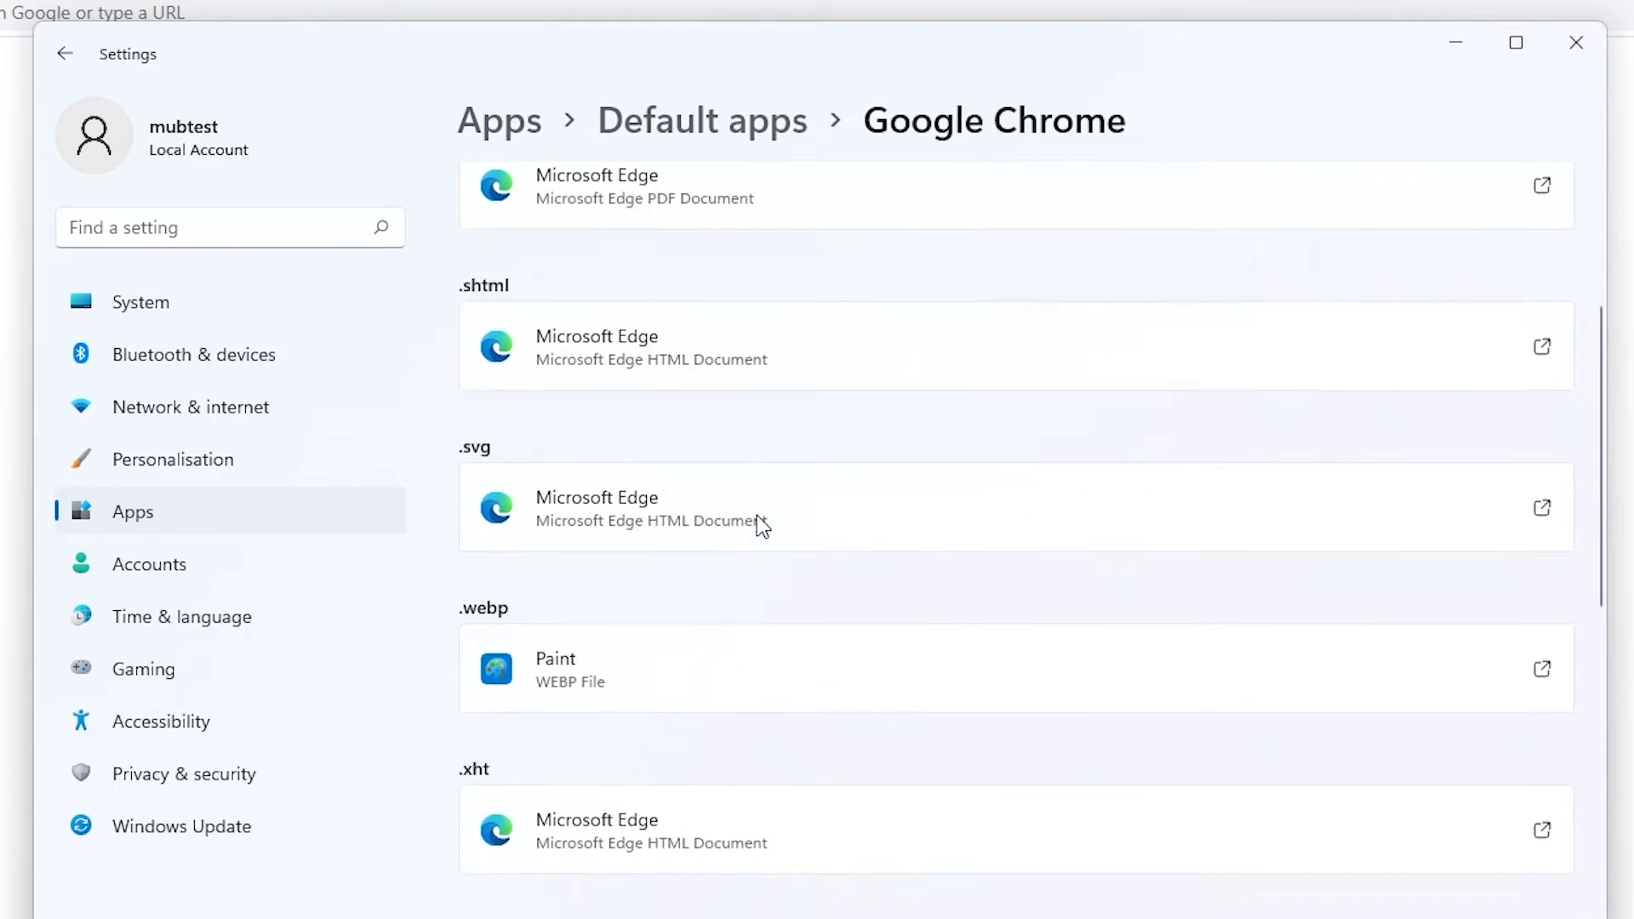
pyautogui.scroll(3)
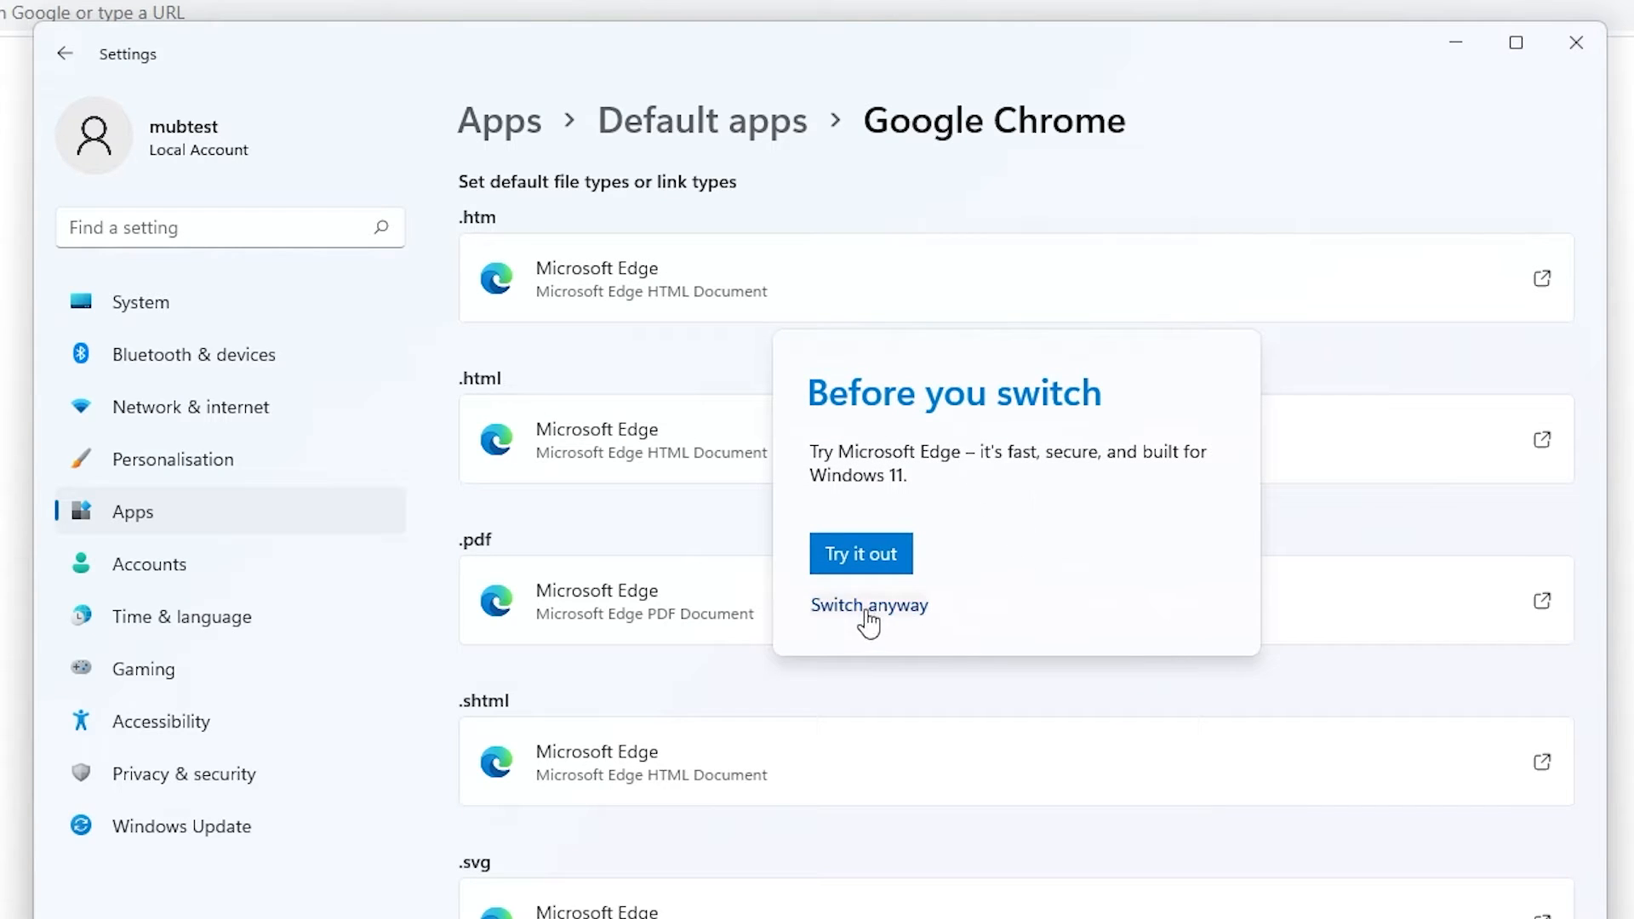
# - Proceed past the Edge prompt and make Google Chrome the default for .htm and .html
pyautogui.click(868, 605)
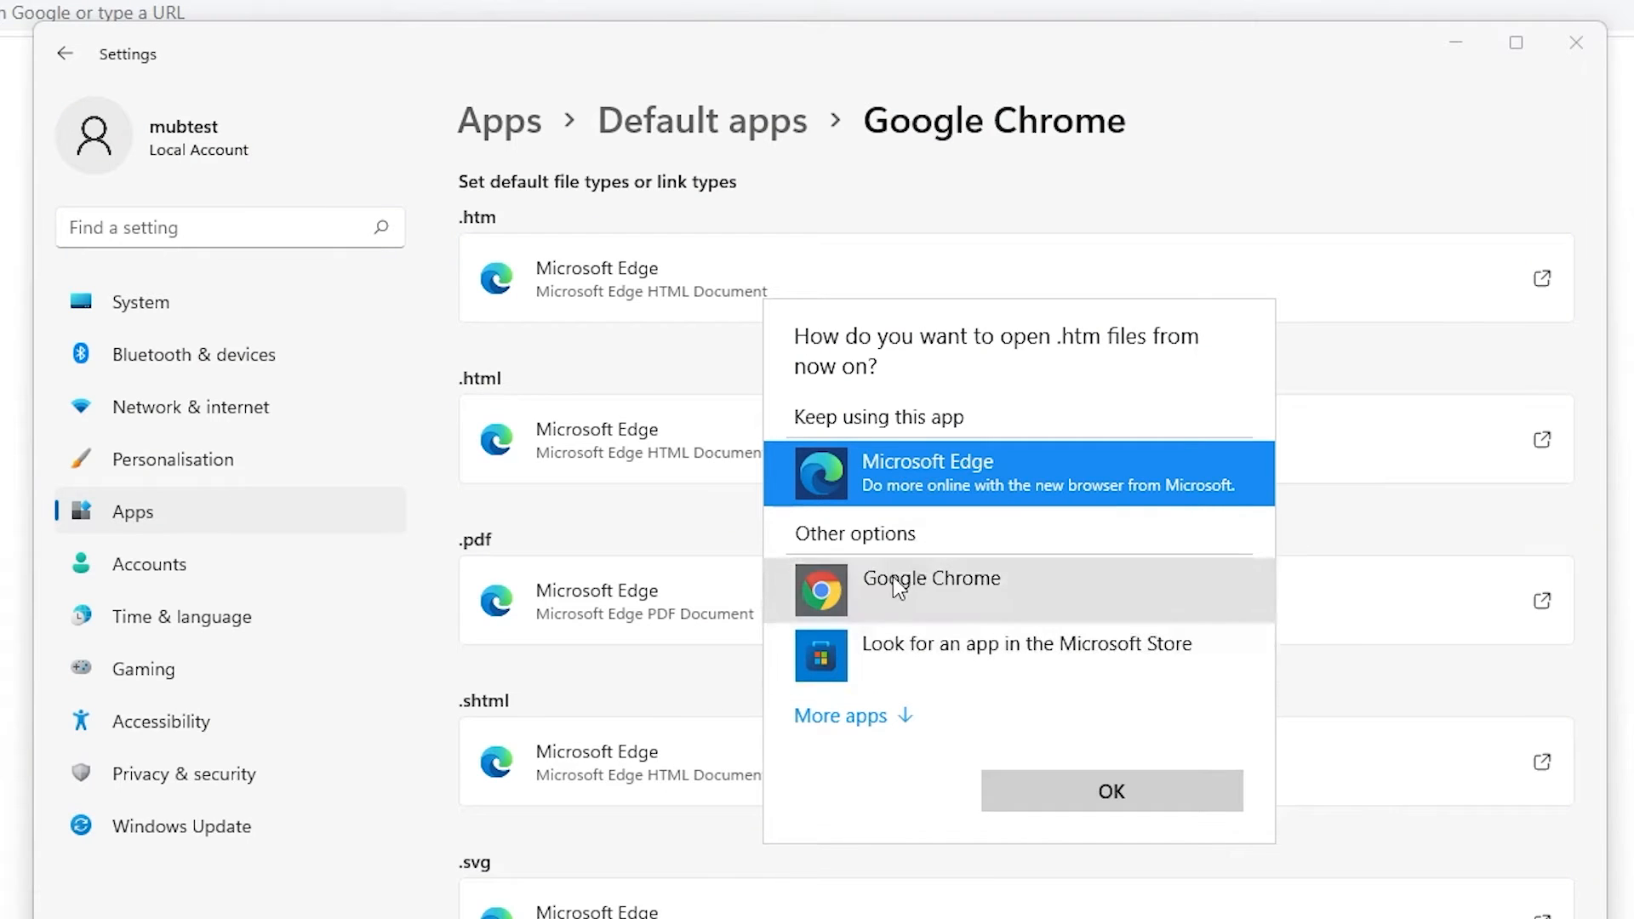
pyautogui.click(932, 579)
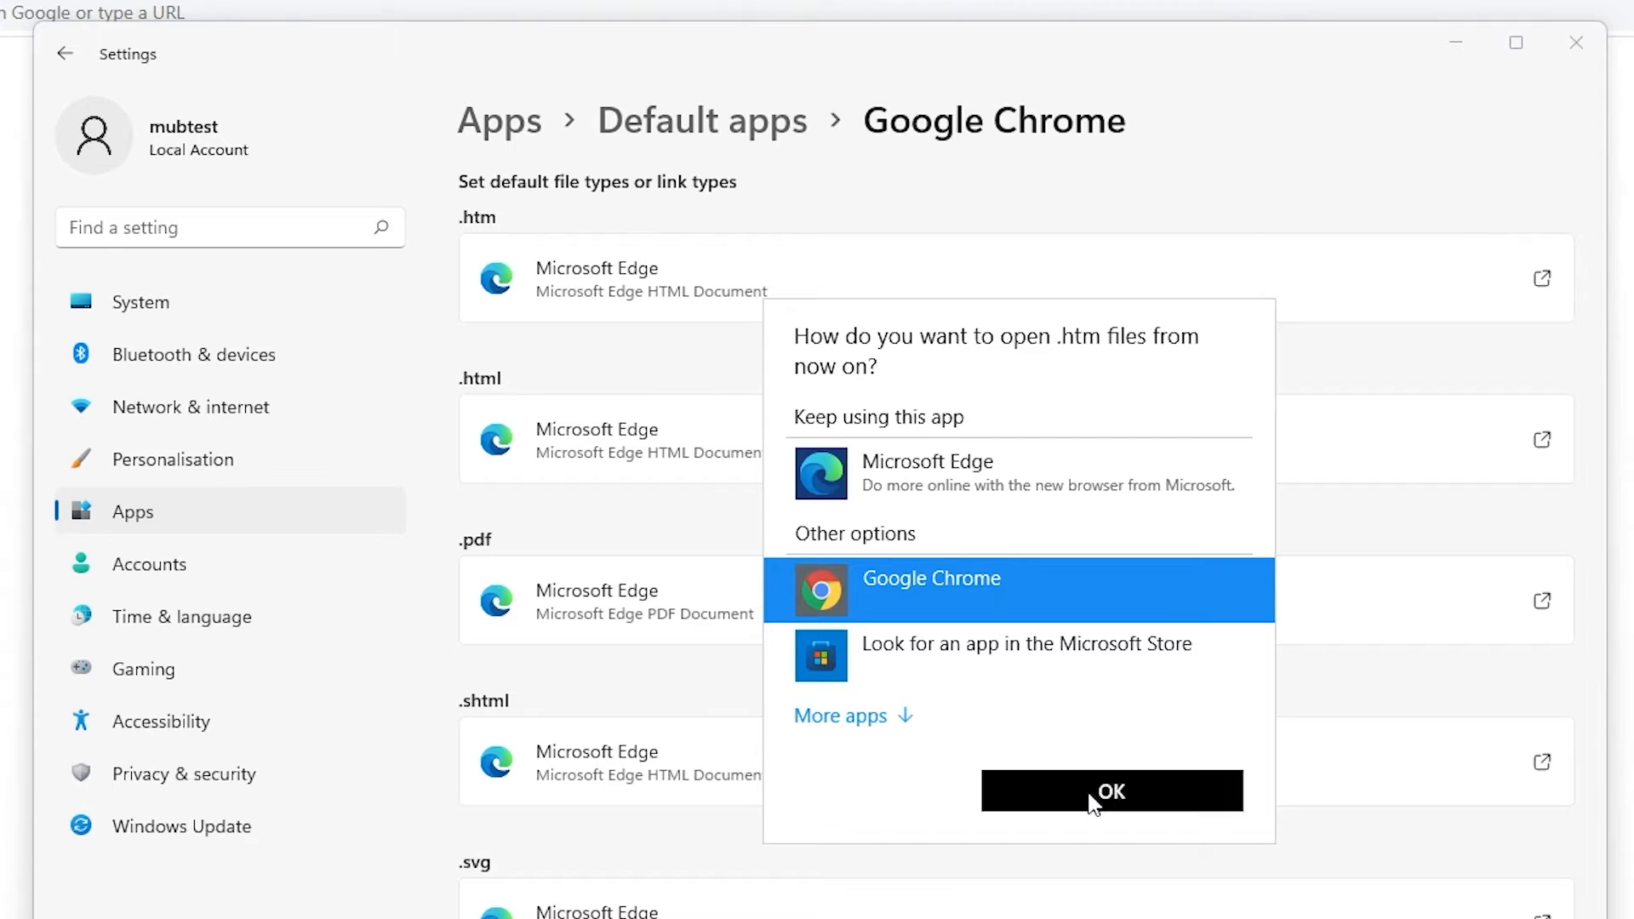
pyautogui.click(1110, 790)
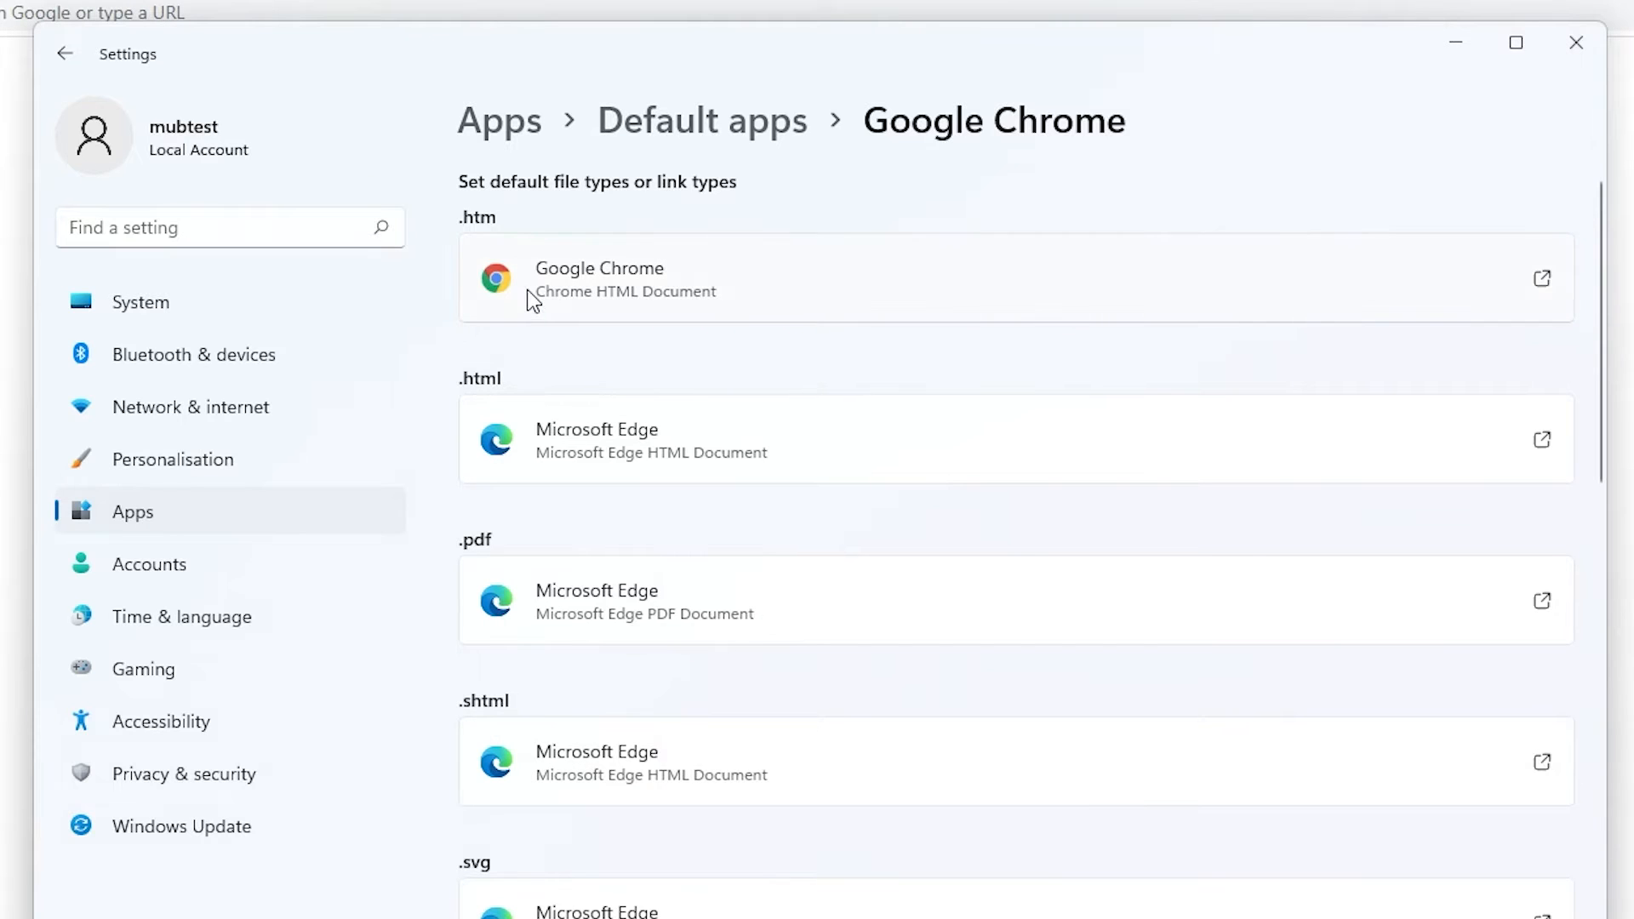
pyautogui.moveTo(468, 405)
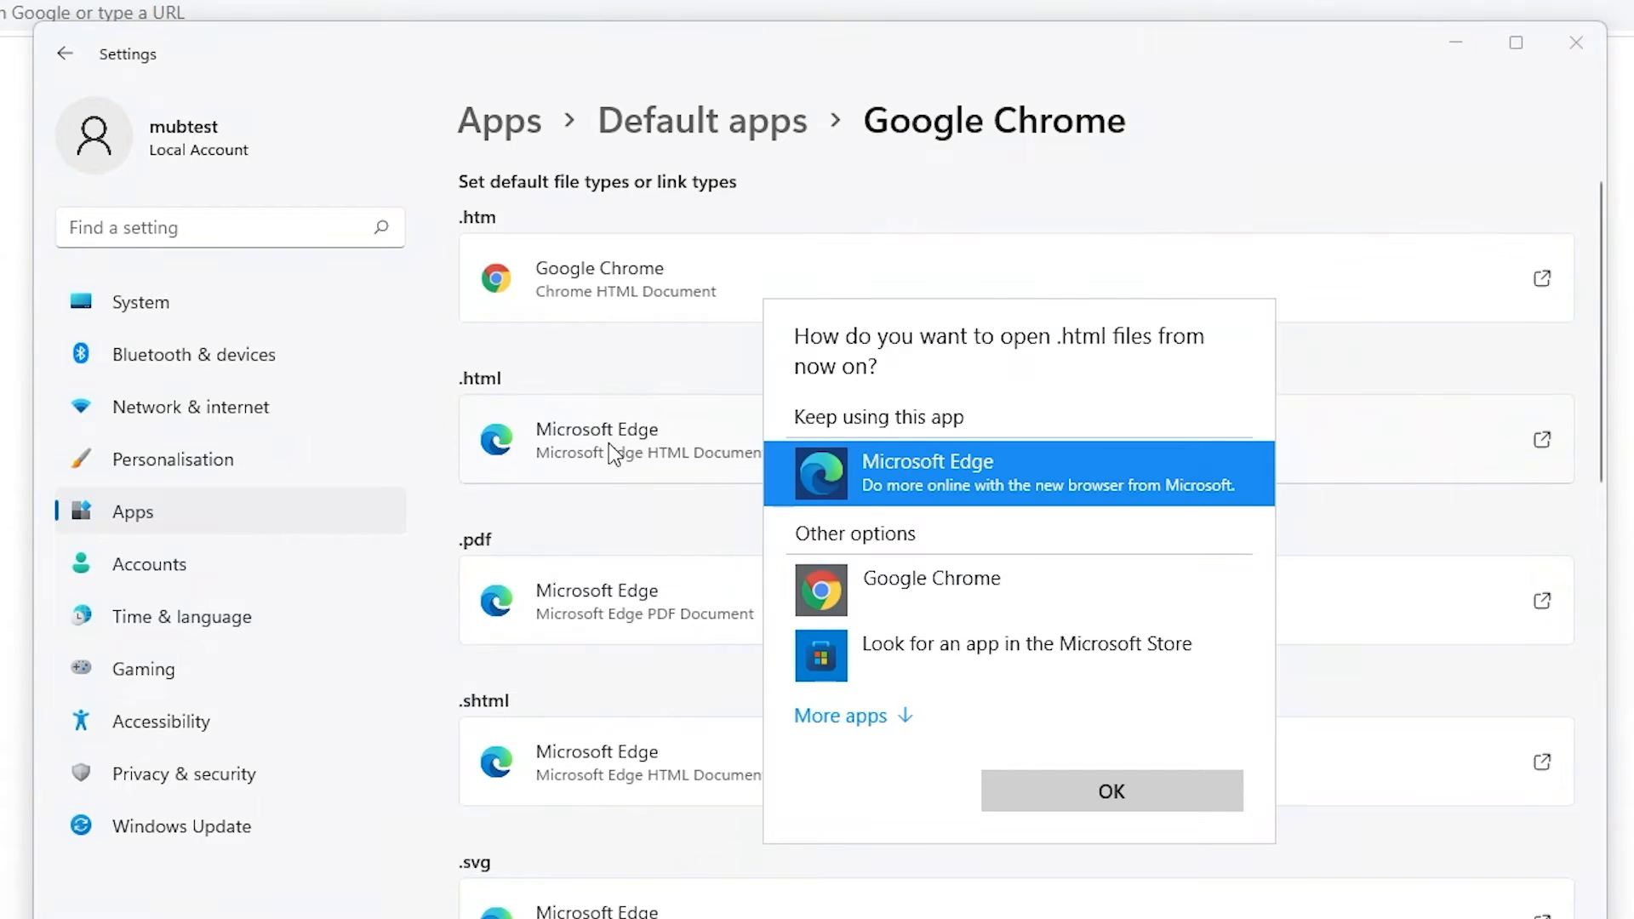
pyautogui.click(932, 579)
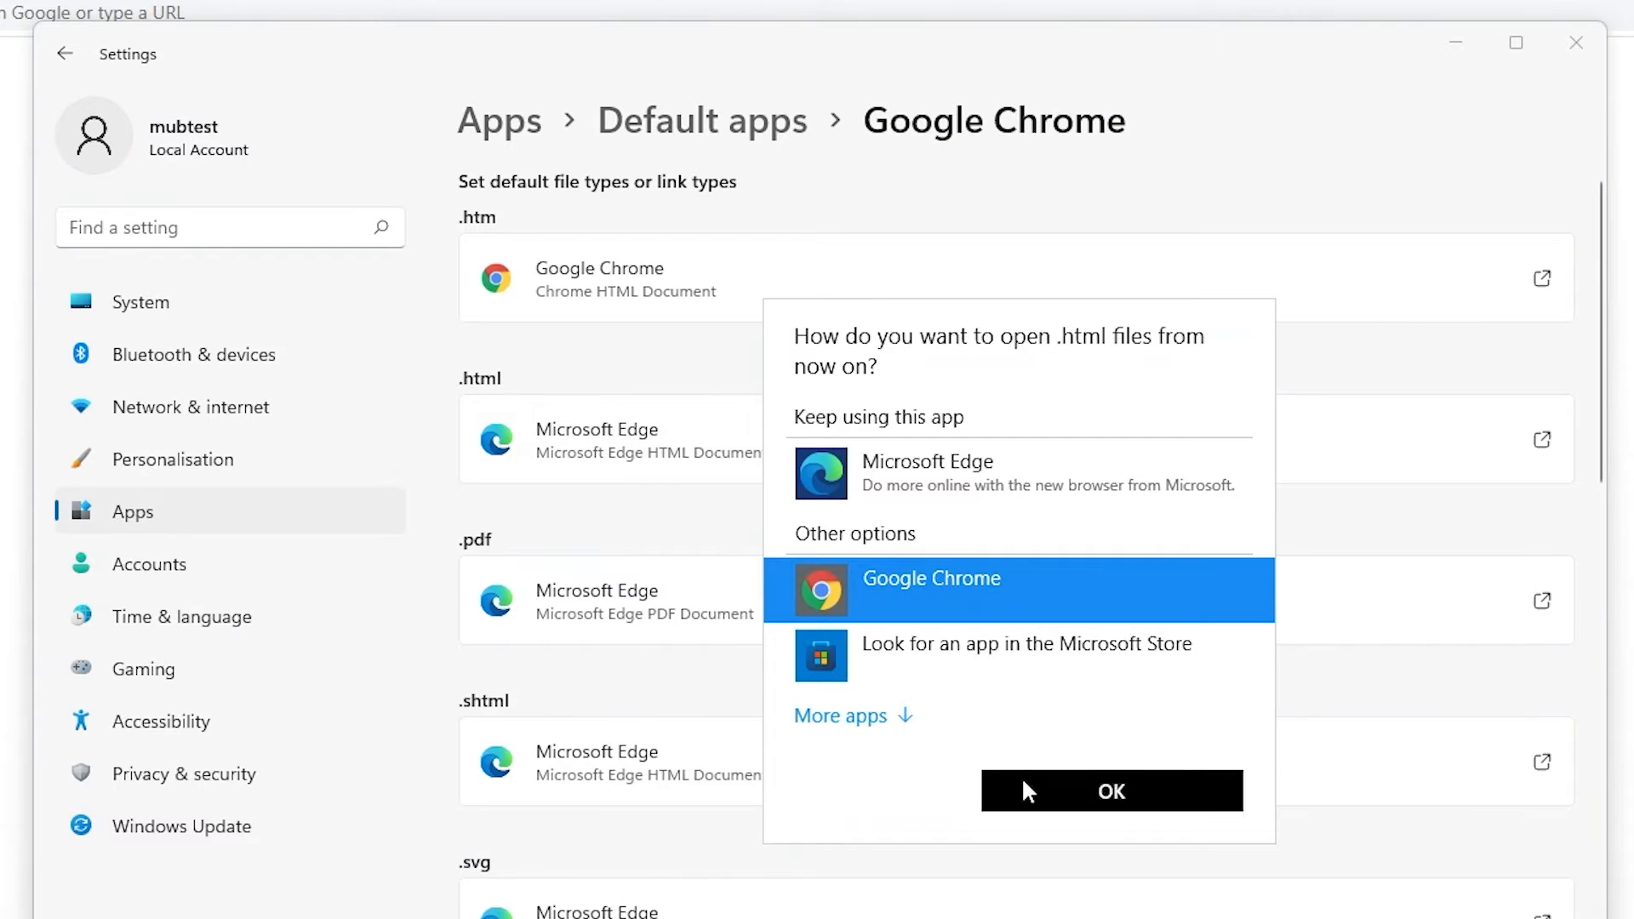
pyautogui.click(1111, 790)
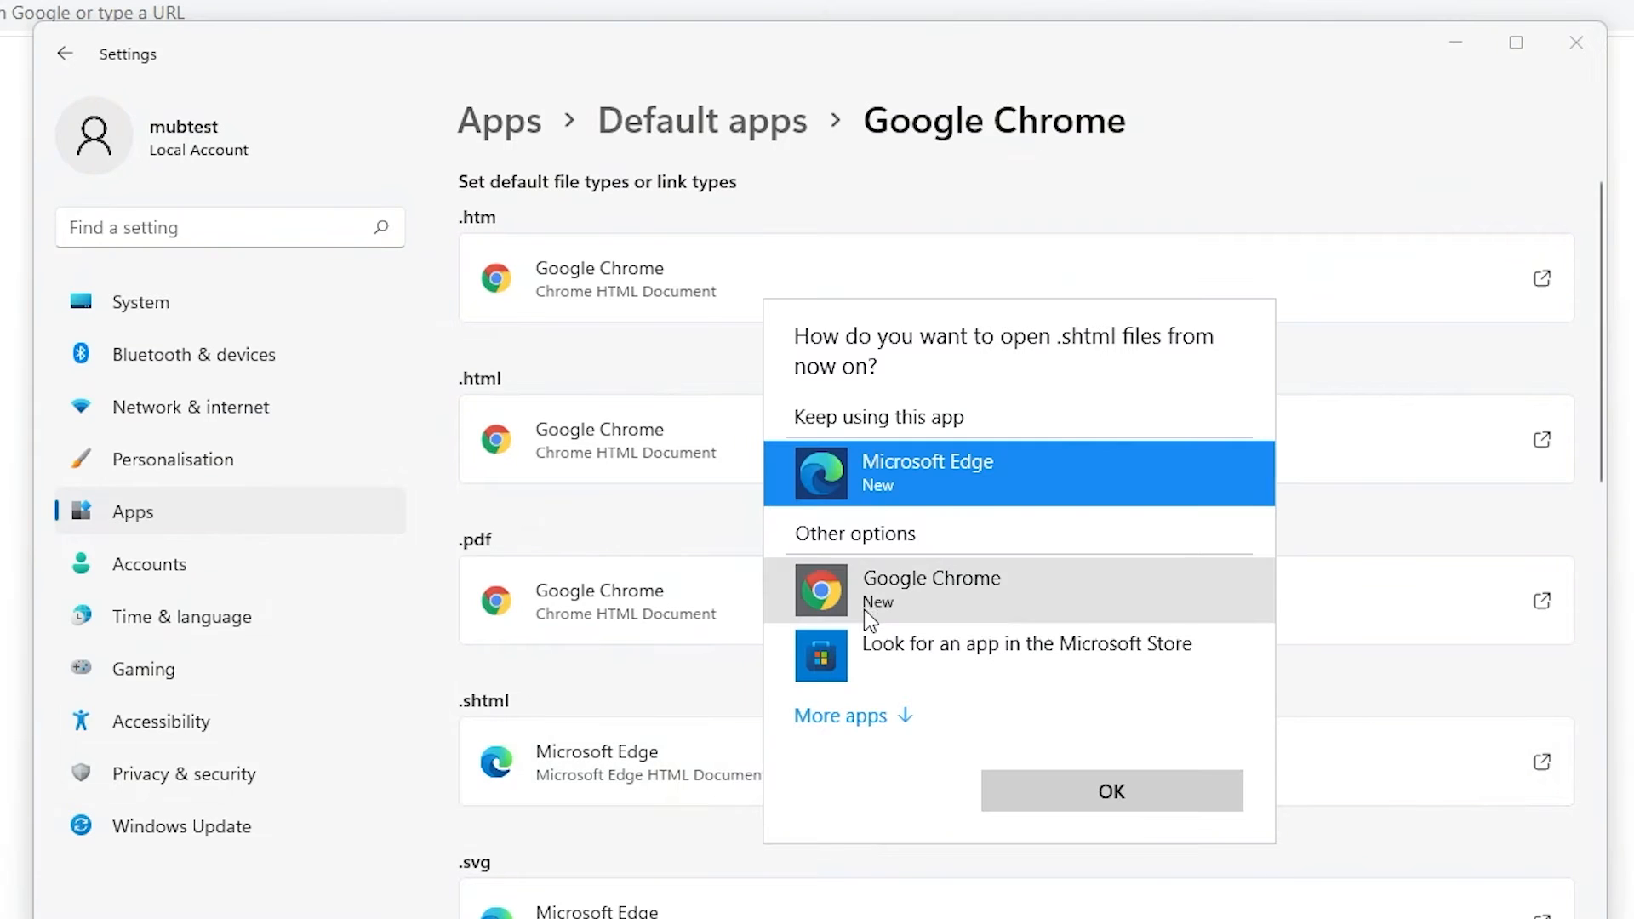
# - Make Google Chrome the default for .shtml, .svg and .xhtml, then review the remaining link types
pyautogui.click(931, 589)
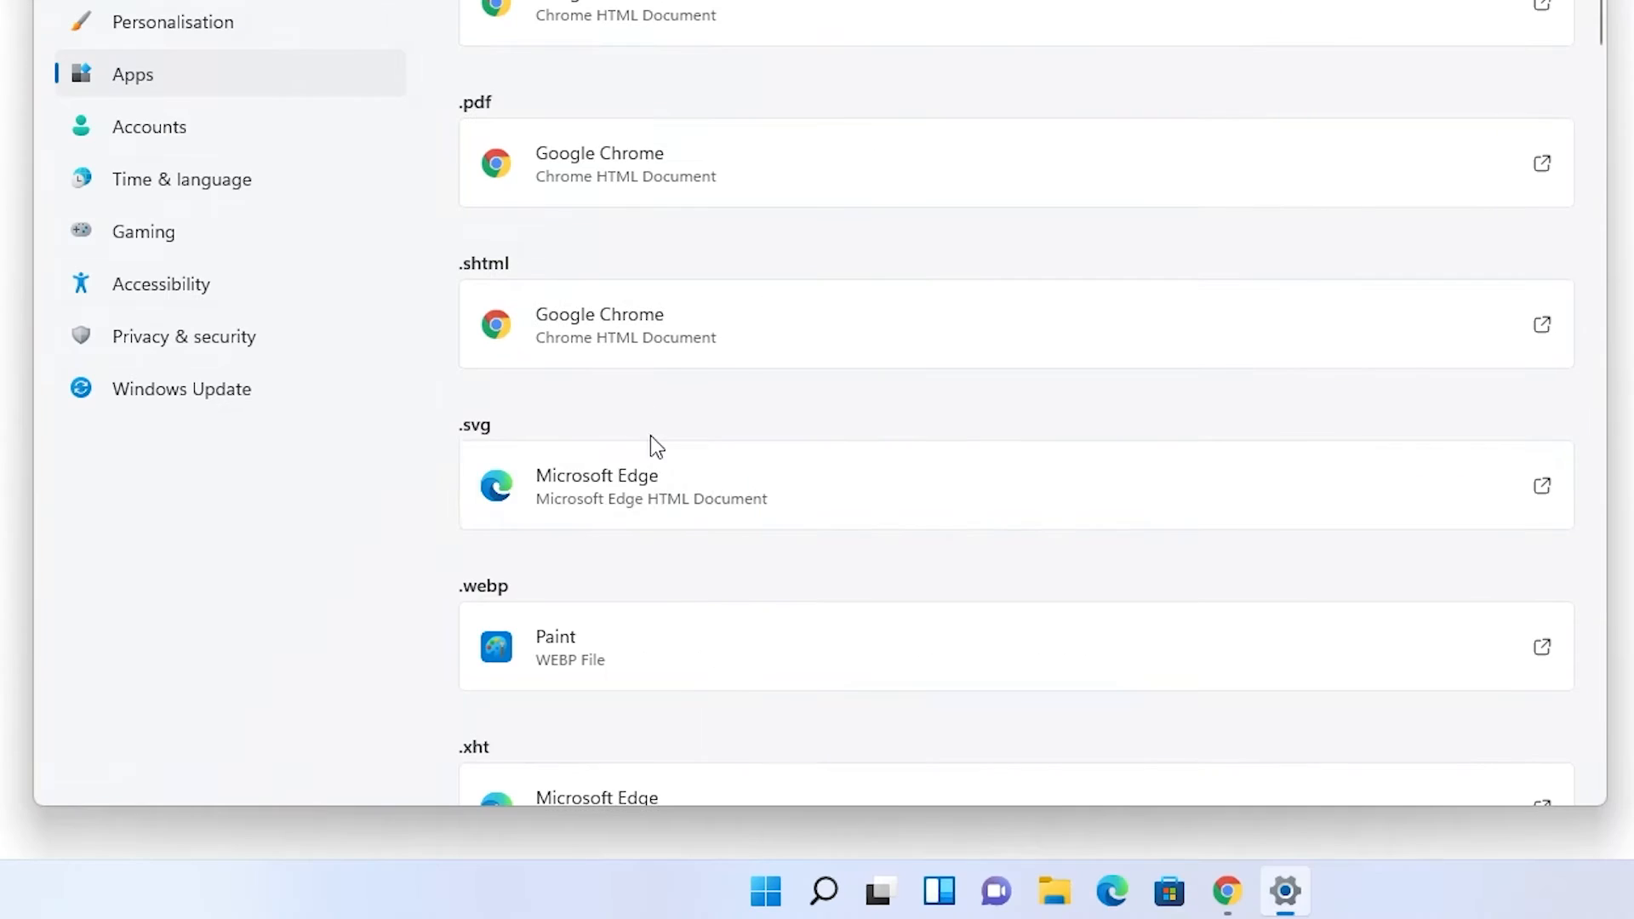
pyautogui.click(1015, 485)
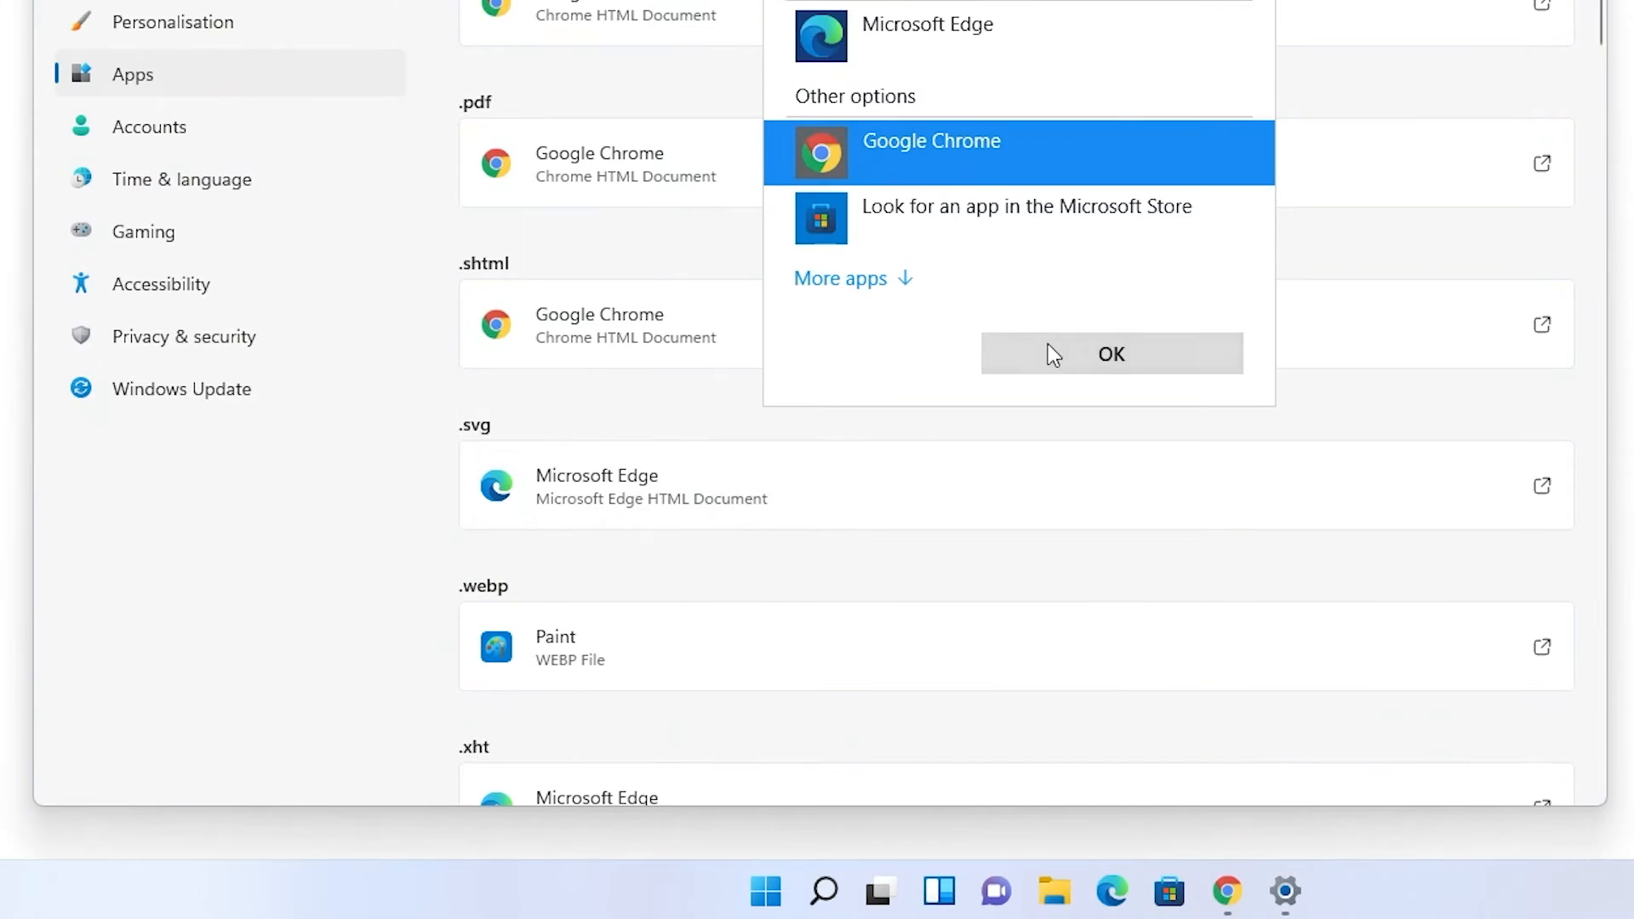
pyautogui.click(1110, 354)
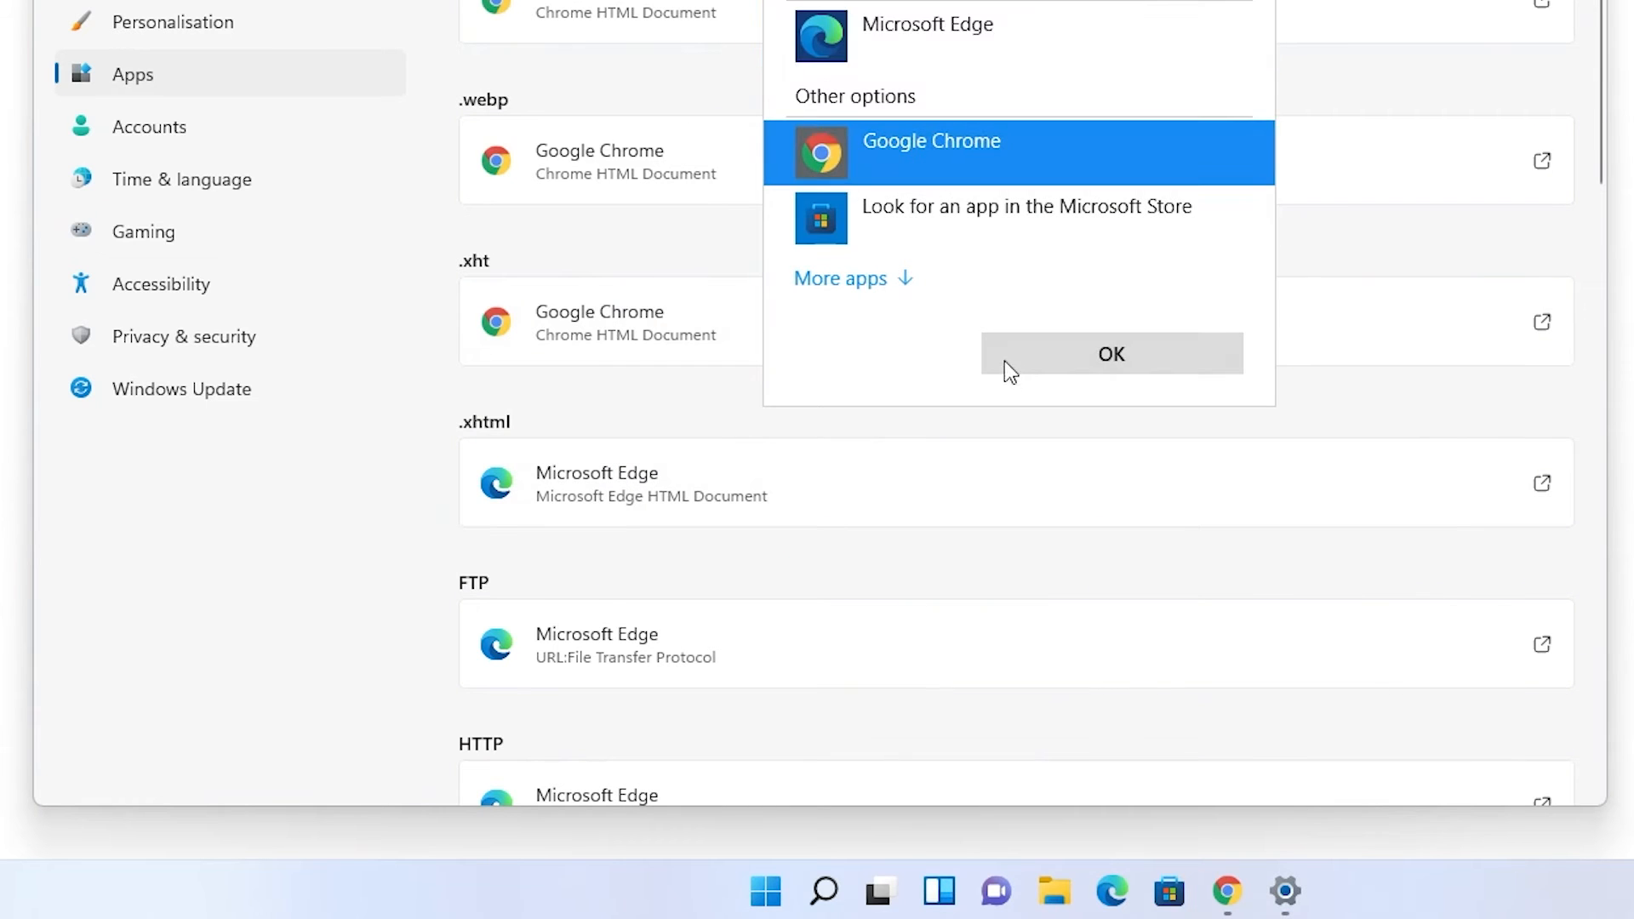
pyautogui.click(1110, 354)
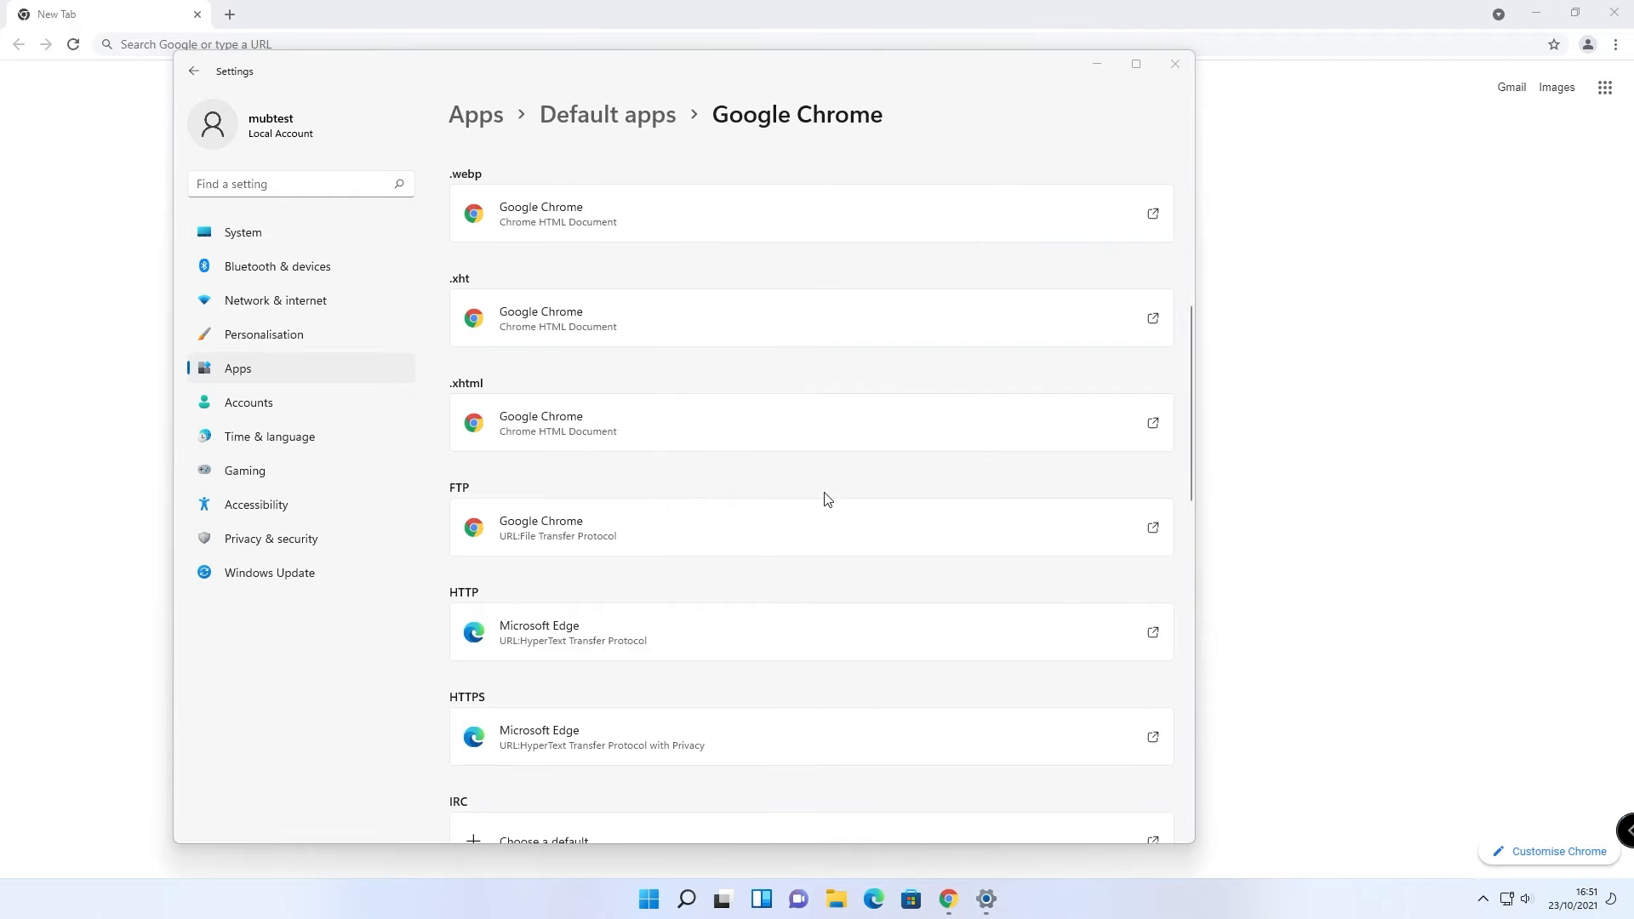
pyautogui.scroll(-3)
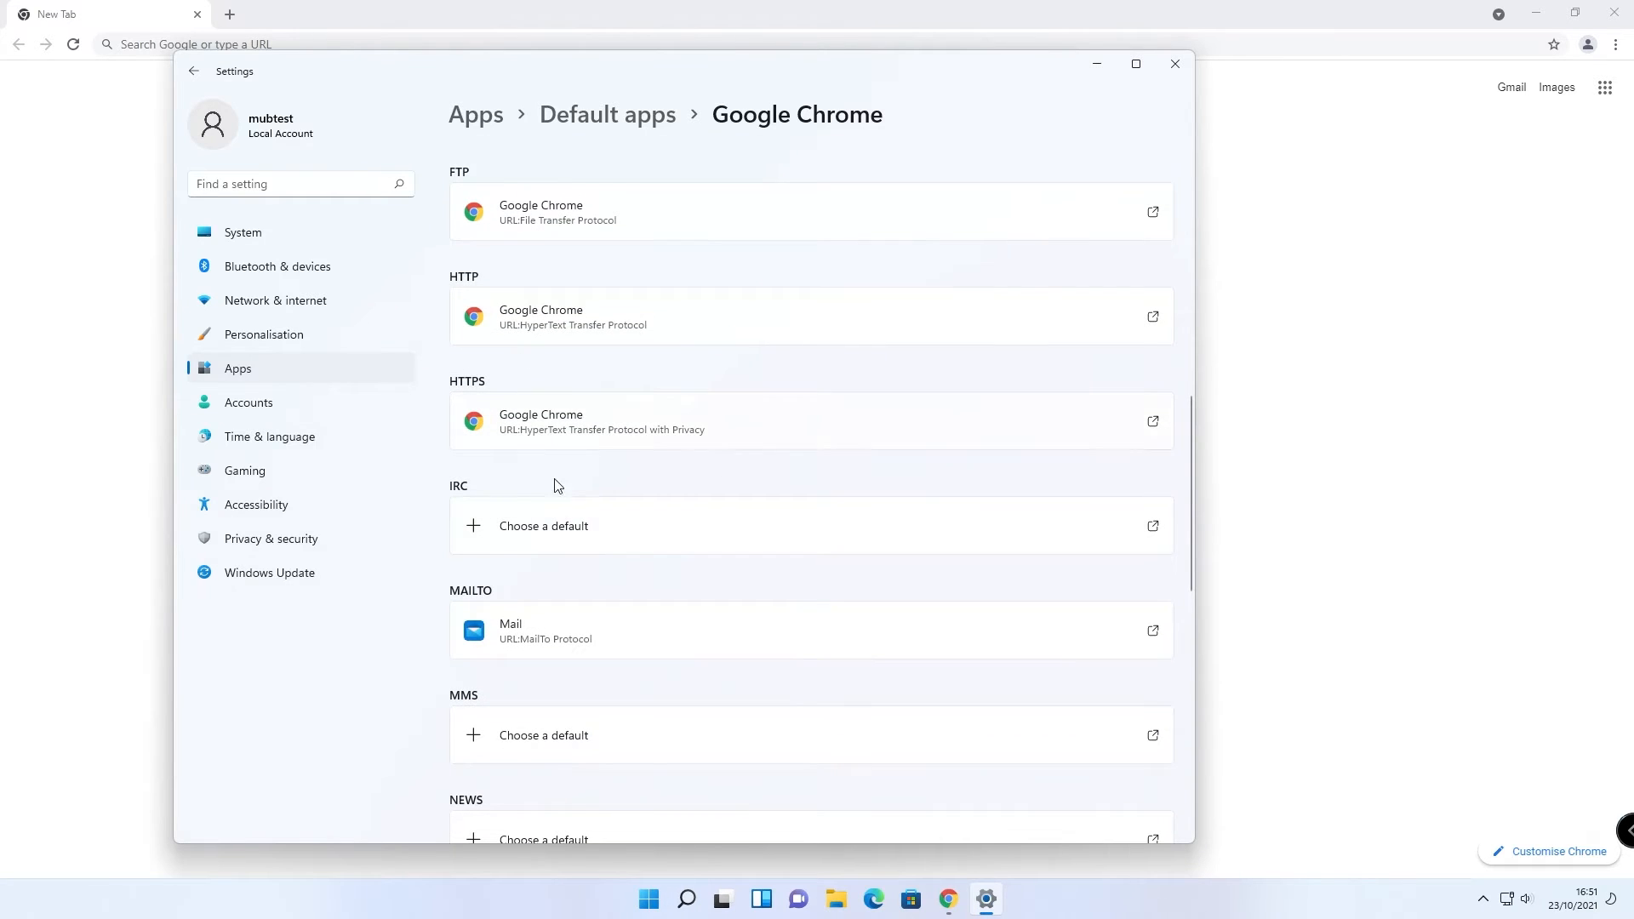
pyautogui.scroll(-3)
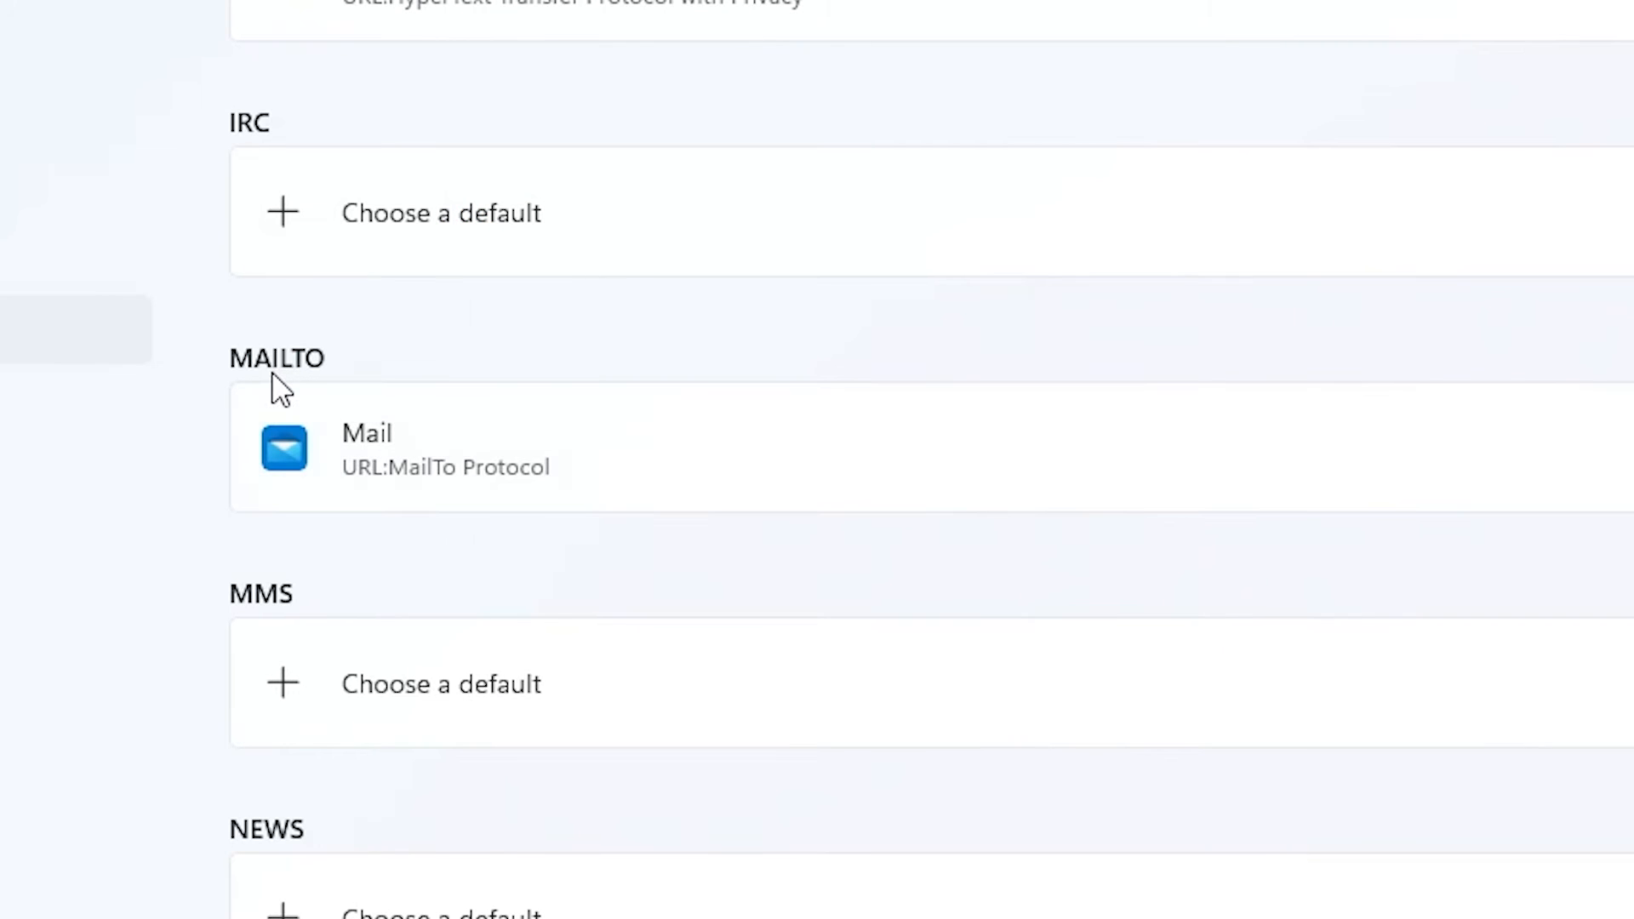
pyautogui.moveTo(289, 383)
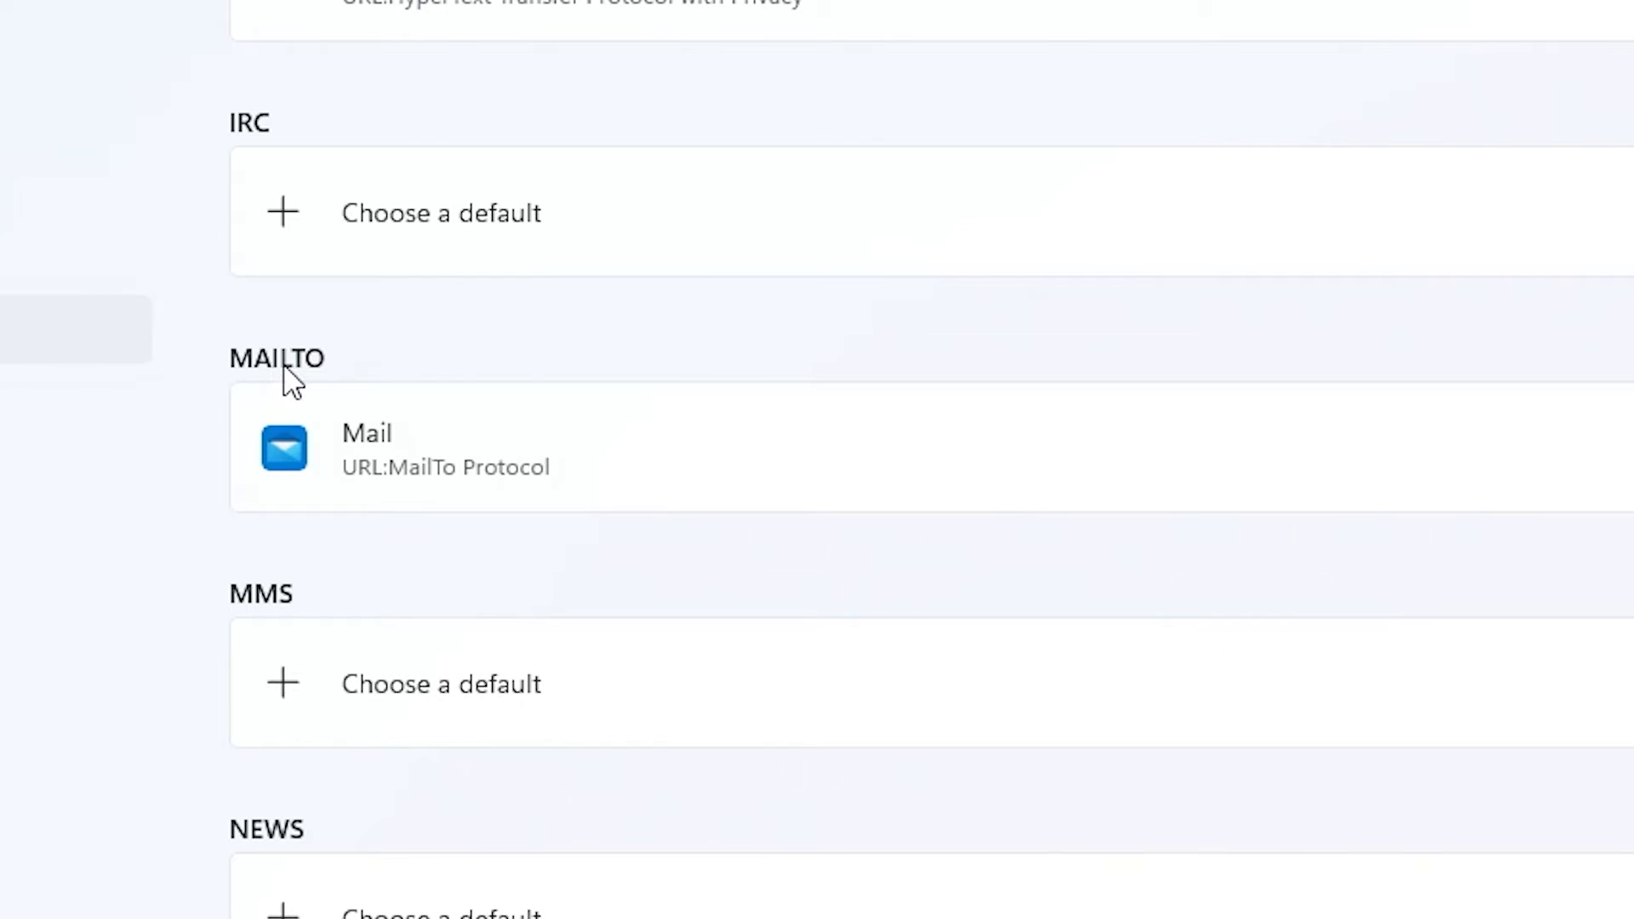
pyautogui.click(368, 448)
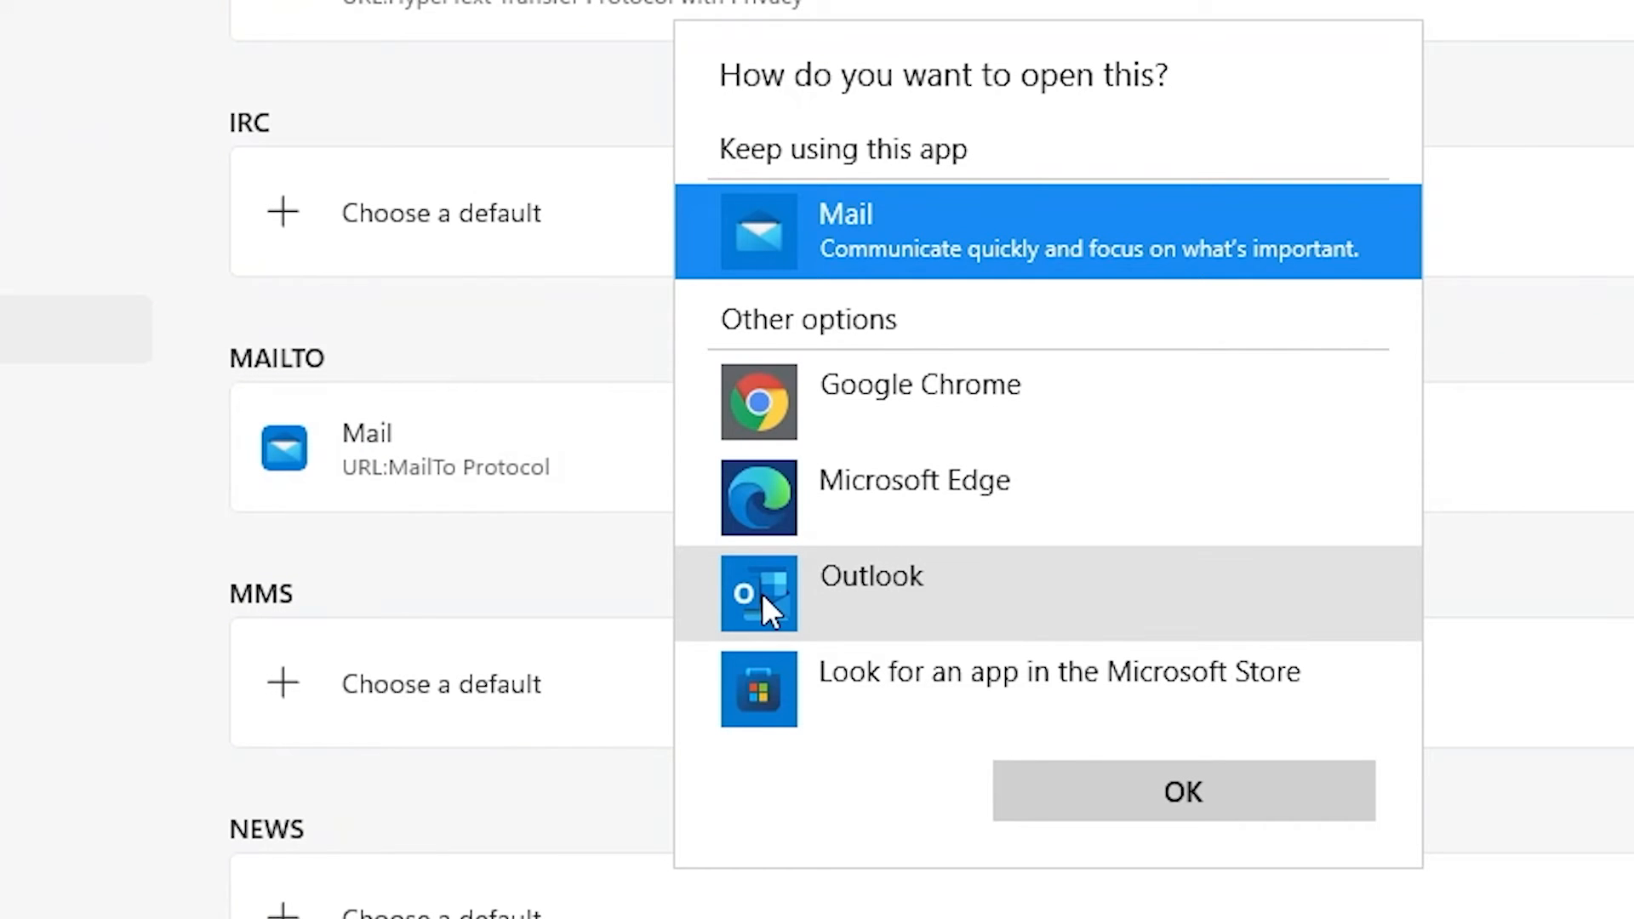
pyautogui.moveTo(742, 625)
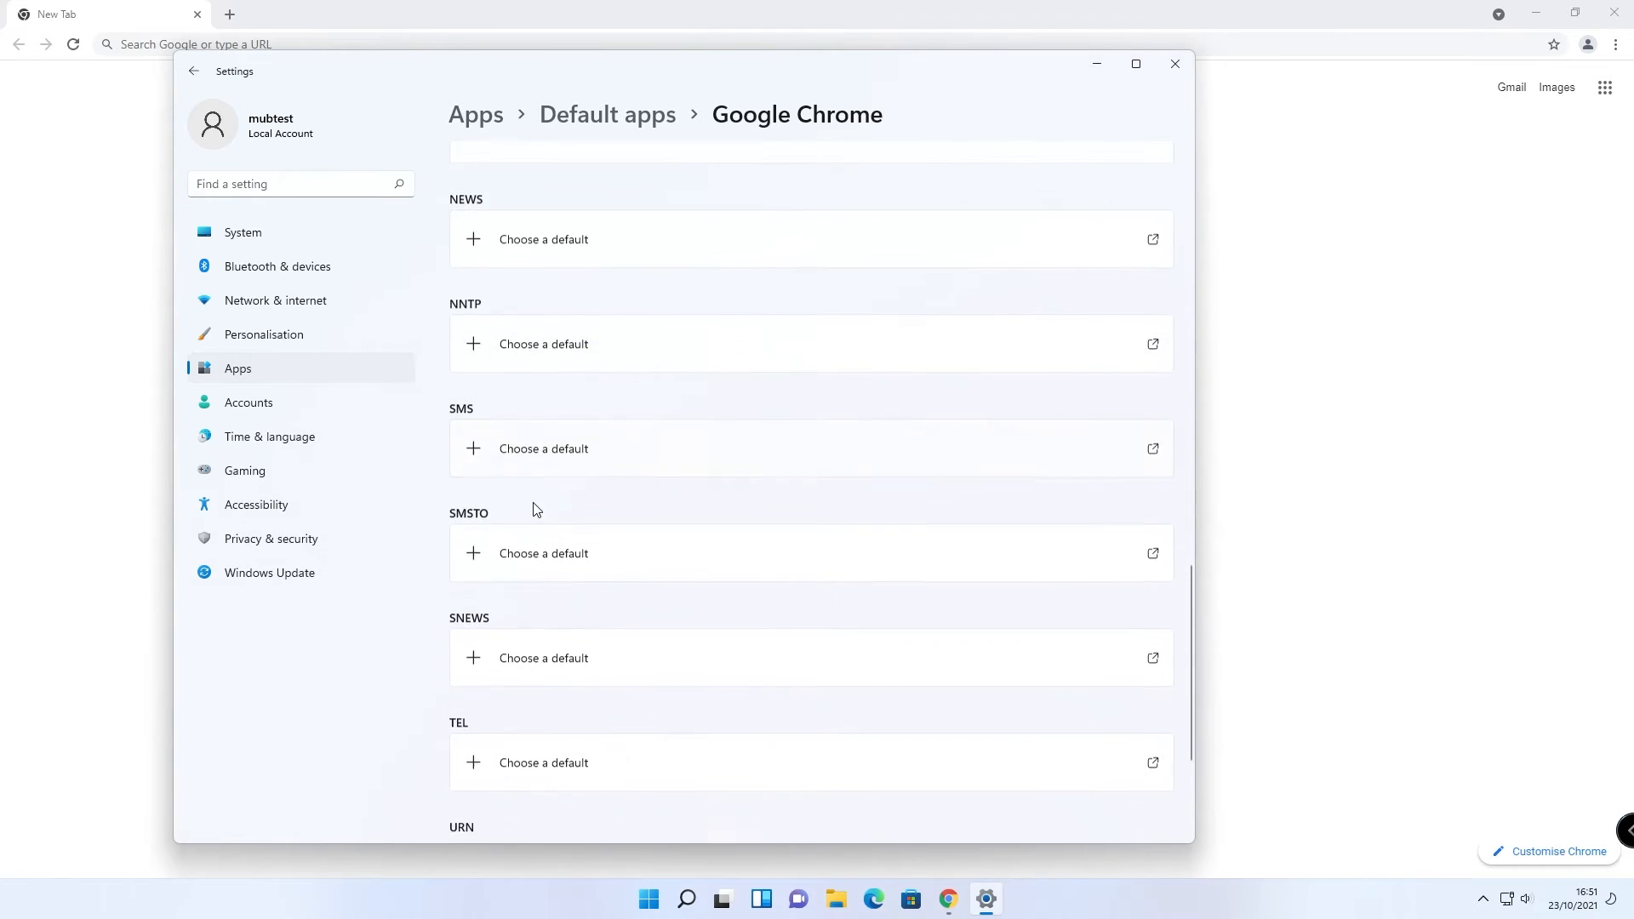
pyautogui.scroll(-3)
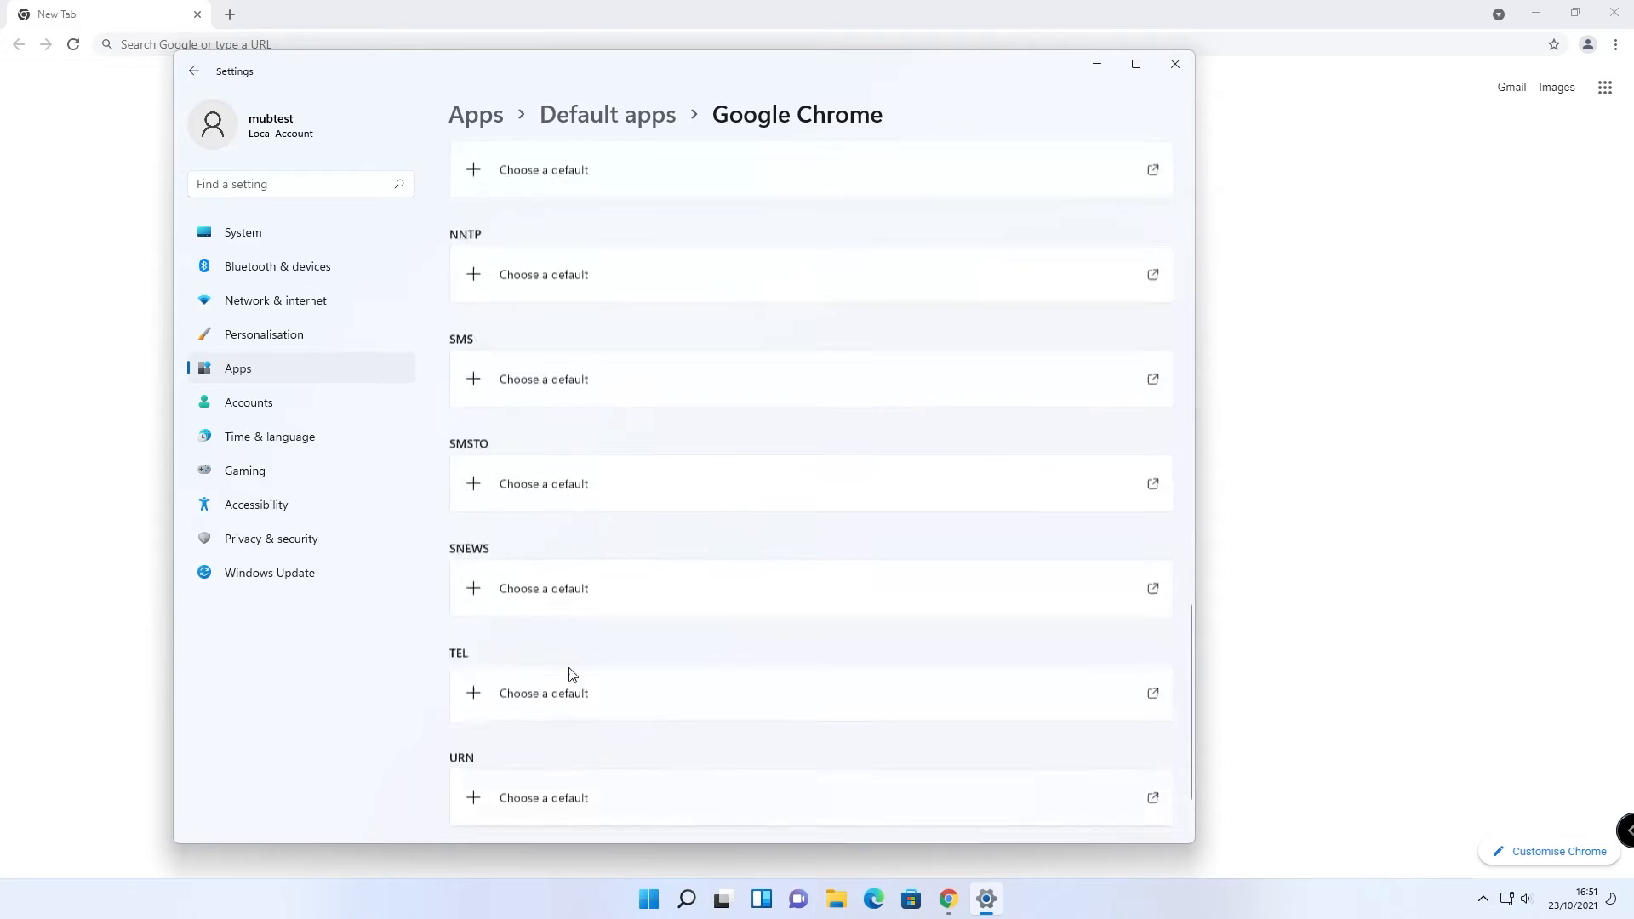
pyautogui.scroll(3)
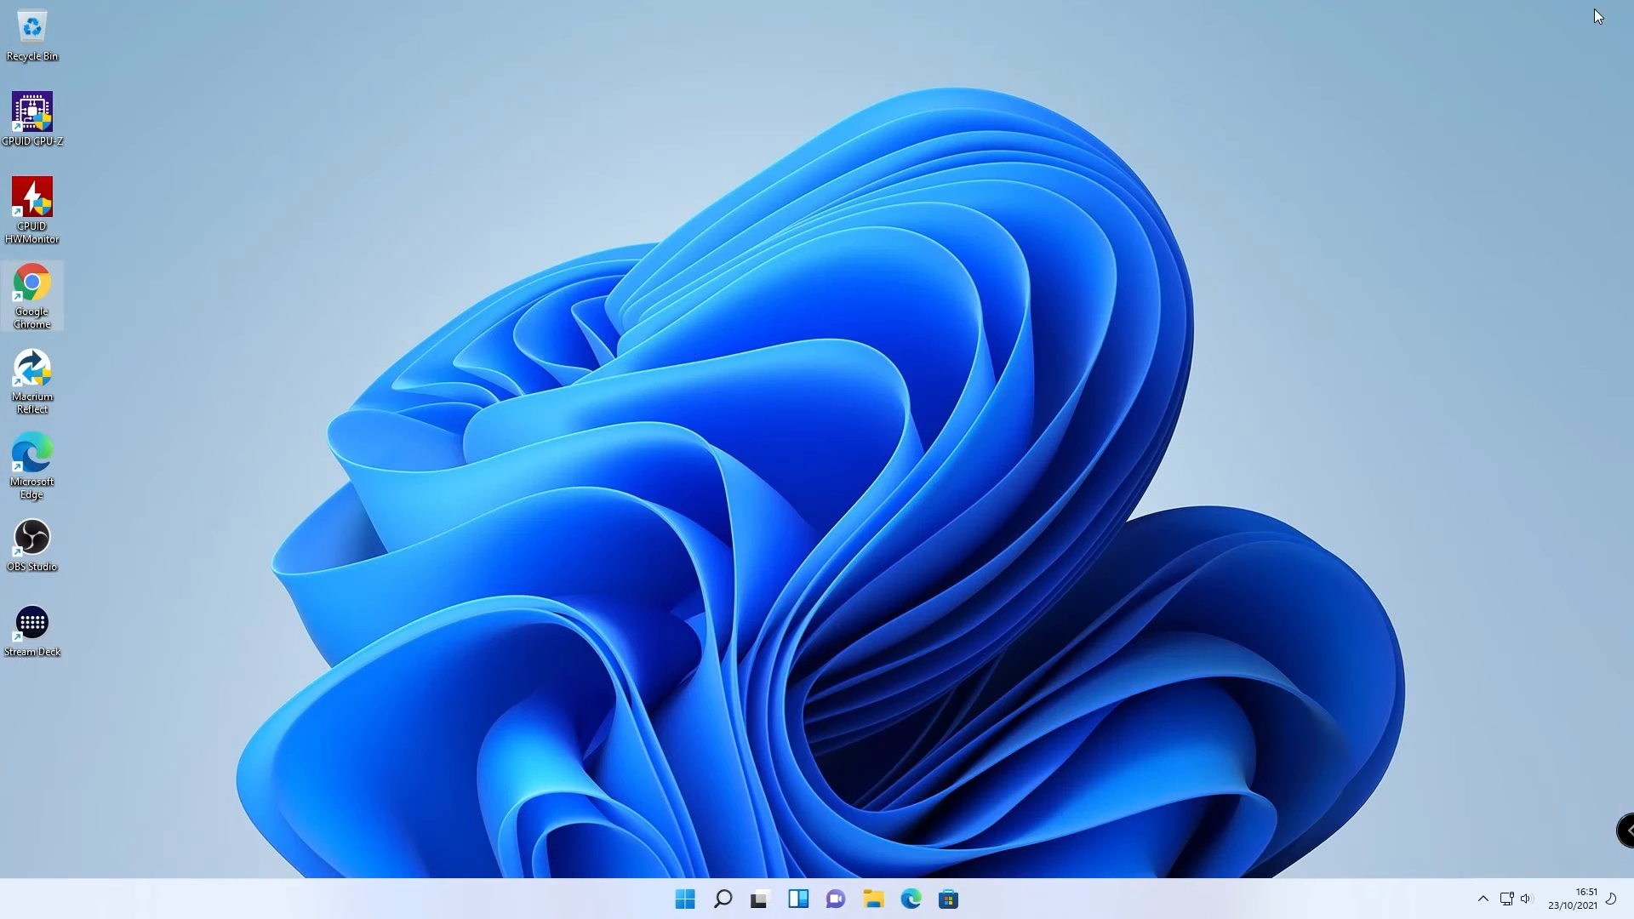
pyautogui.moveTo(1, 369)
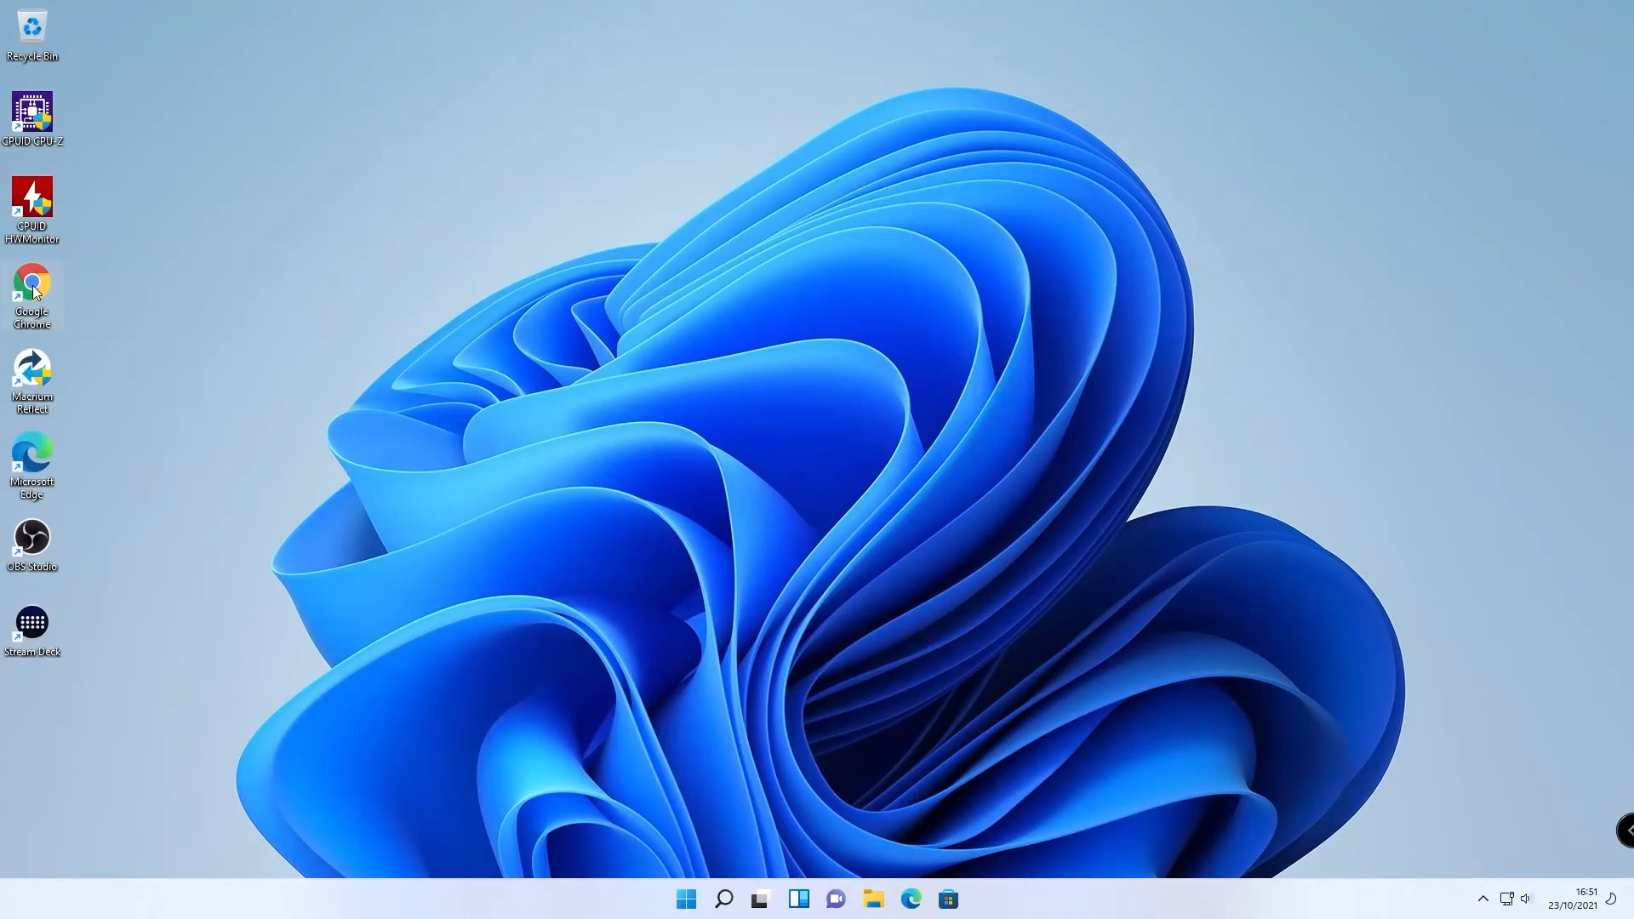
# - Launch Microsoft Edge from its desktop shortcut
pyautogui.doubleClick(33, 286)
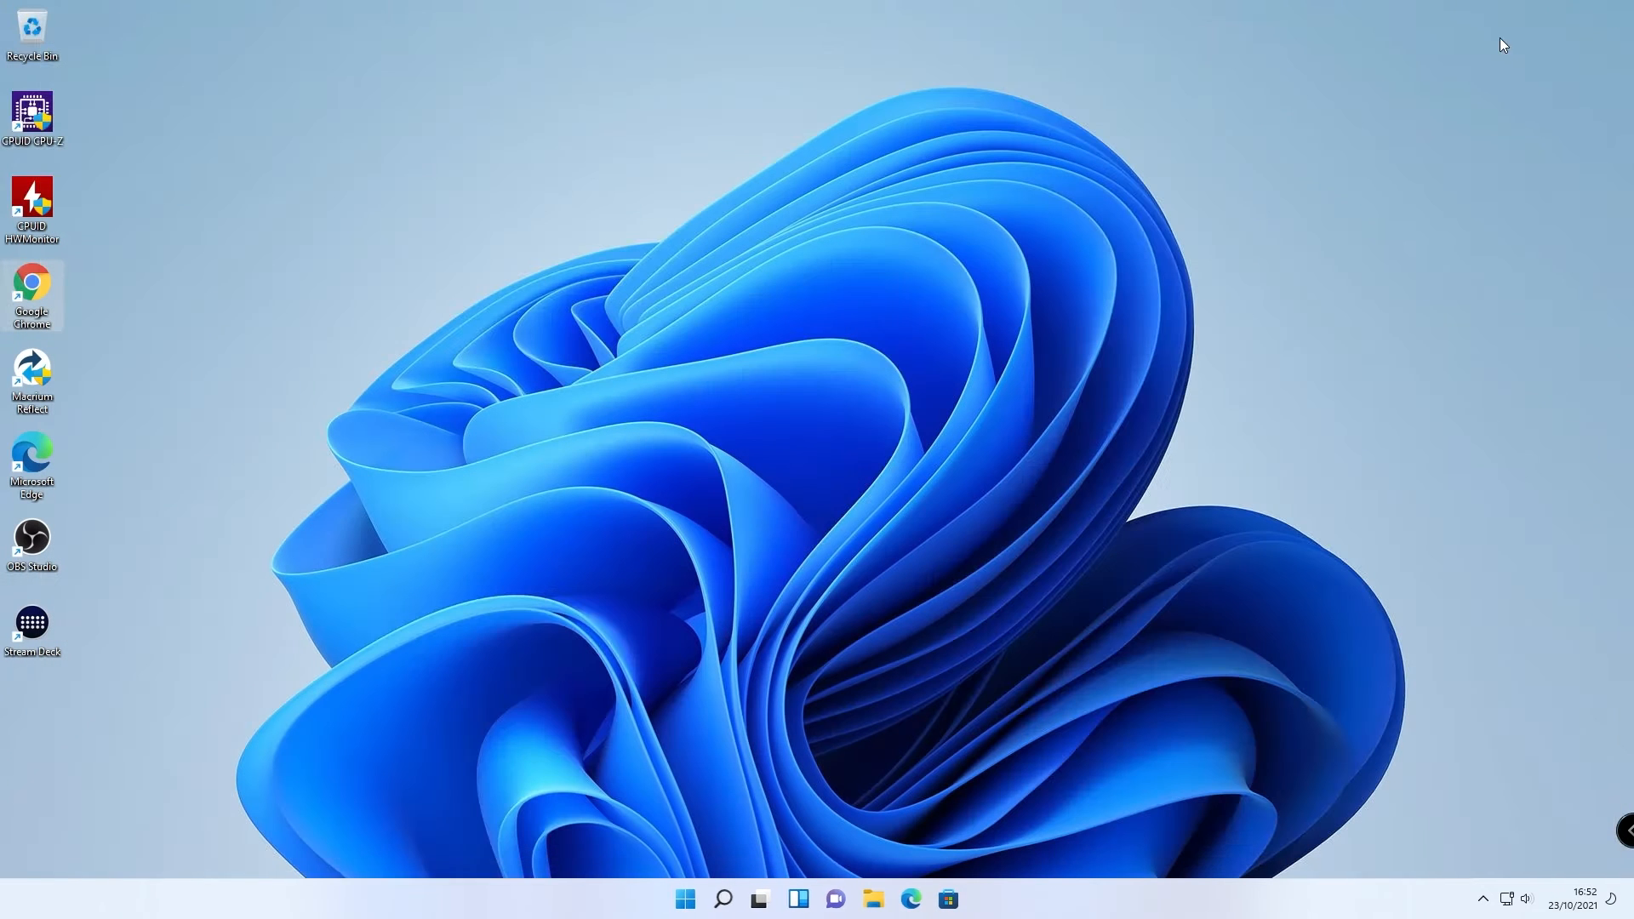
pyautogui.moveTo(732, 878)
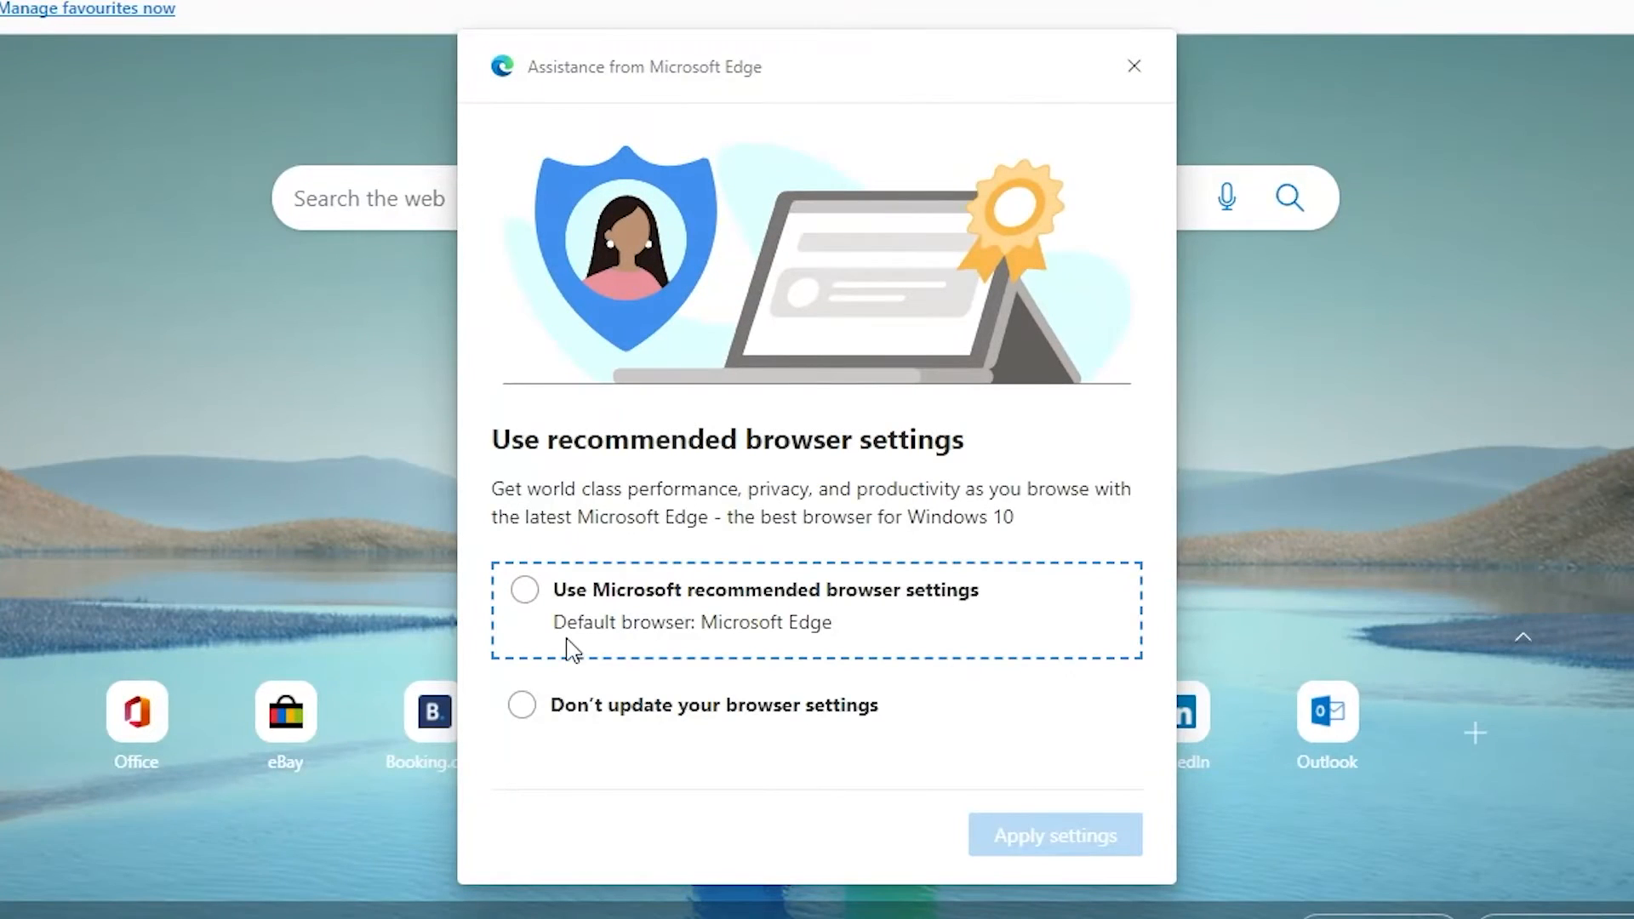
# - Apply 'Use Microsoft recommended browser settings' making Edge default, then close Edge
pyautogui.click(521, 589)
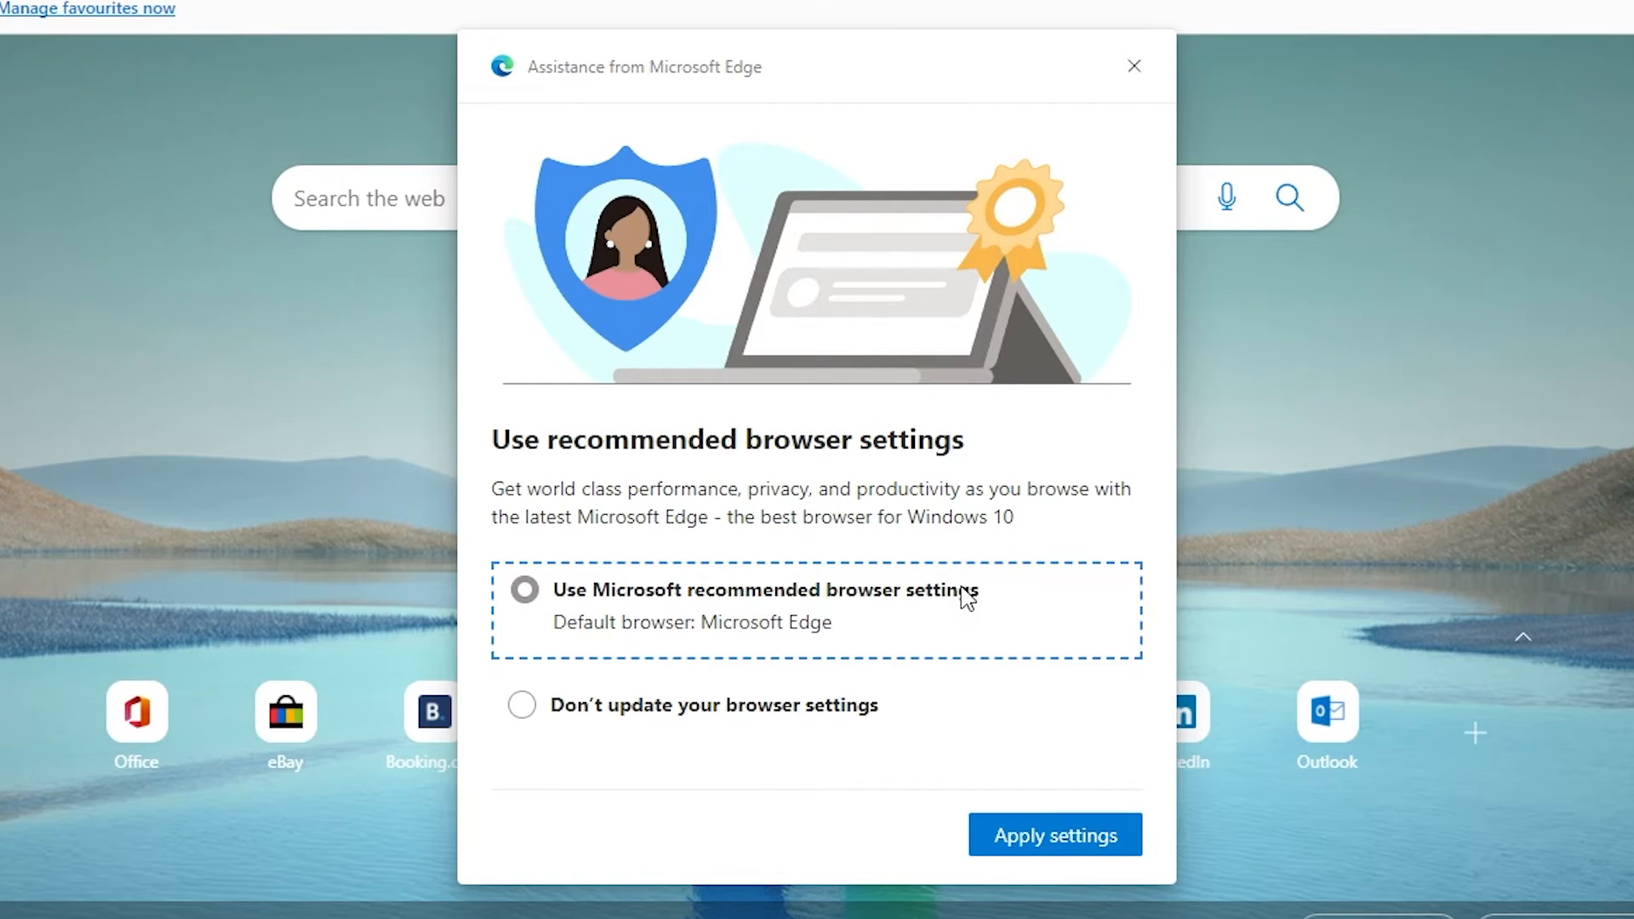
pyautogui.click(1054, 834)
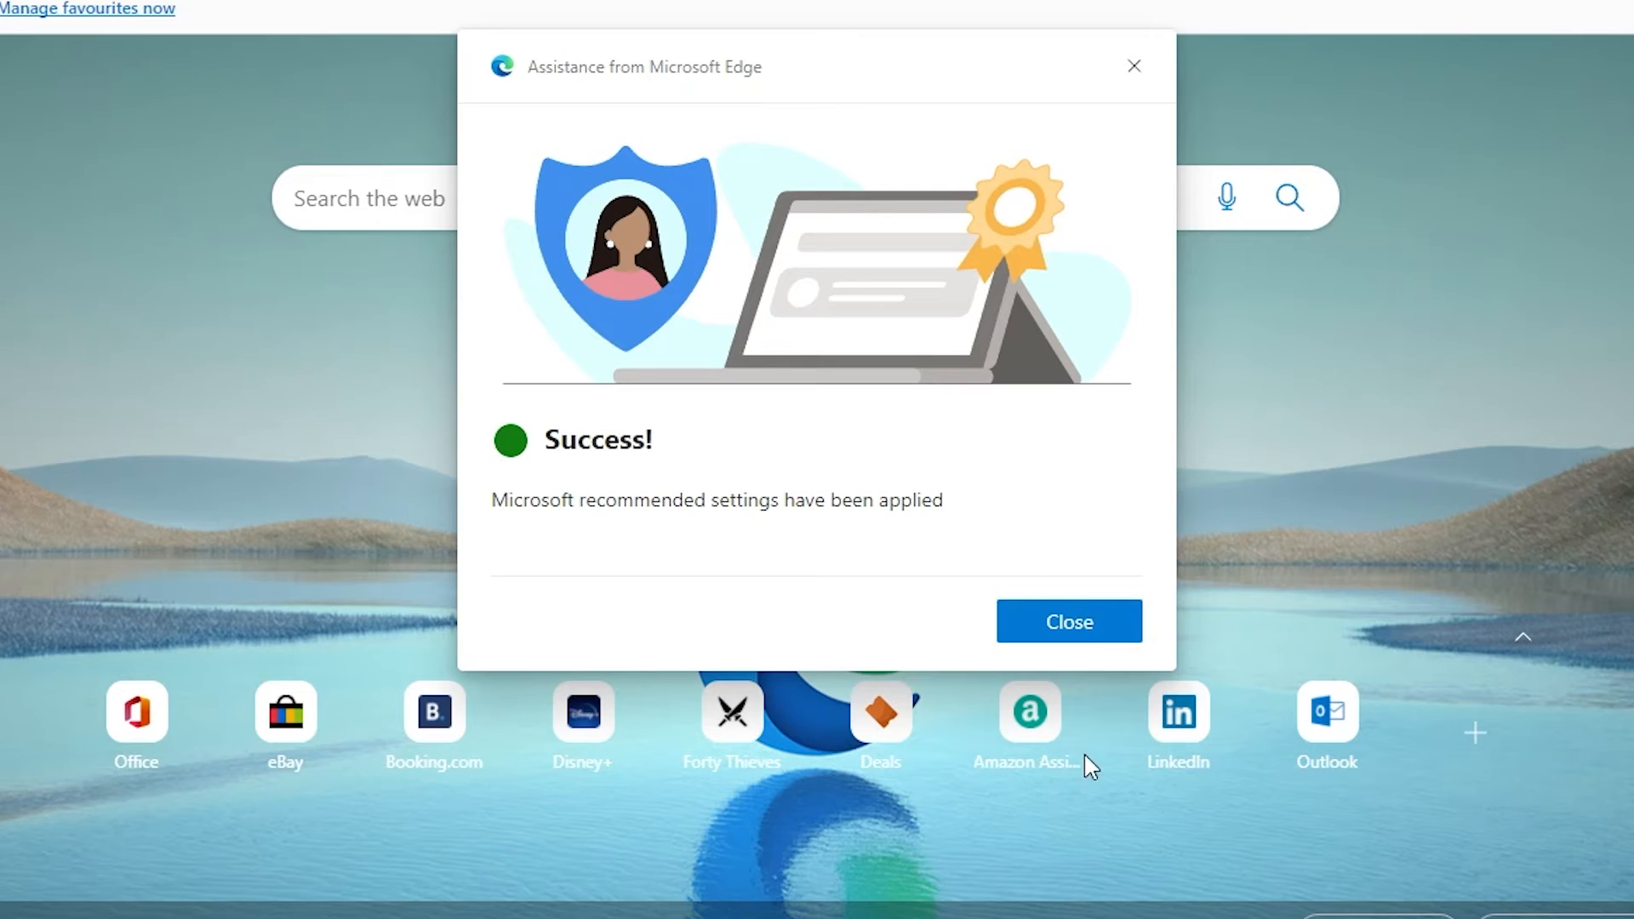
pyautogui.click(1067, 621)
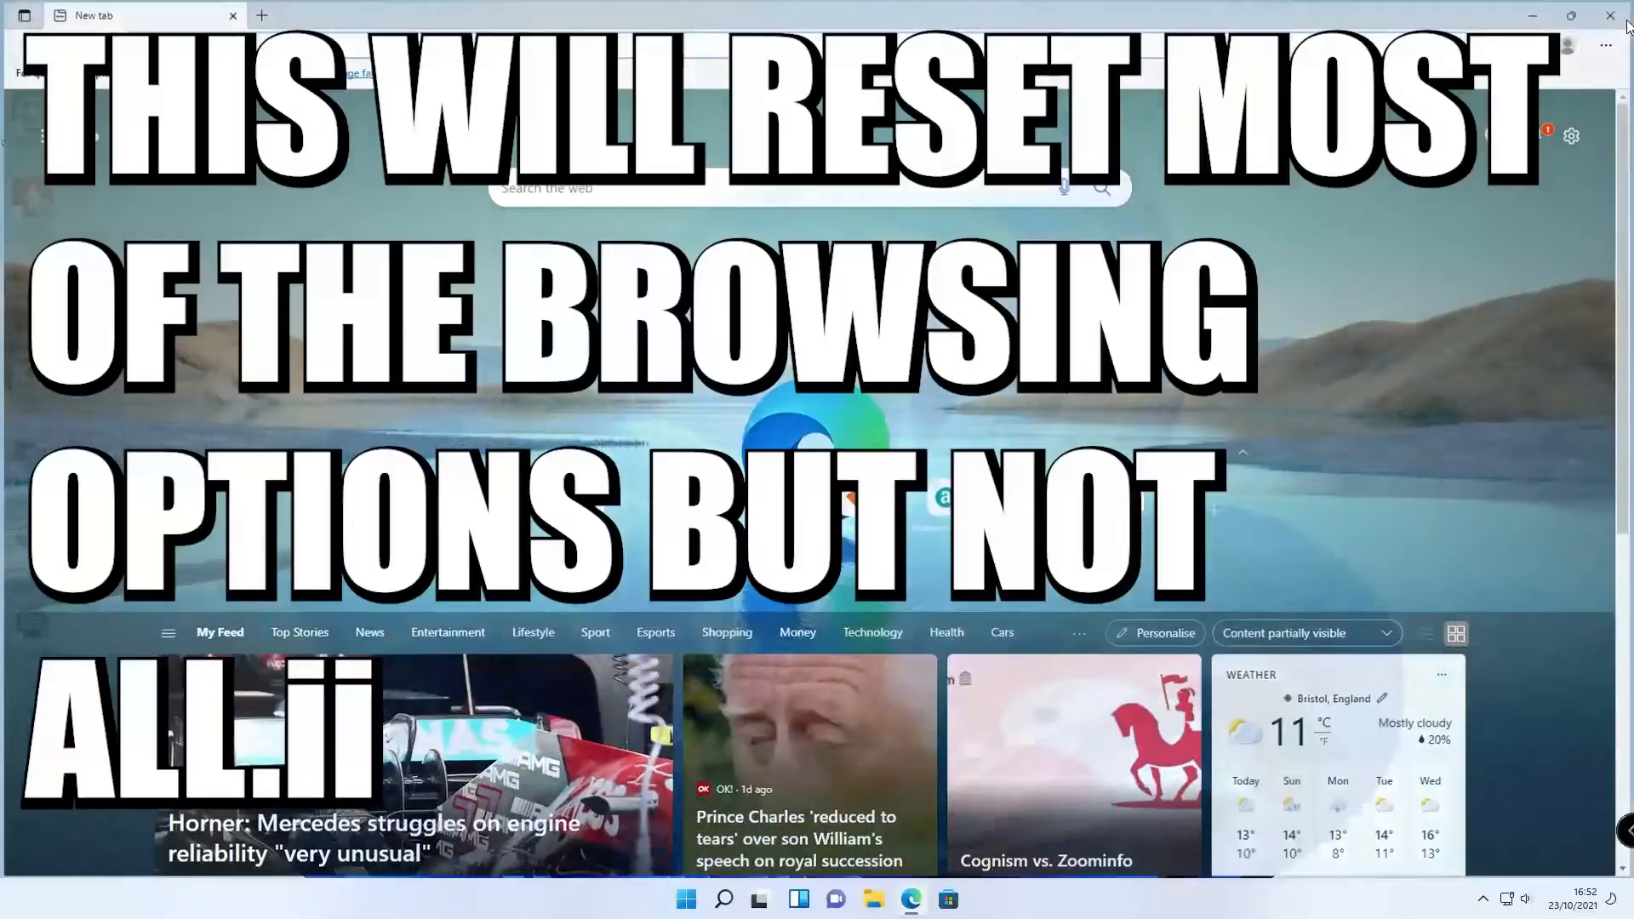
pyautogui.click(724, 899)
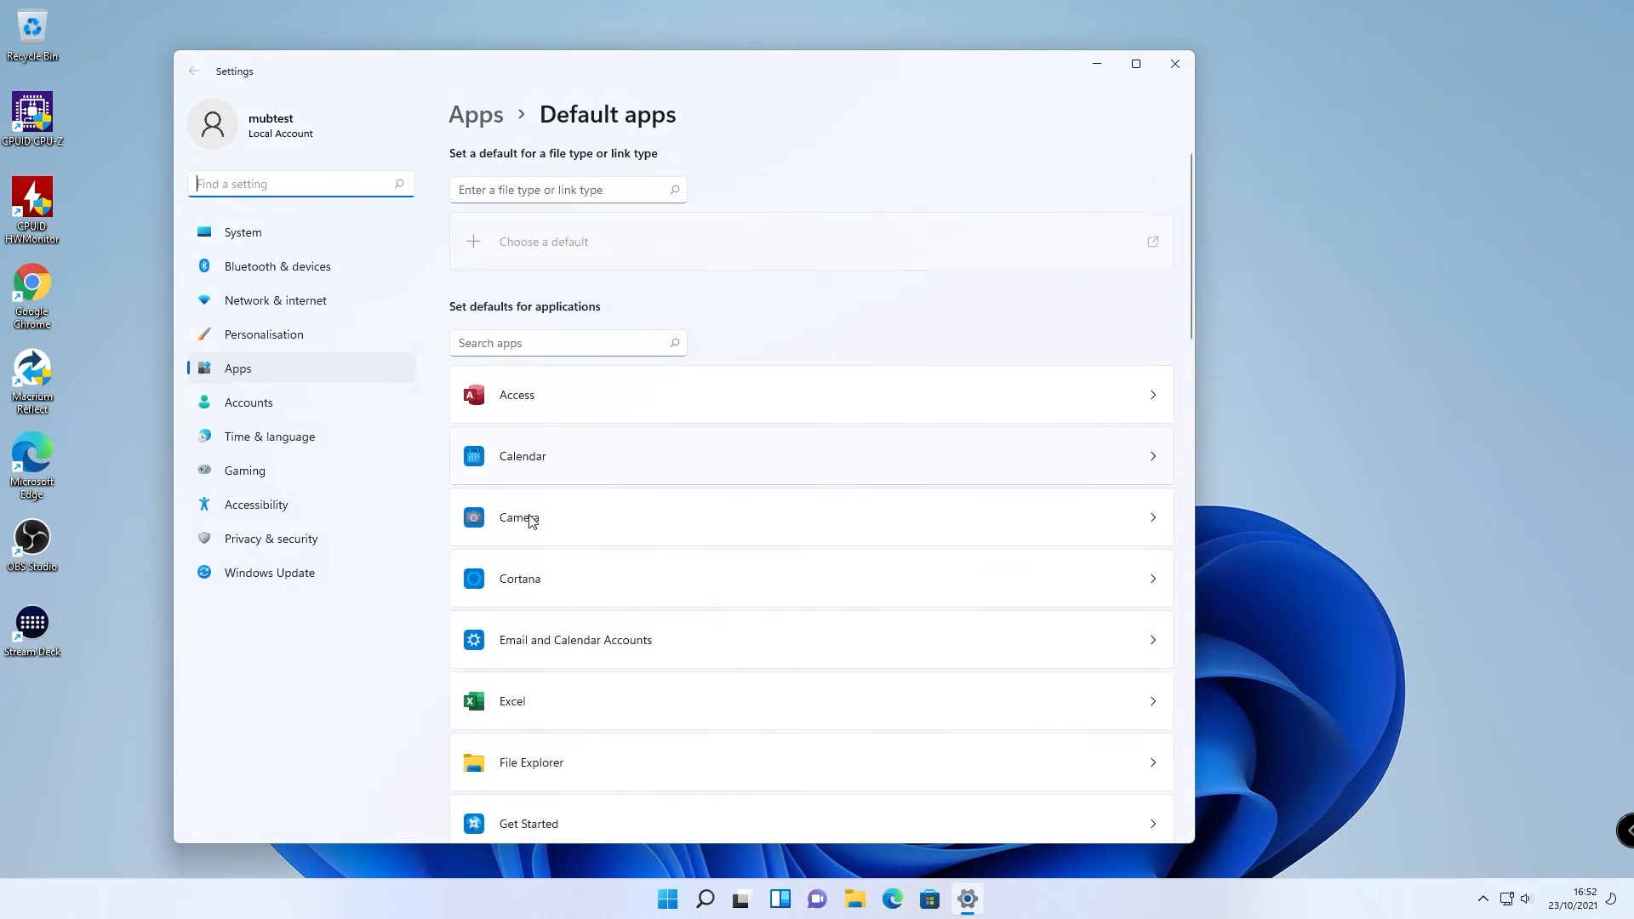
# - Review Microsoft Edge's file types: .htm, .html, .mht, .mhtml on Edge, .pdf and others still Chrome
pyautogui.scroll(-3)
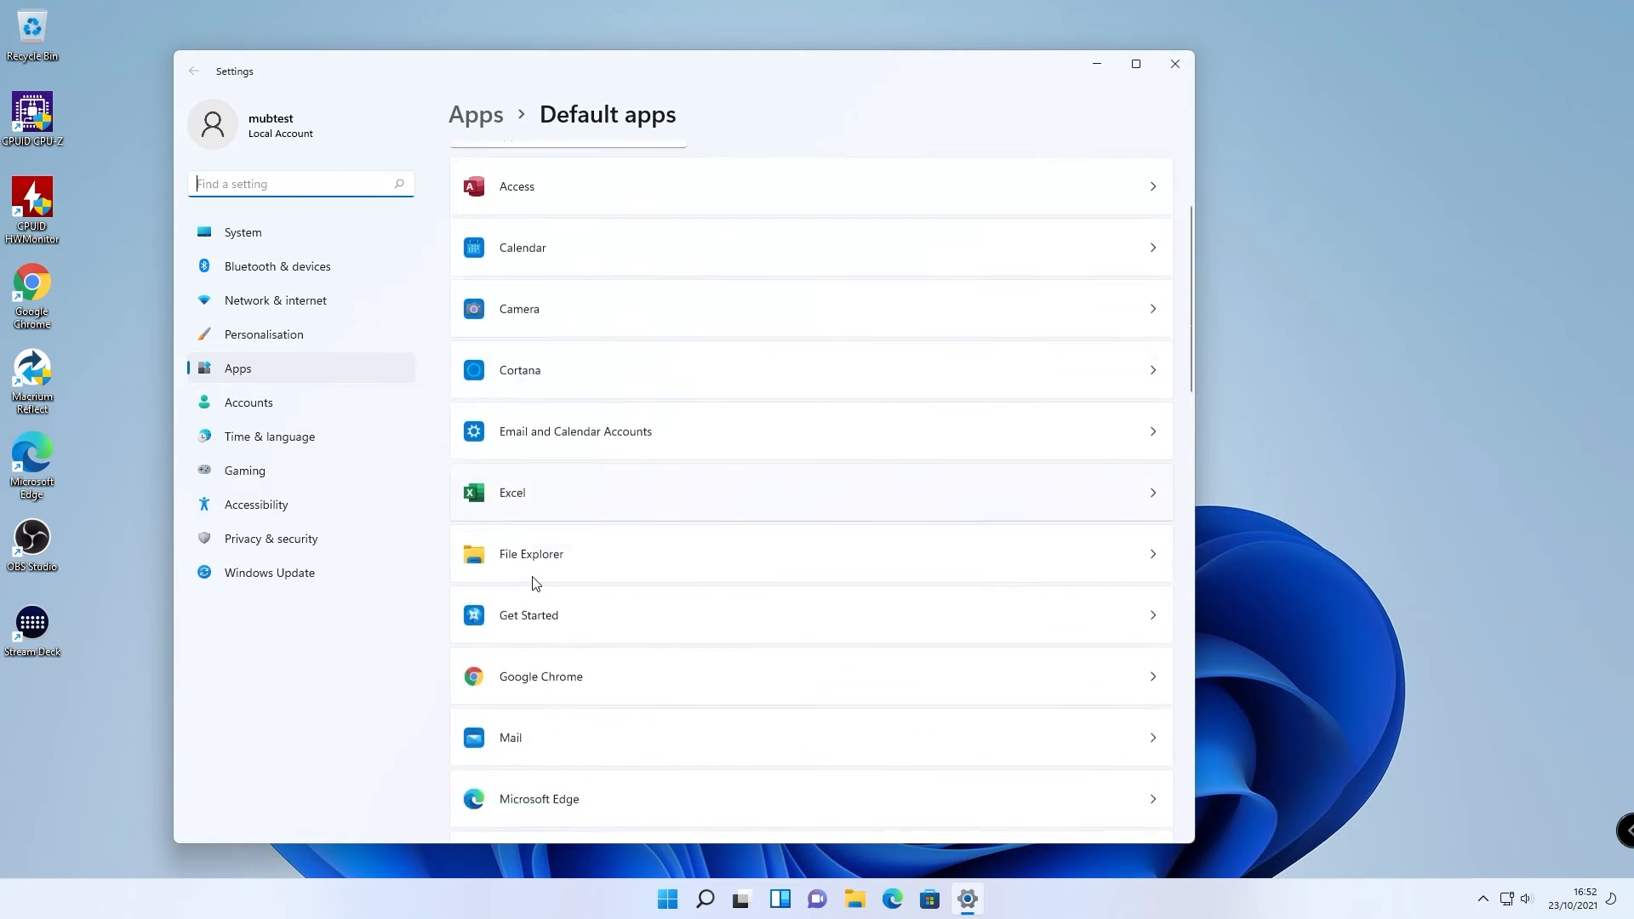
pyautogui.scroll(-3)
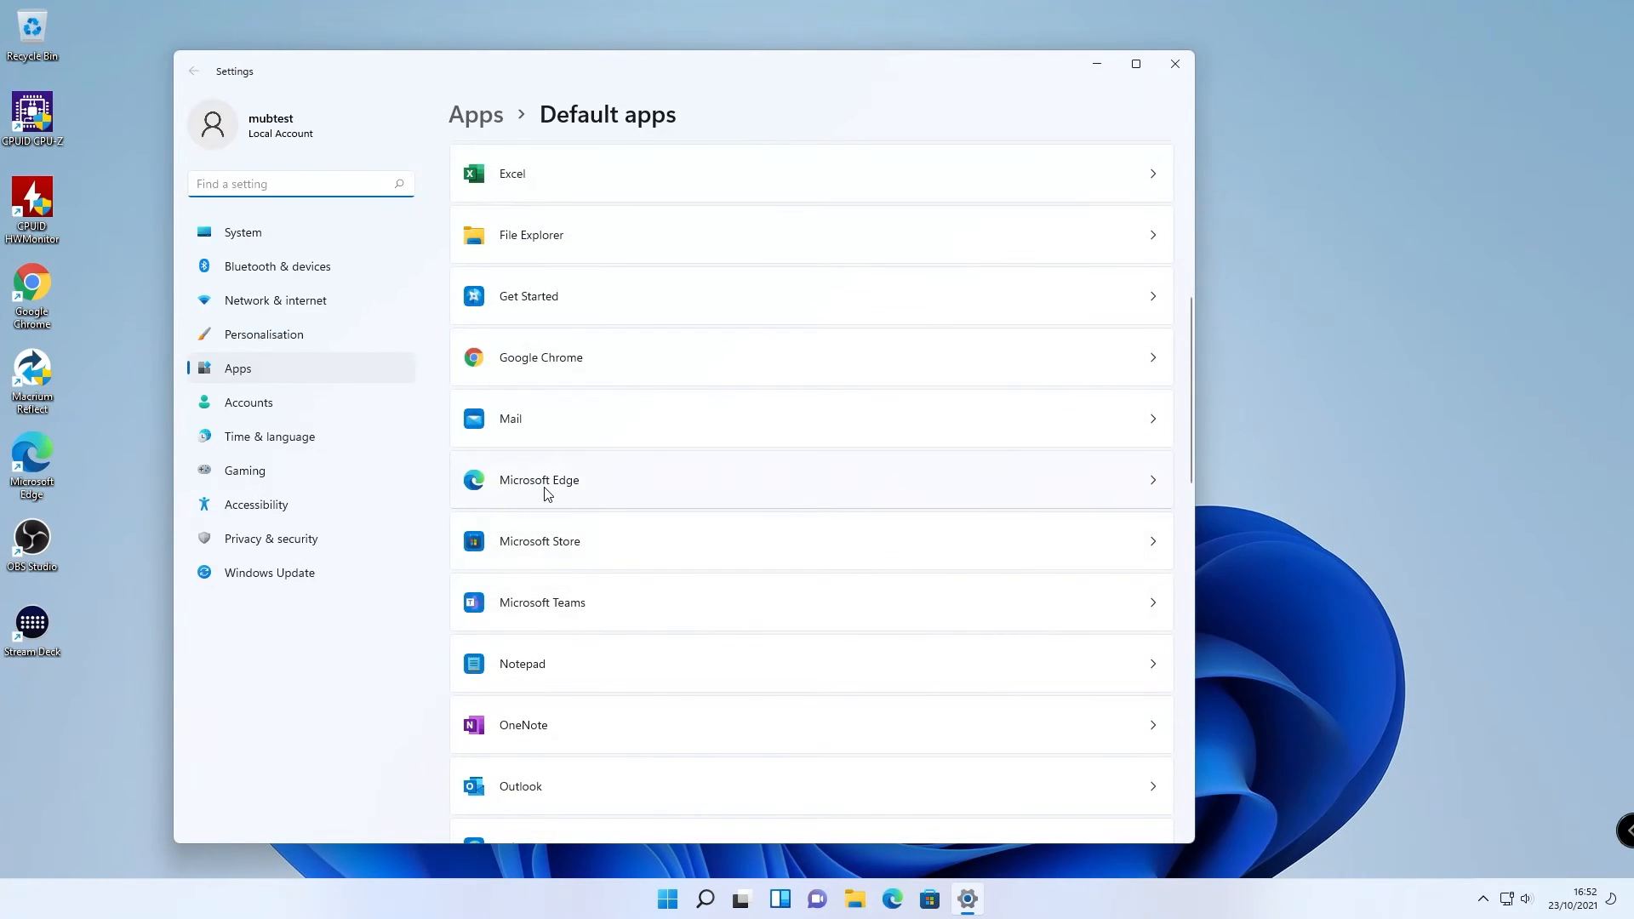
pyautogui.click(540, 480)
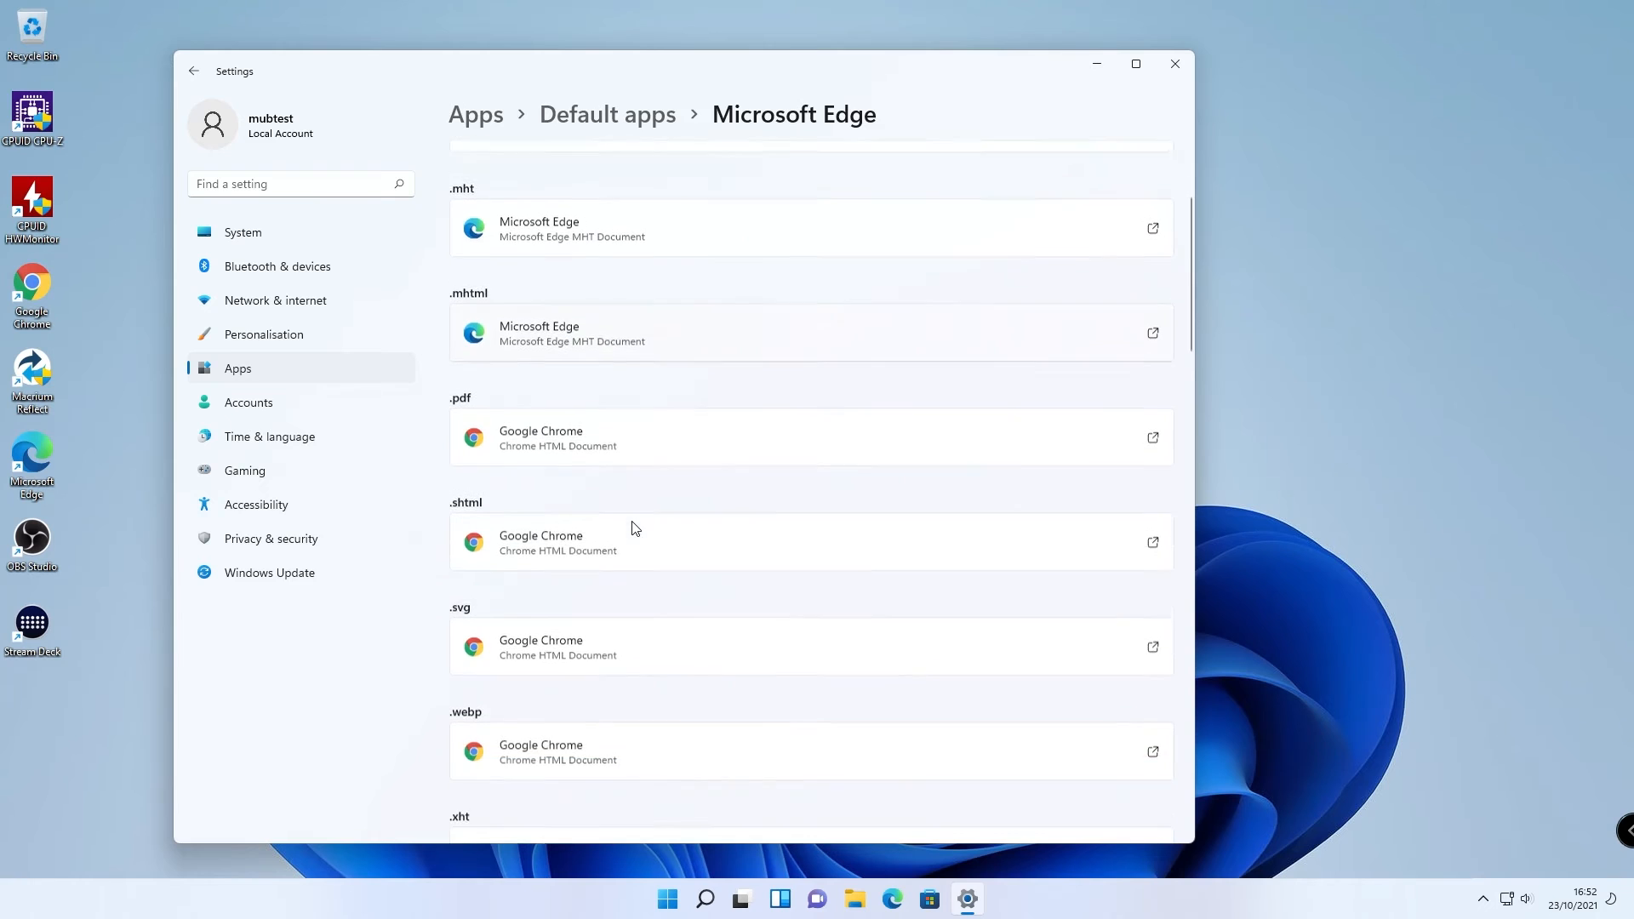
pyautogui.scroll(-3)
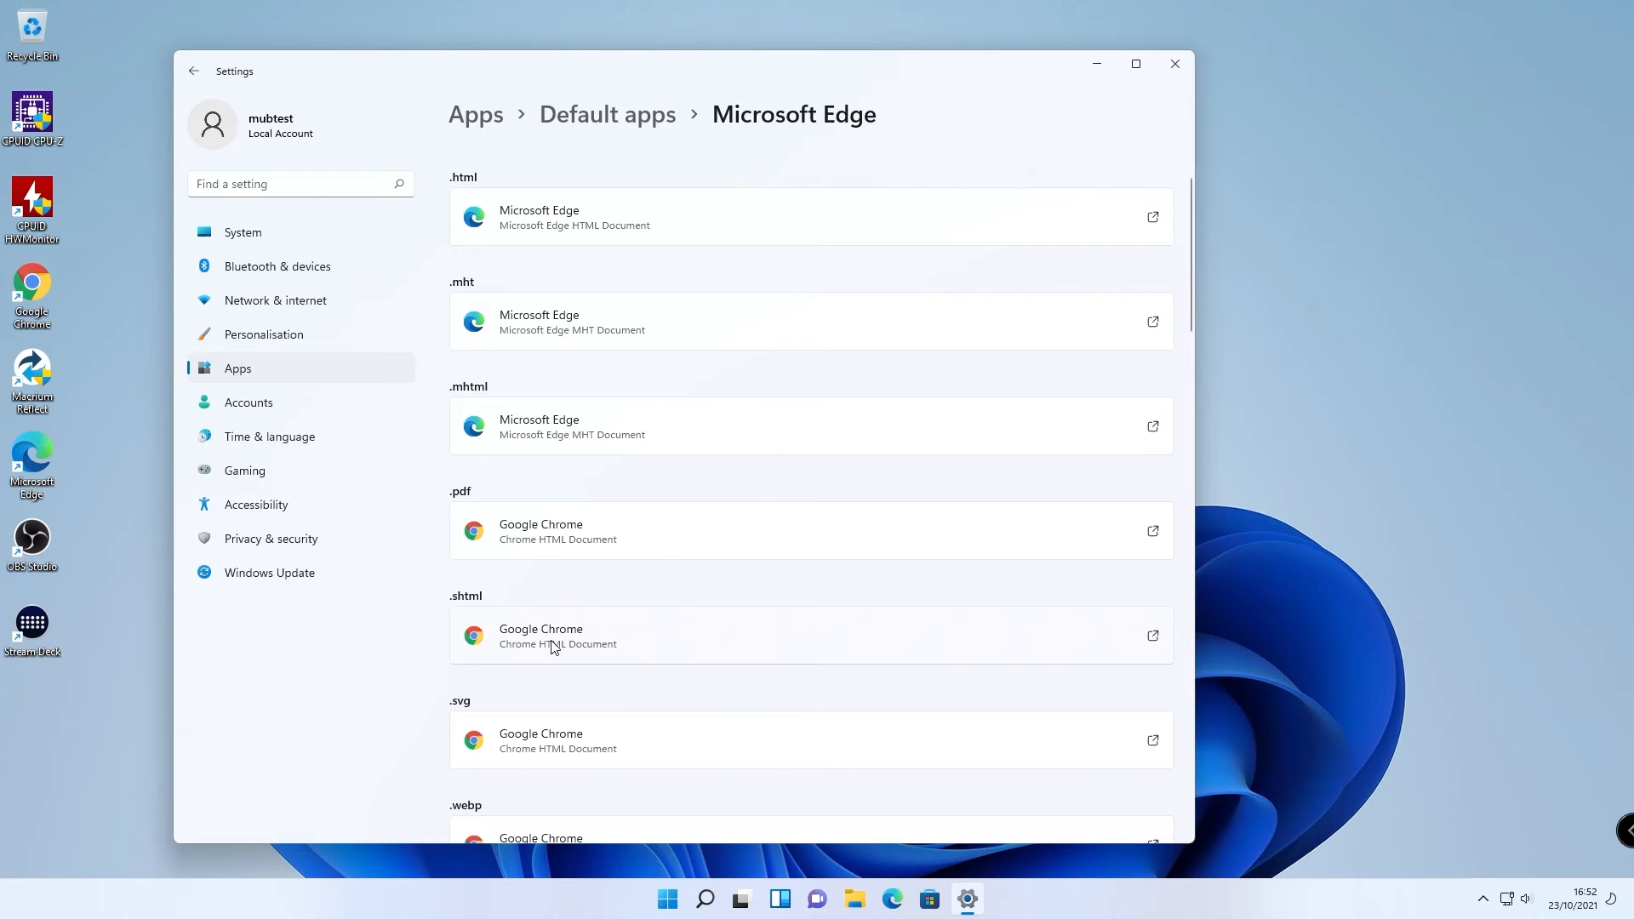
pyautogui.scroll(-3)
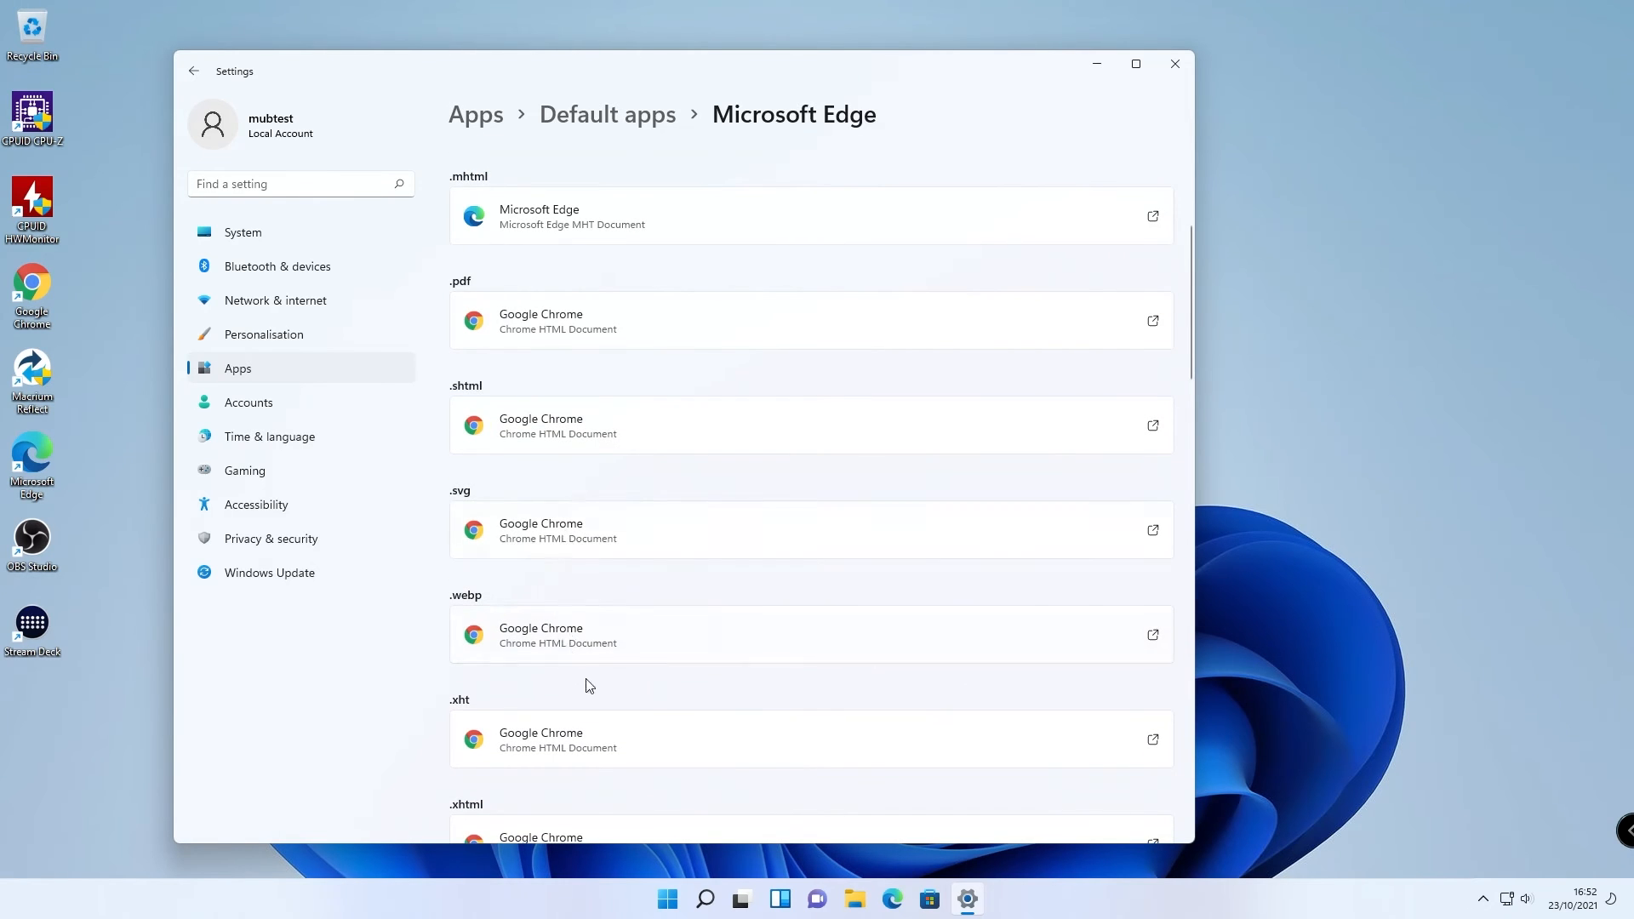
pyautogui.scroll(-3)
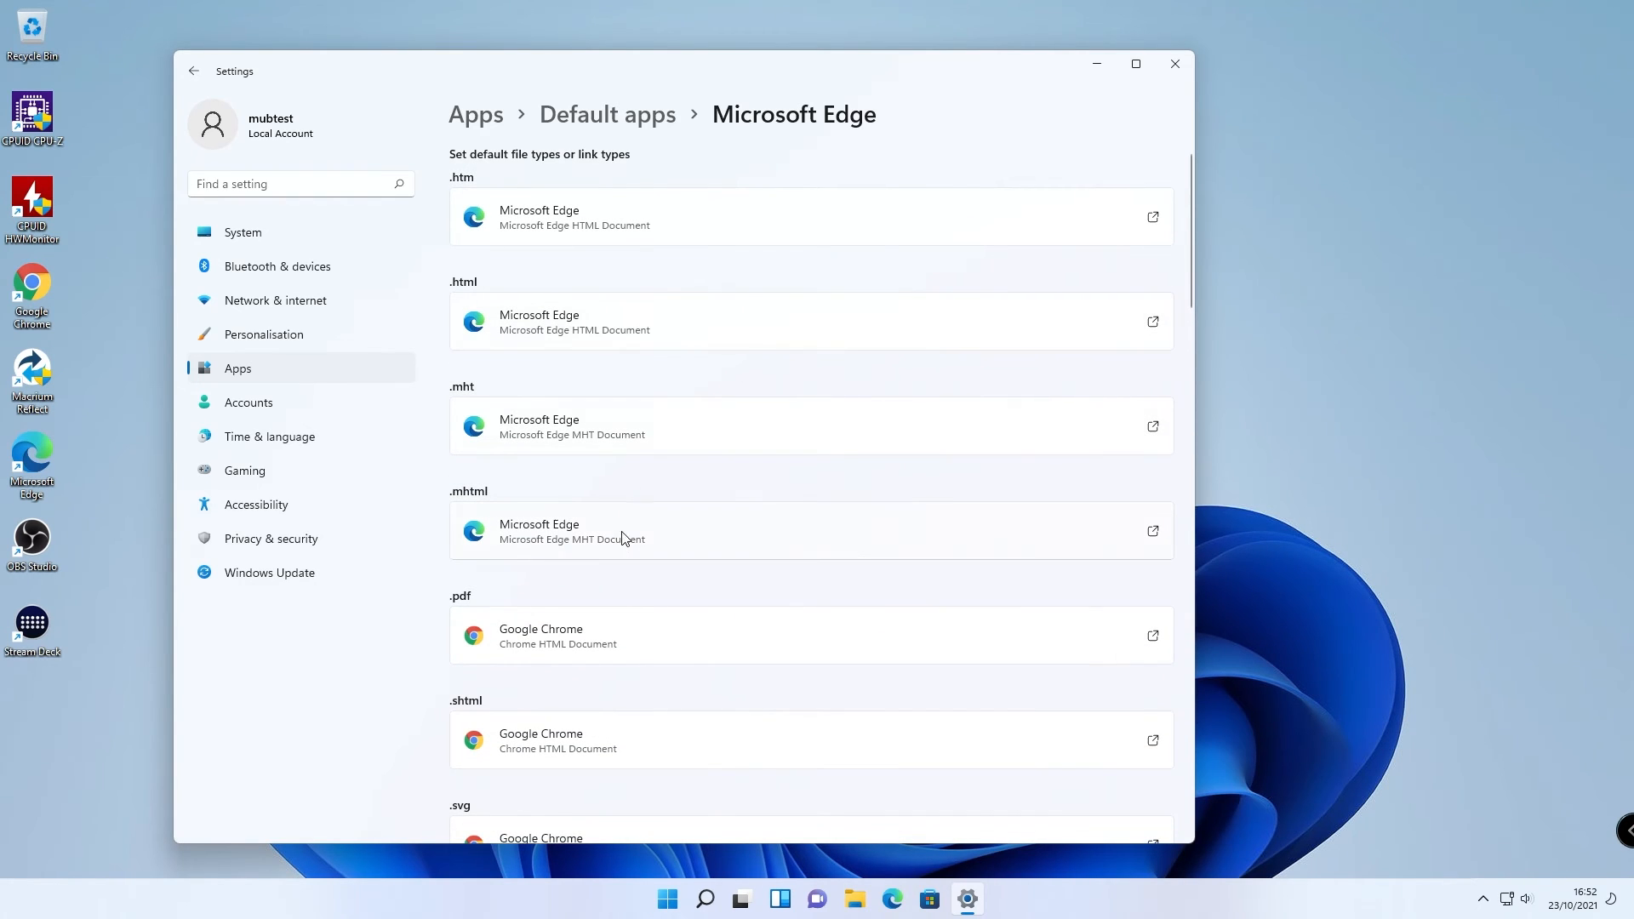
pyautogui.moveTo(611, 531)
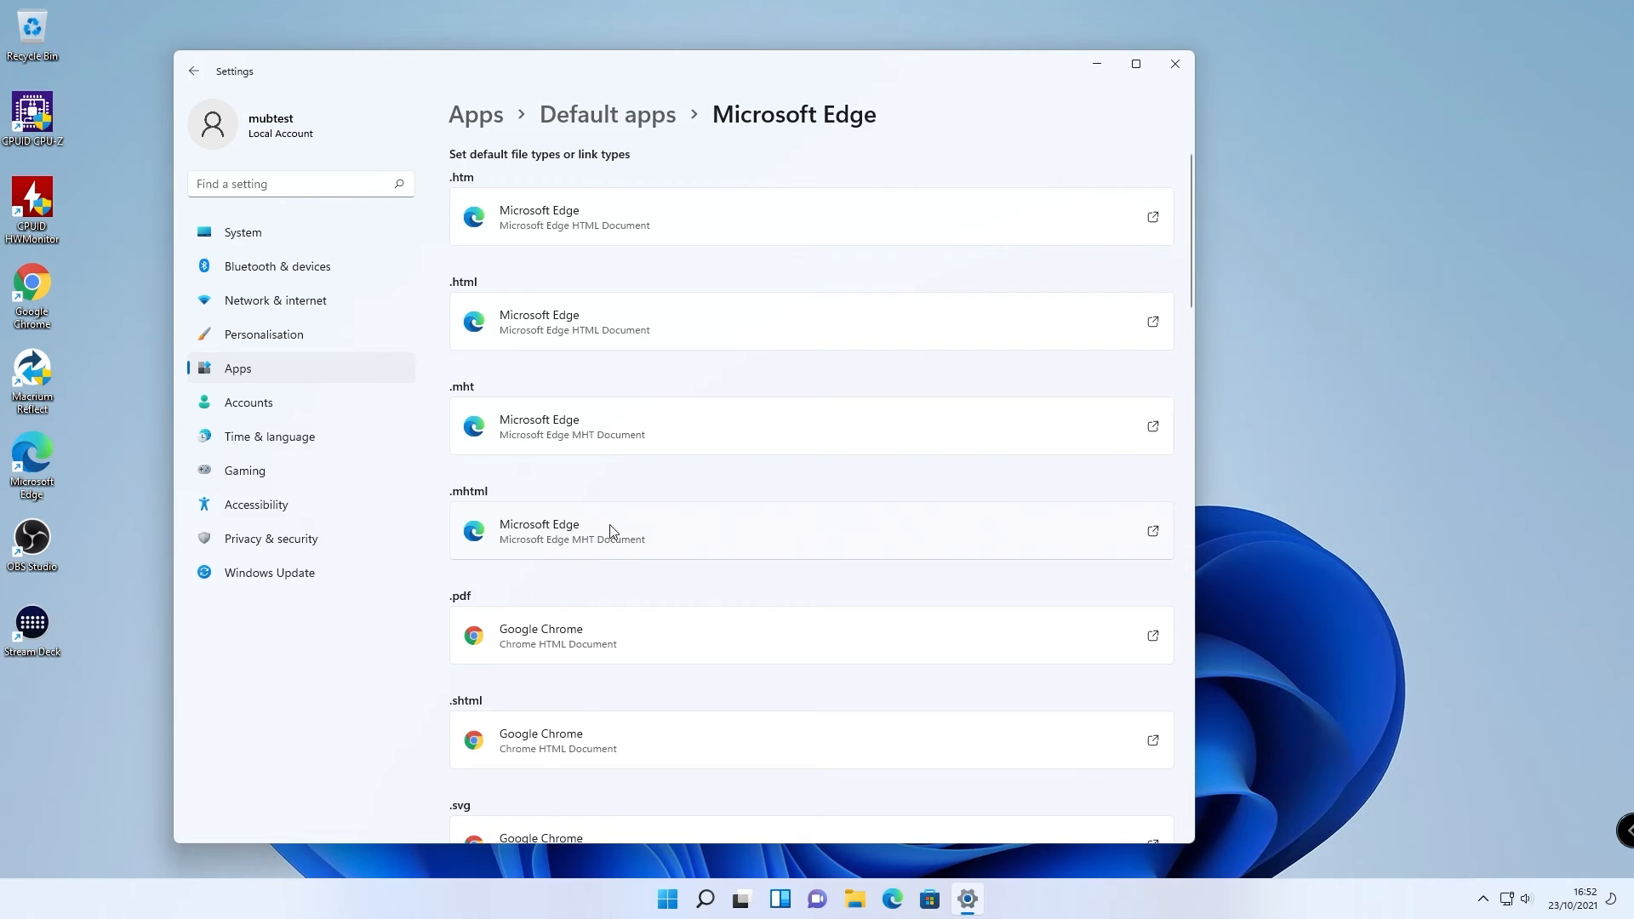
pyautogui.moveTo(477, 387)
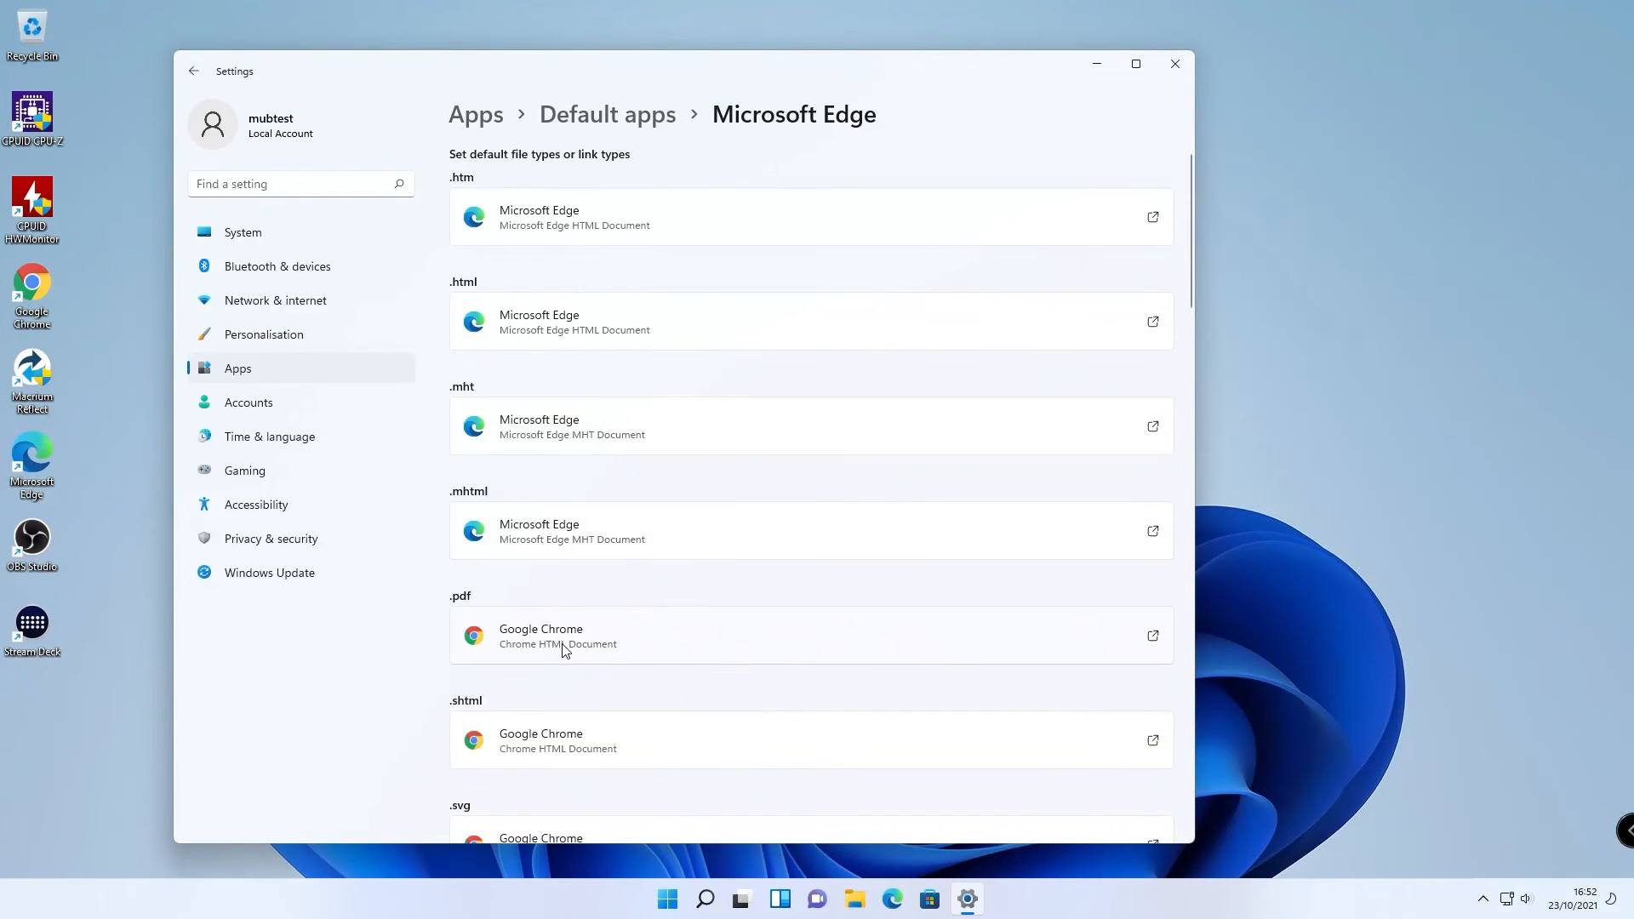
pyautogui.moveTo(699, 522)
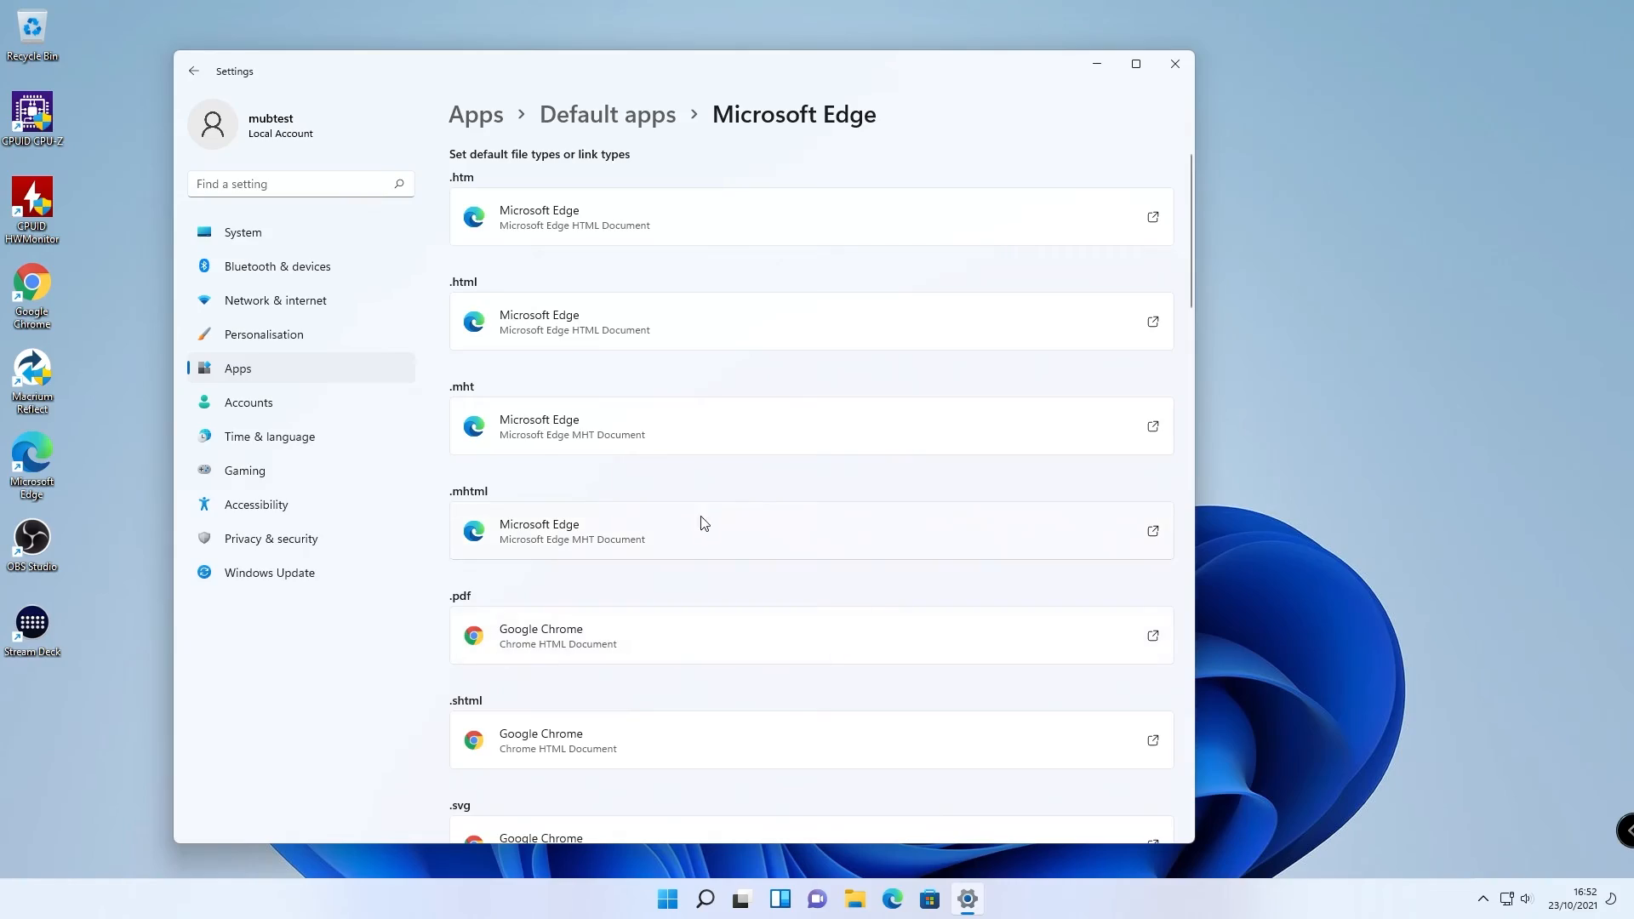